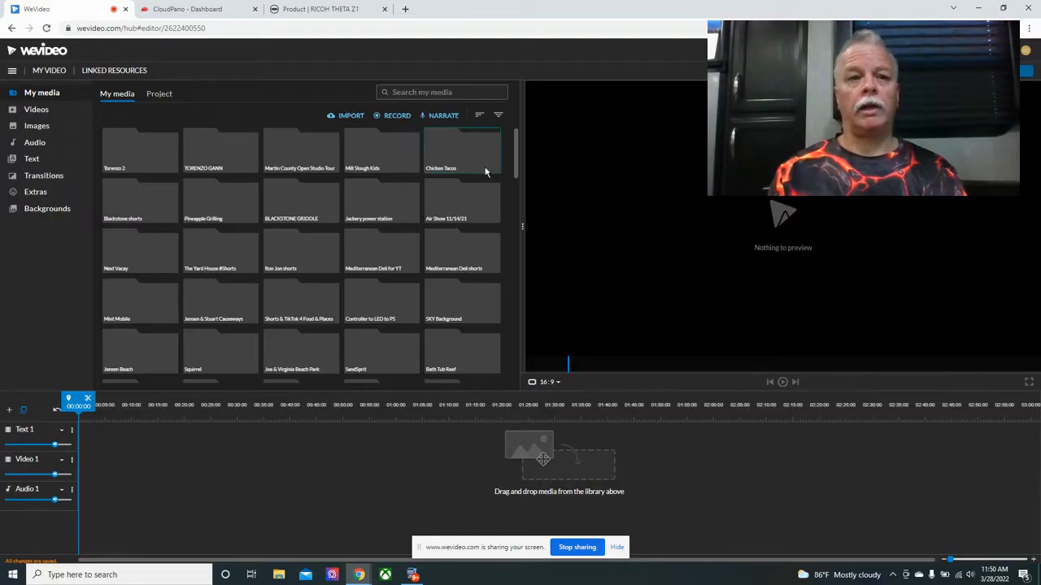
Switch from the WeVideo editor to the CloudPano dashboard listing your tours.
click(187, 9)
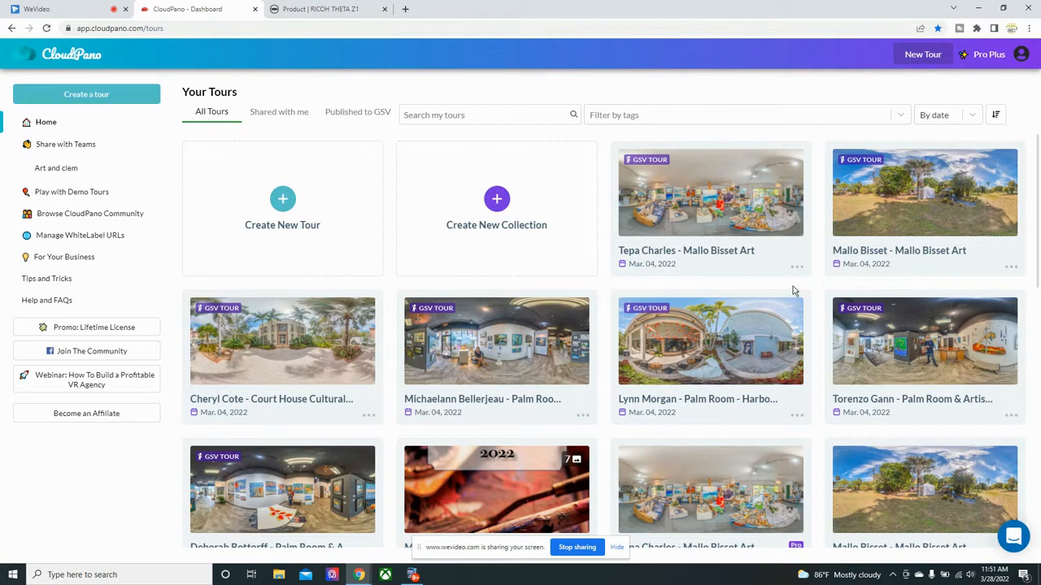
mouse_move(508, 361)
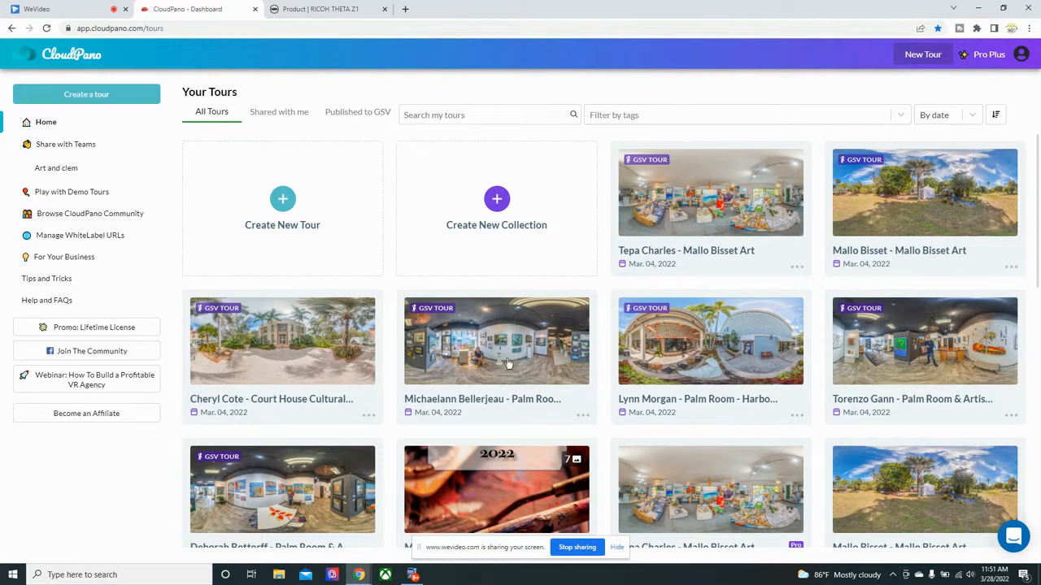
mouse_move(286, 213)
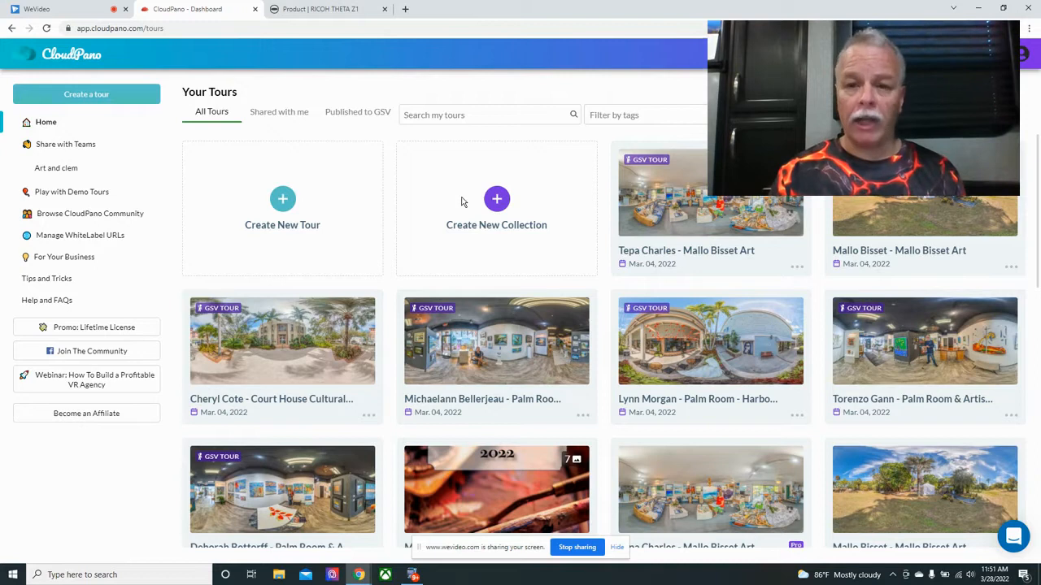
mouse_move(323, 195)
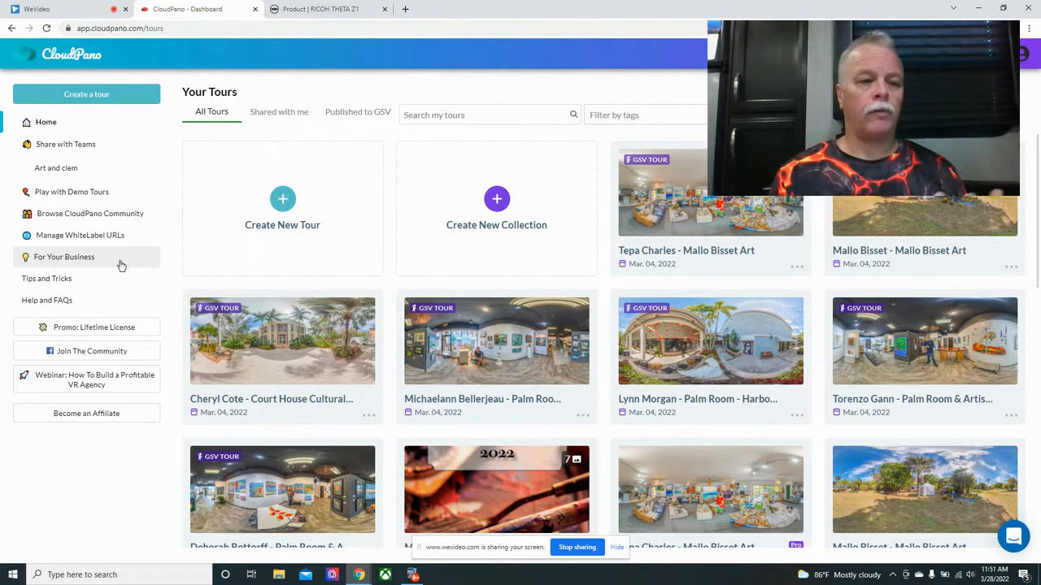
mouse_move(51, 299)
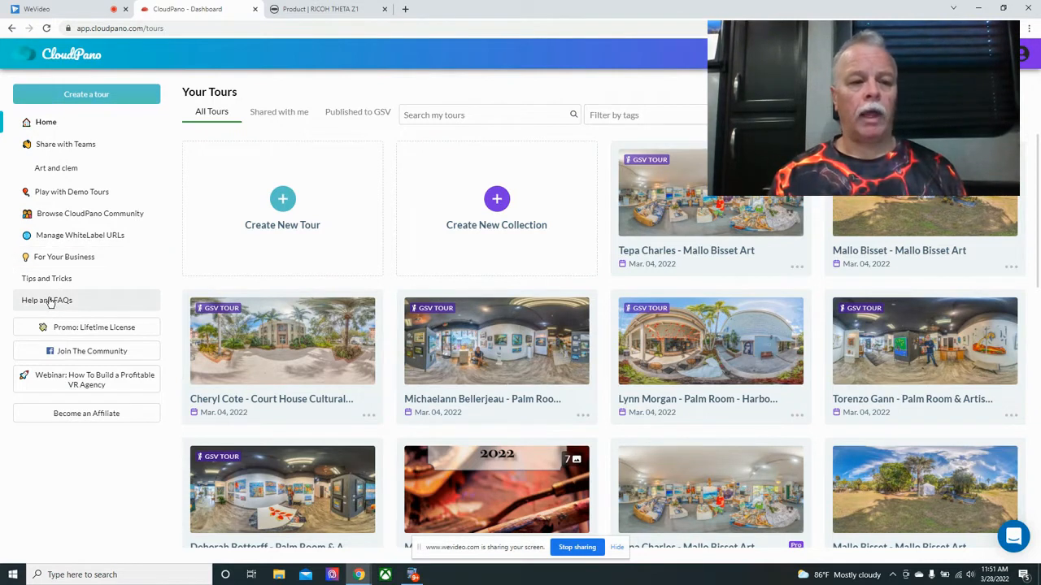
Browse the Help and FAQ collections from Google Street View down to CloudPano Automotive.
click(45, 299)
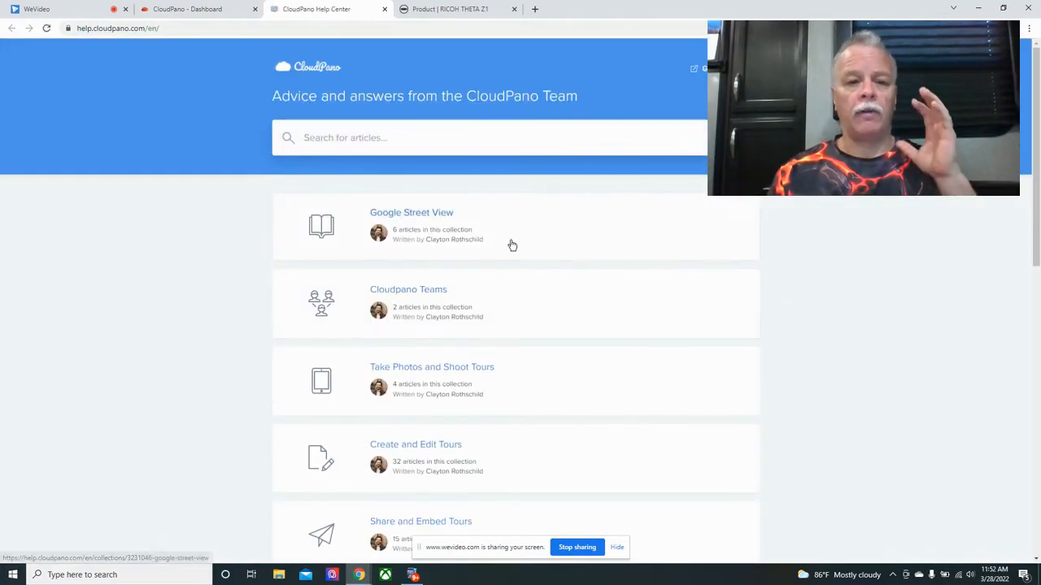
mouse_move(491, 240)
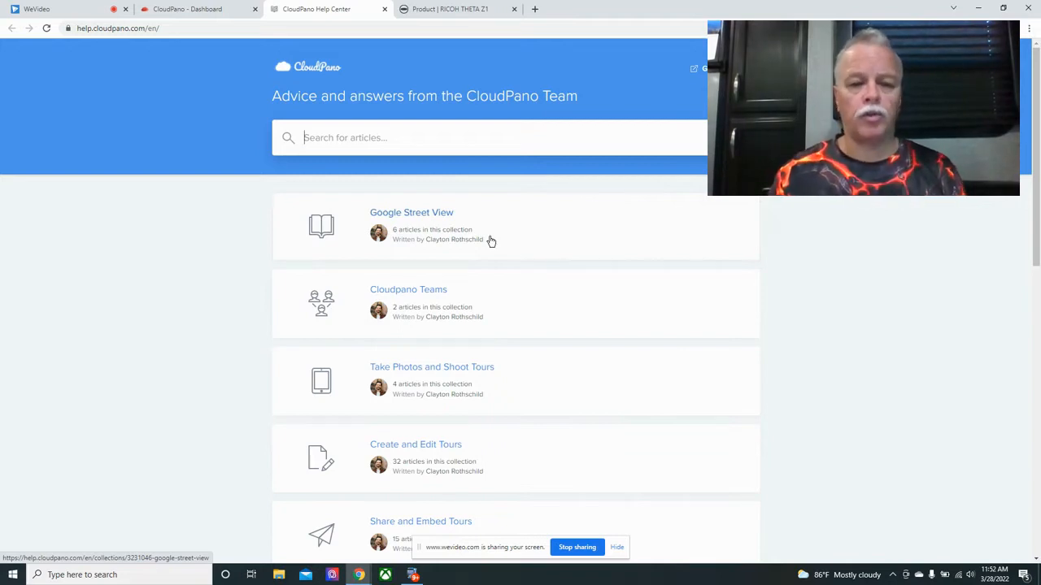
mouse_move(475, 293)
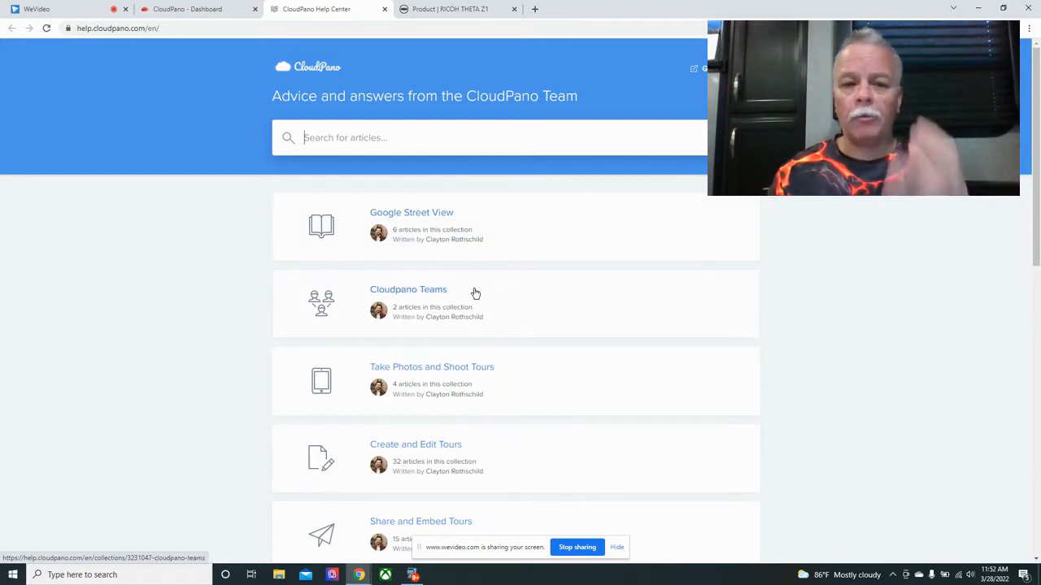
mouse_move(512, 395)
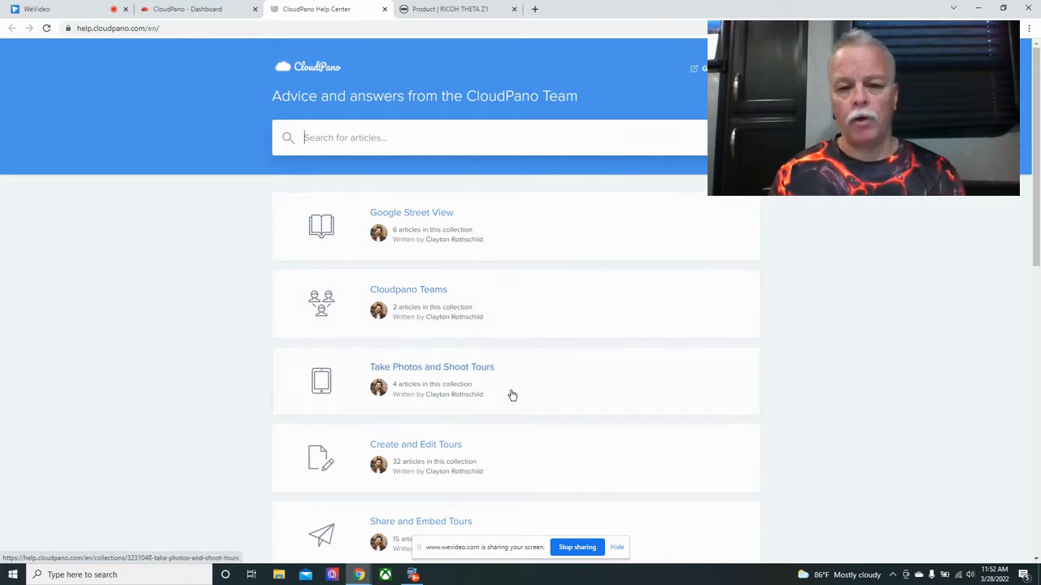
scroll(down, 3)
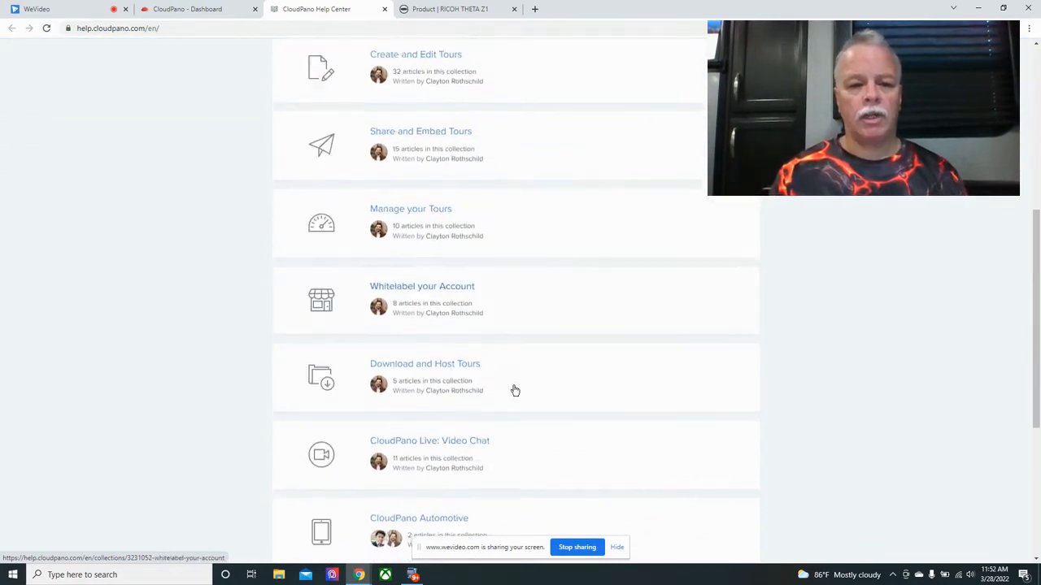
scroll(down, 3)
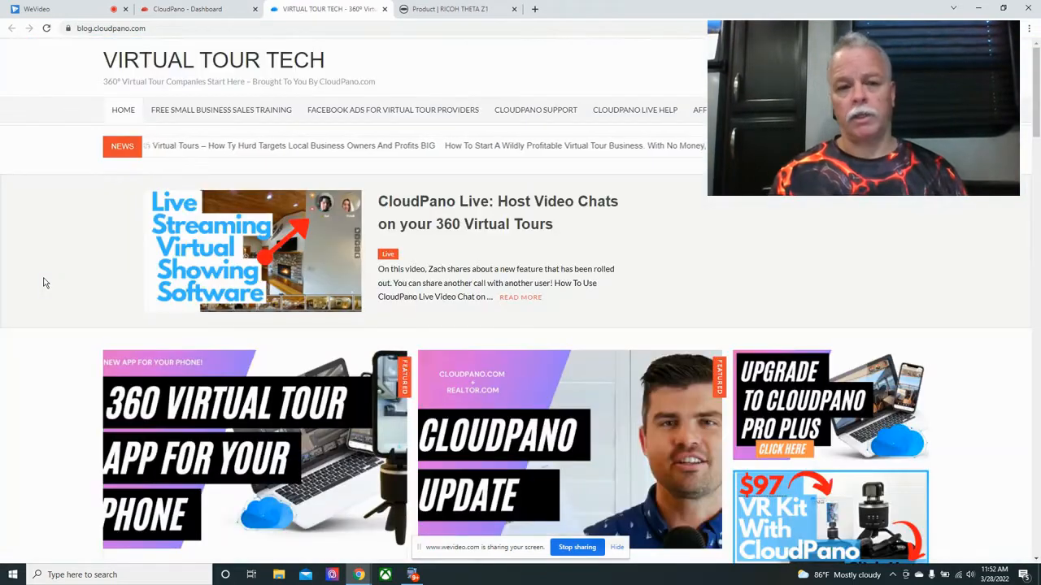
mouse_move(538, 385)
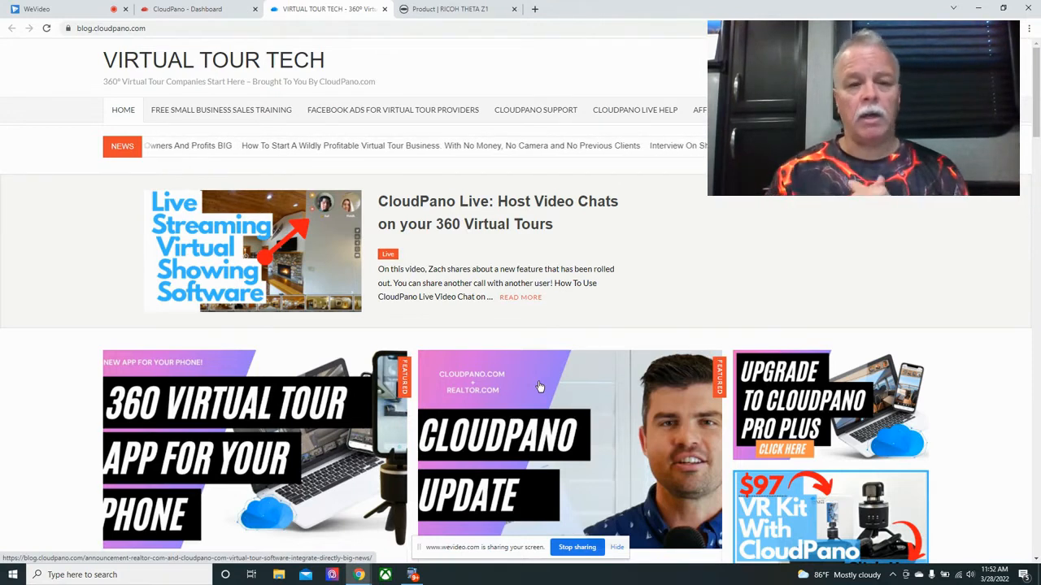
Scroll through the Virtual Tour Tech blog's recent article feed.
scroll(down, 3)
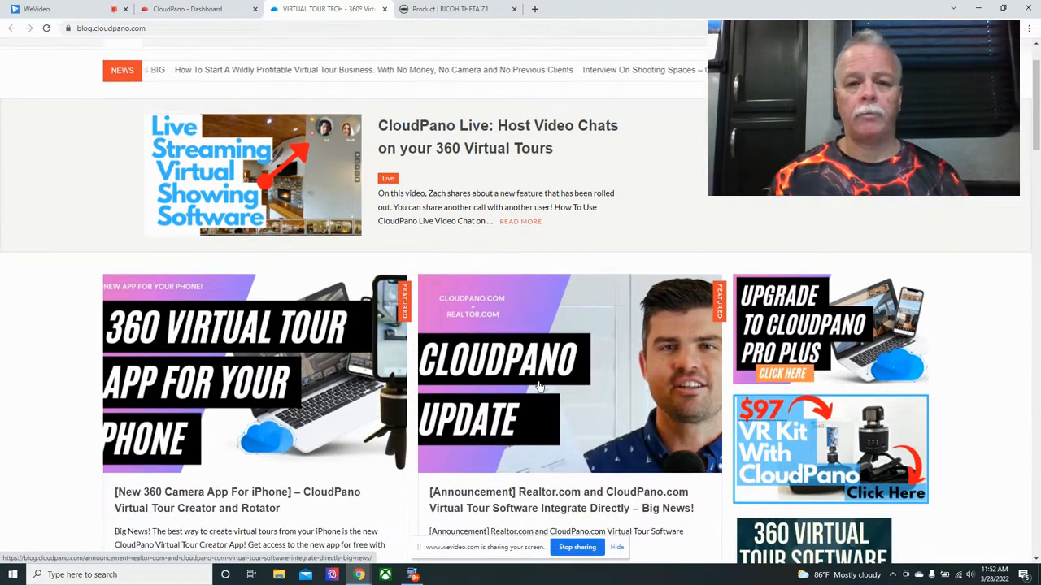
scroll(down, 3)
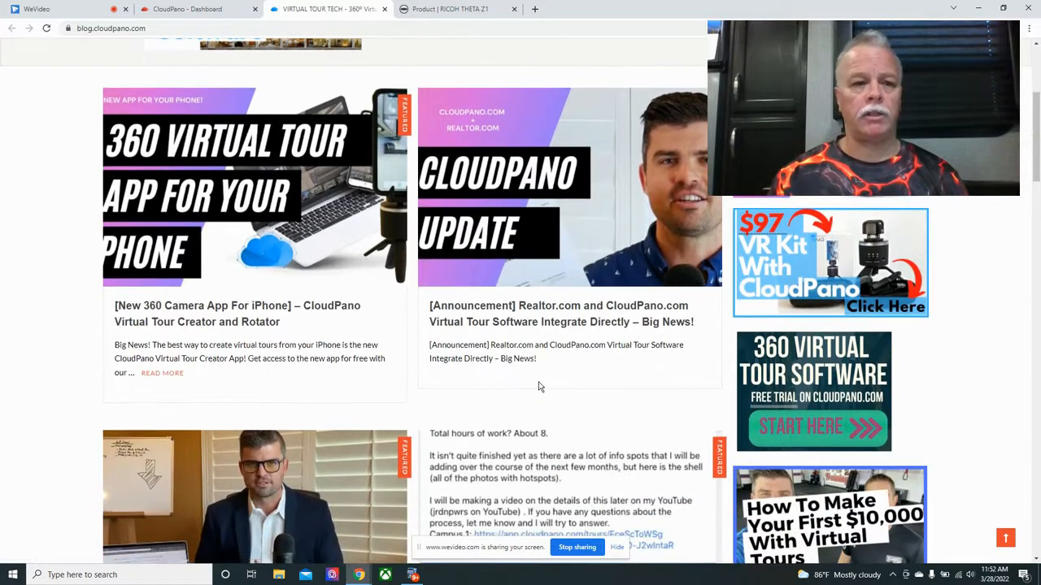
scroll(down, 3)
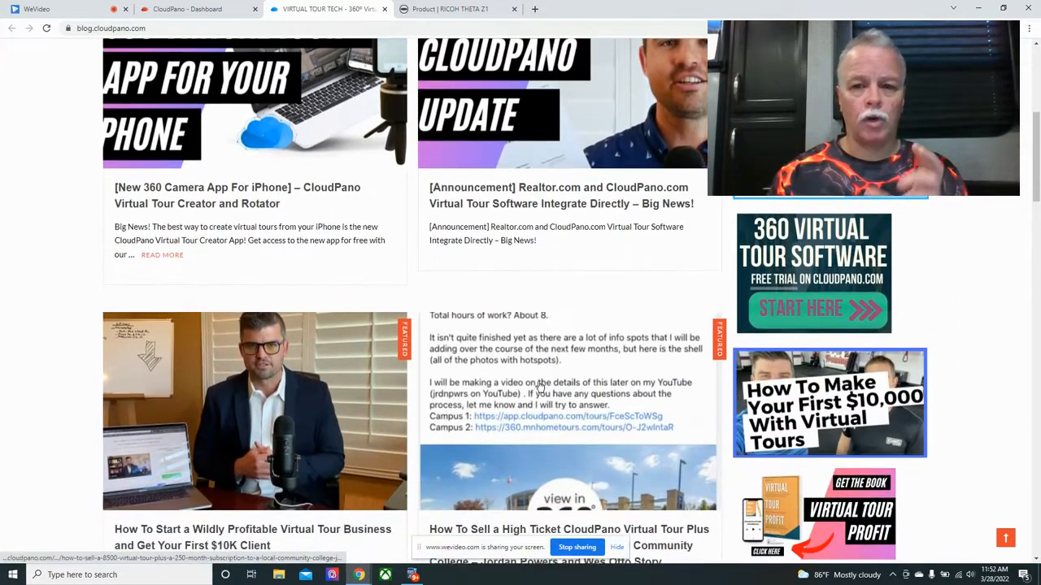
scroll(down, 3)
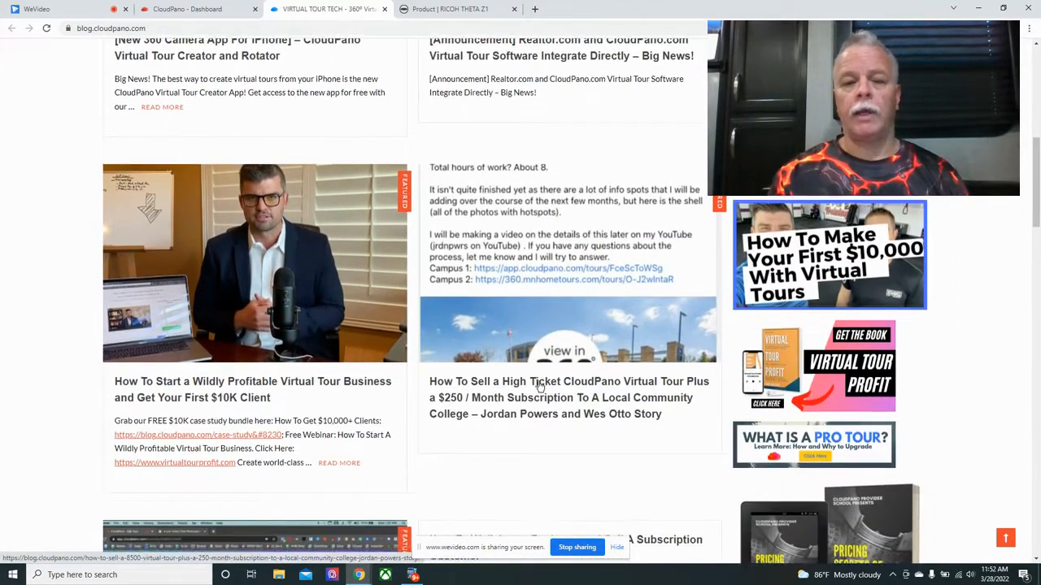
scroll(down, 3)
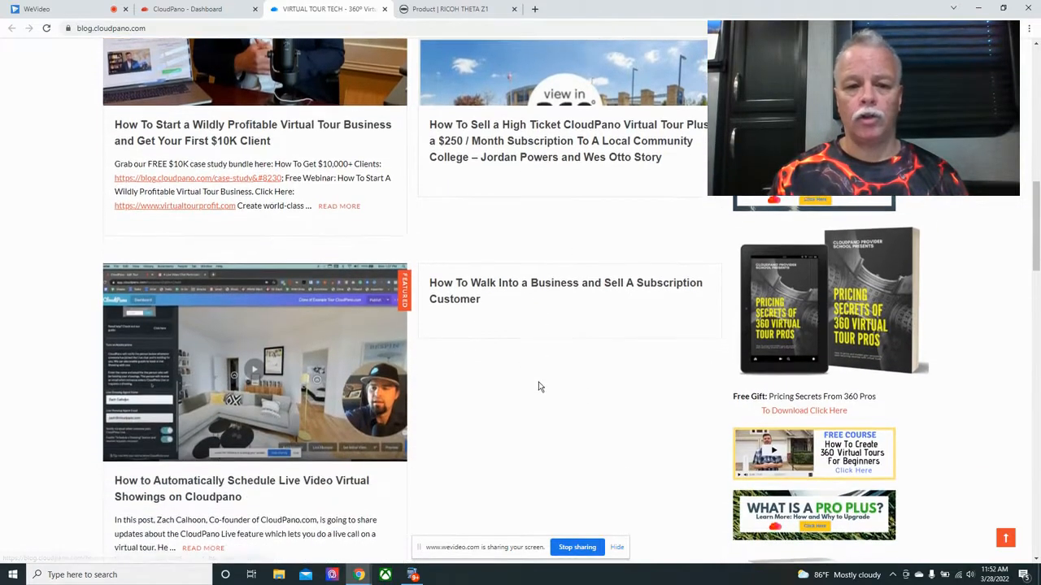
scroll(down, 3)
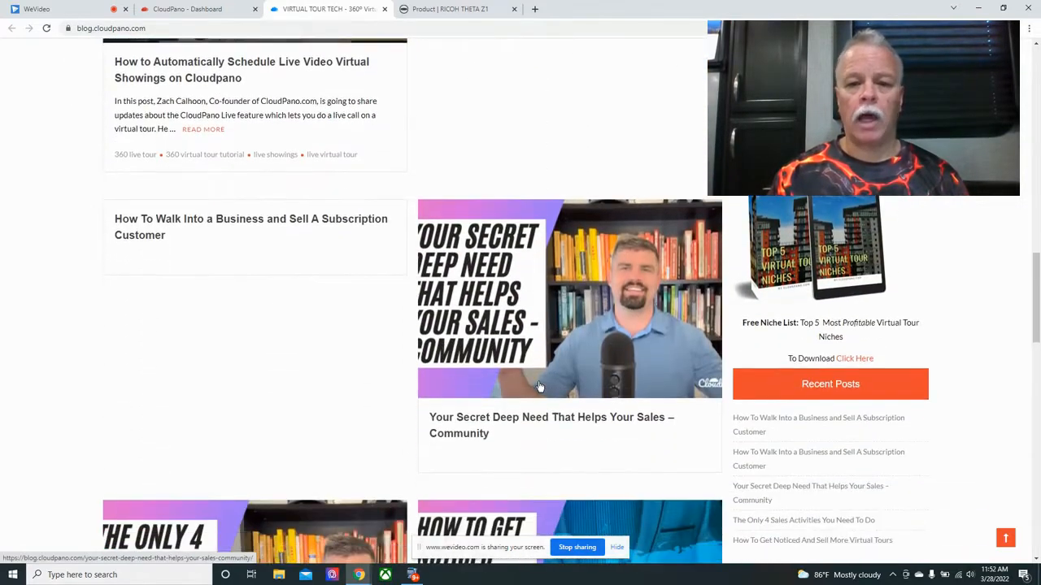
scroll(down, 3)
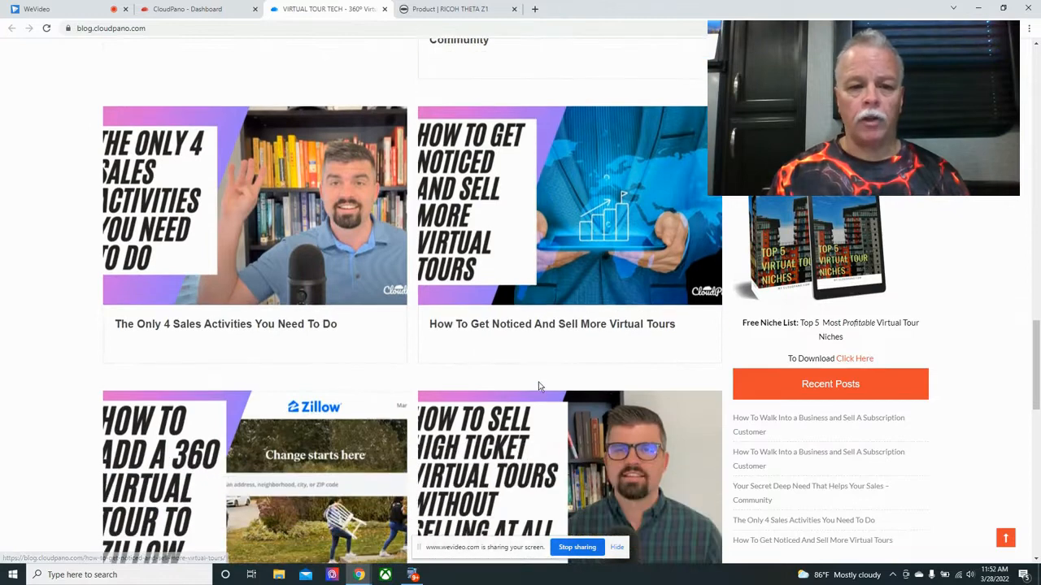
scroll(down, 3)
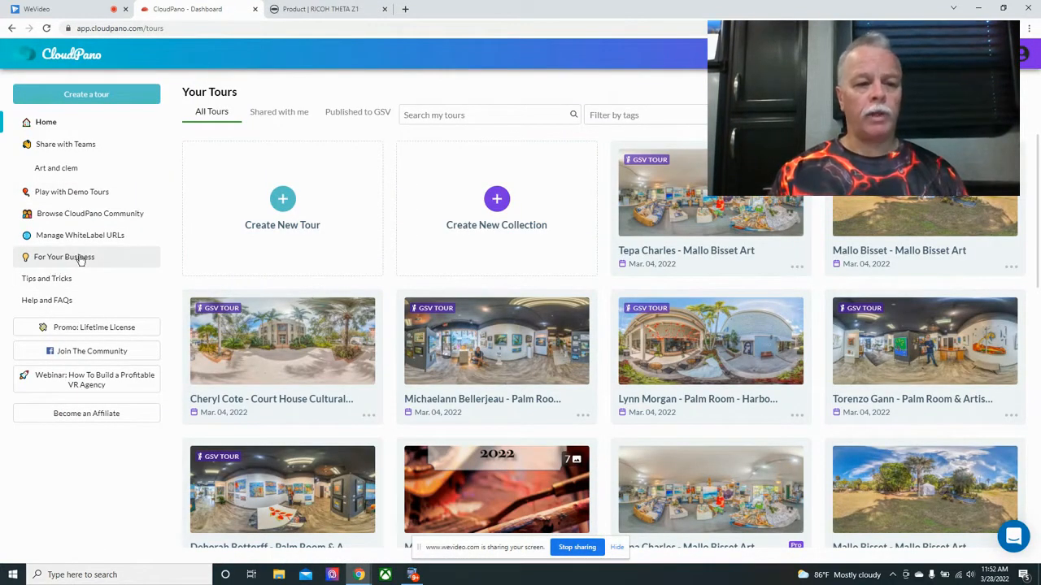
Show the For Your Business recommendations page with groups, webinars and Pro Plus offers.
click(64, 257)
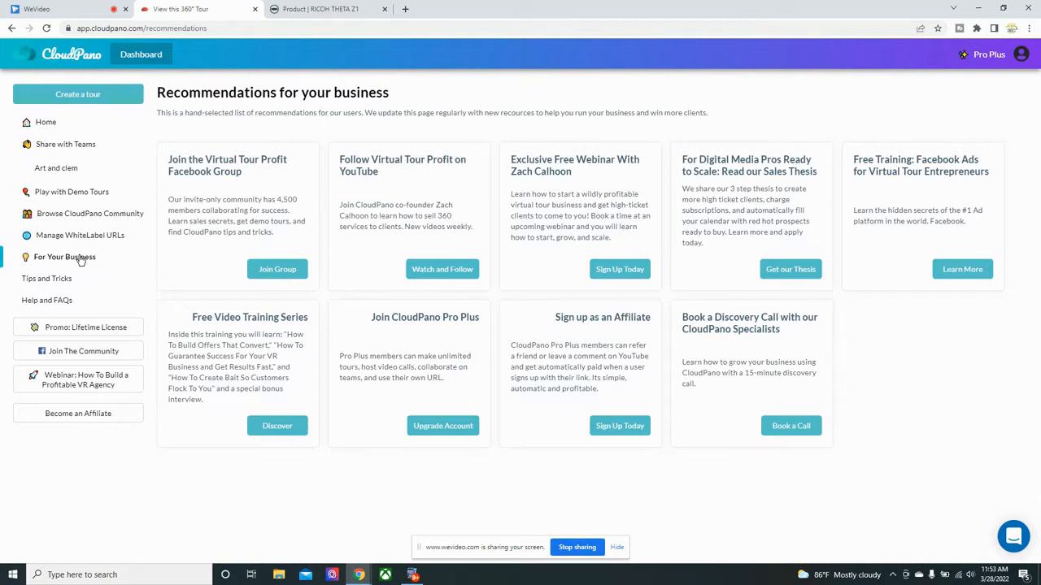
mouse_move(503, 214)
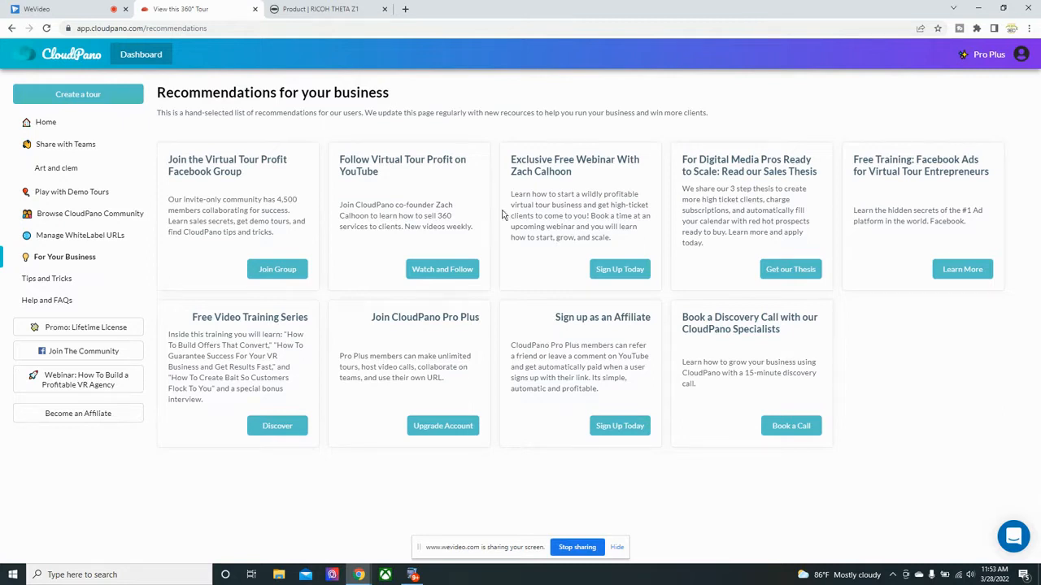
mouse_move(961, 190)
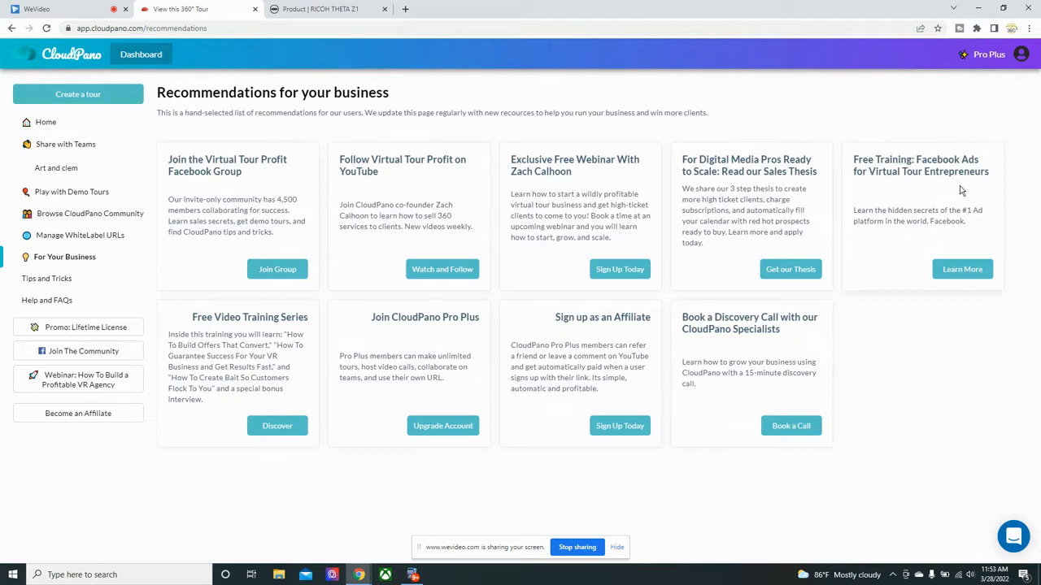
mouse_move(396, 342)
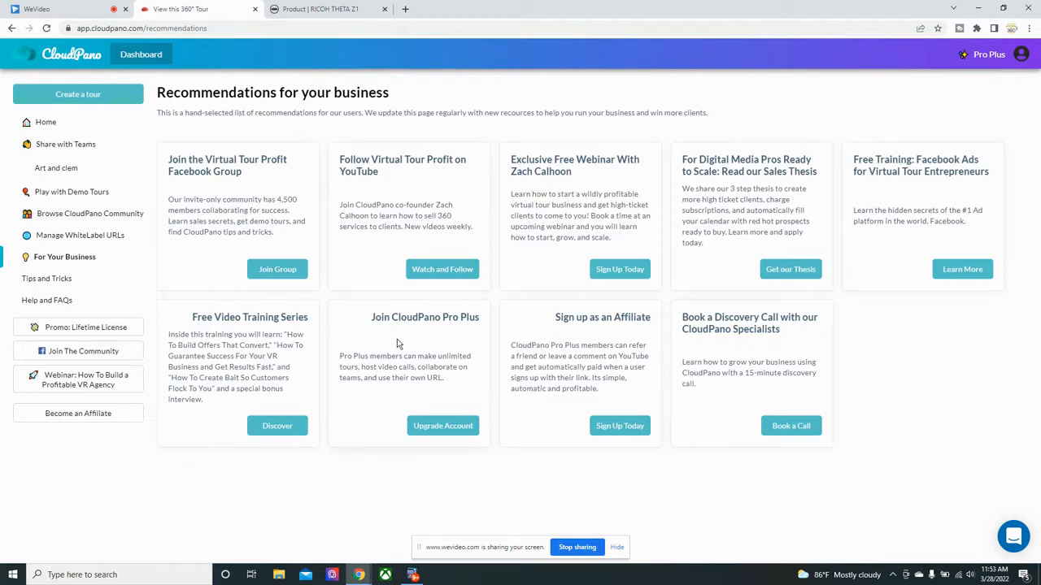
mouse_move(468, 331)
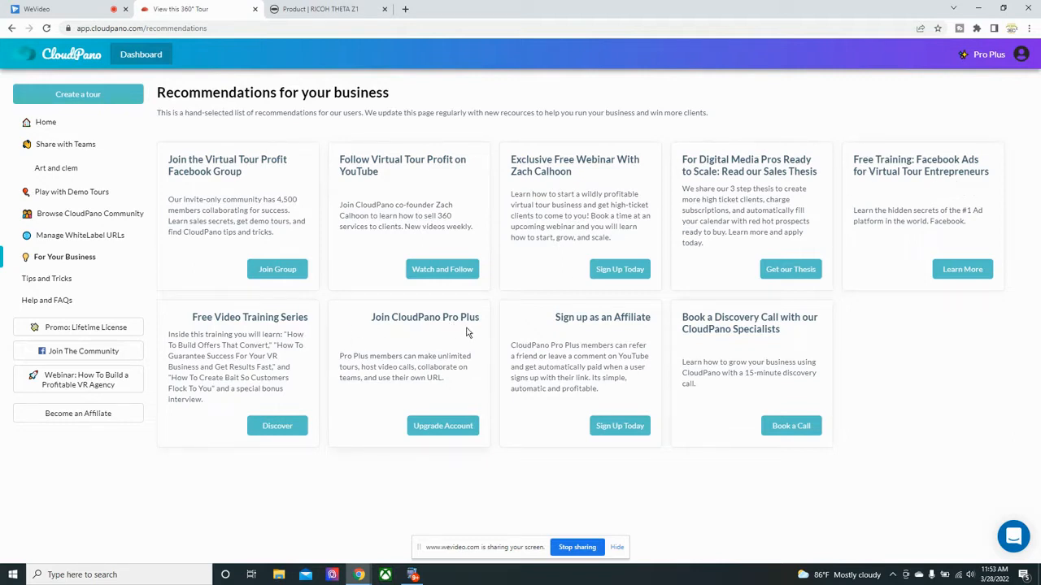
mouse_move(384, 368)
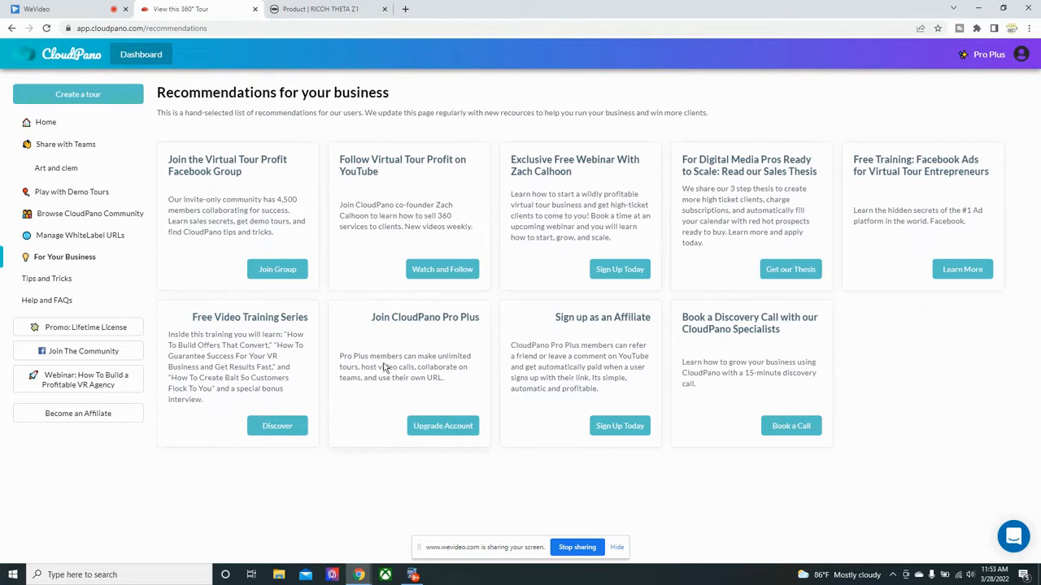
mouse_move(400, 377)
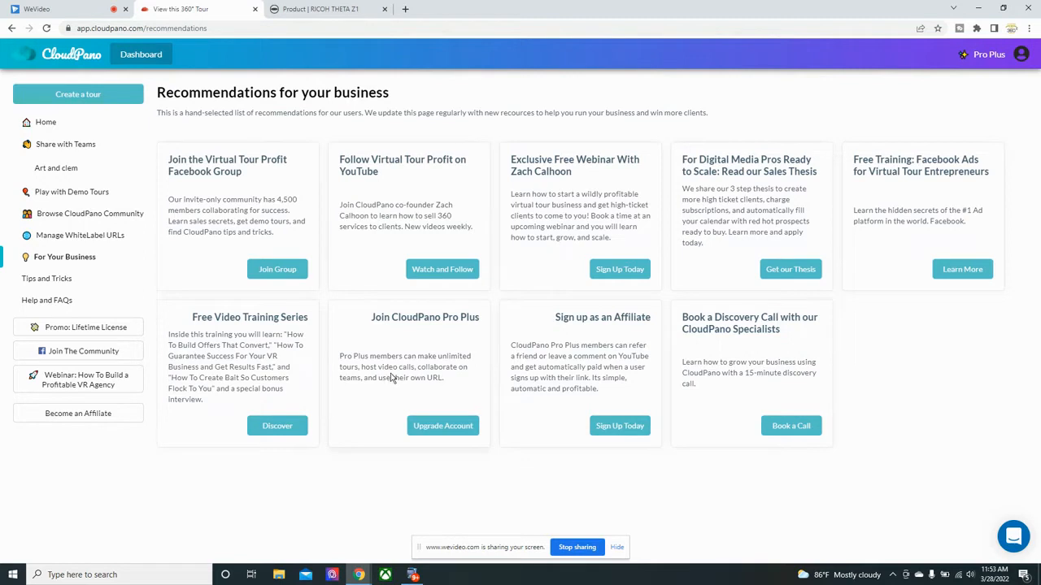
mouse_move(374, 387)
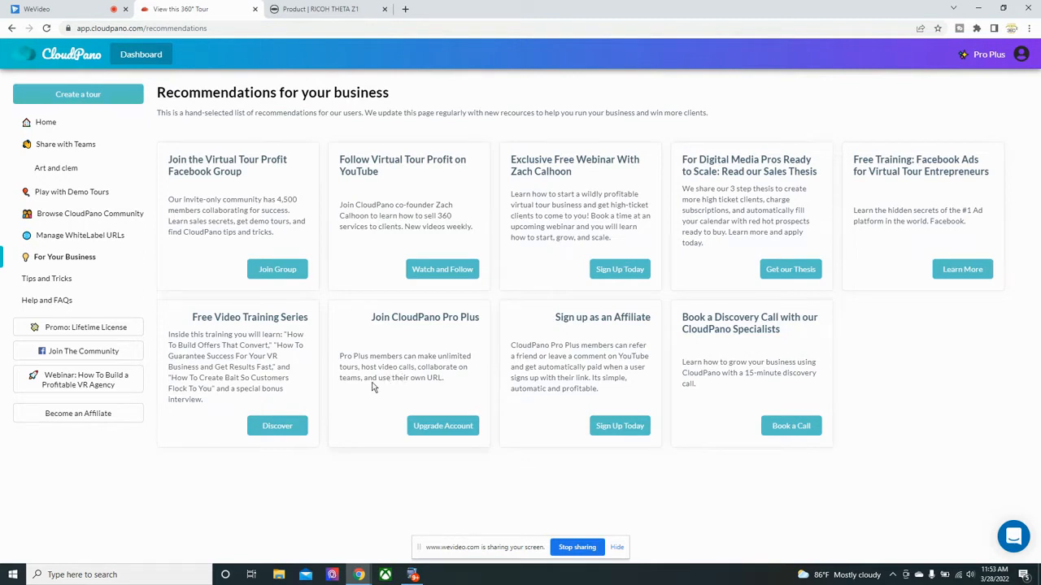
mouse_move(418, 383)
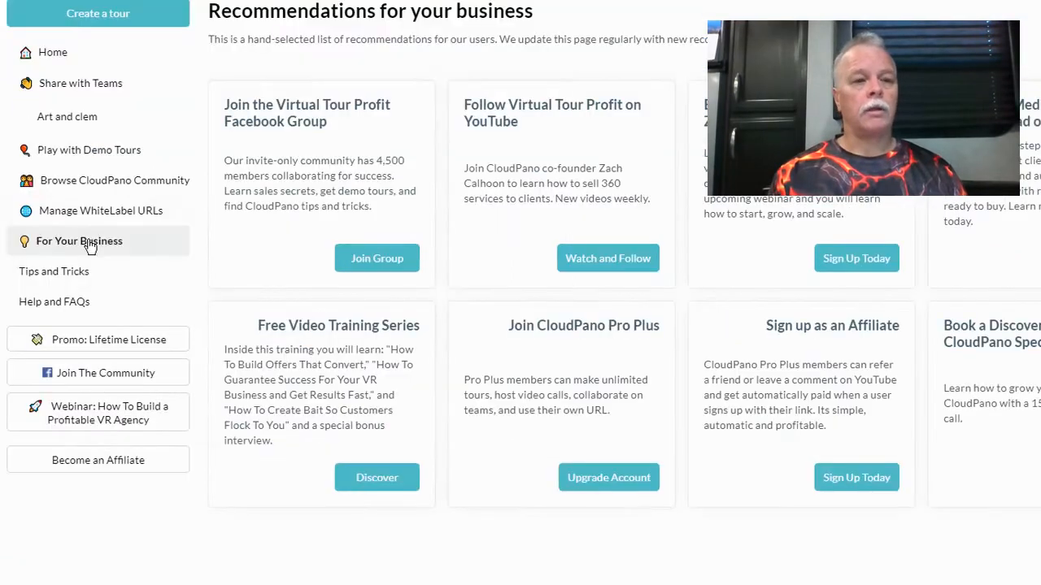
click(101, 211)
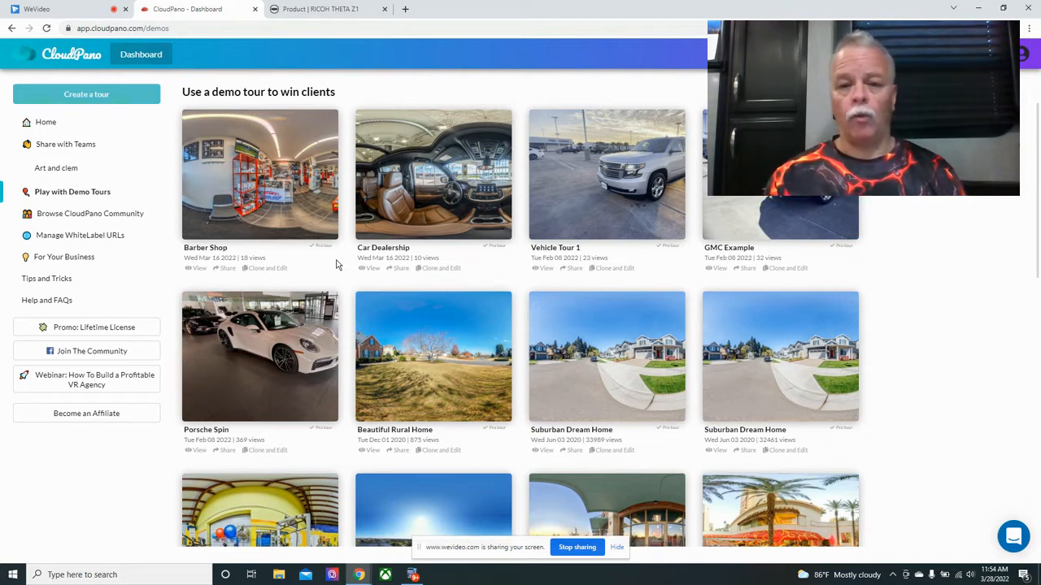
scroll(down, 3)
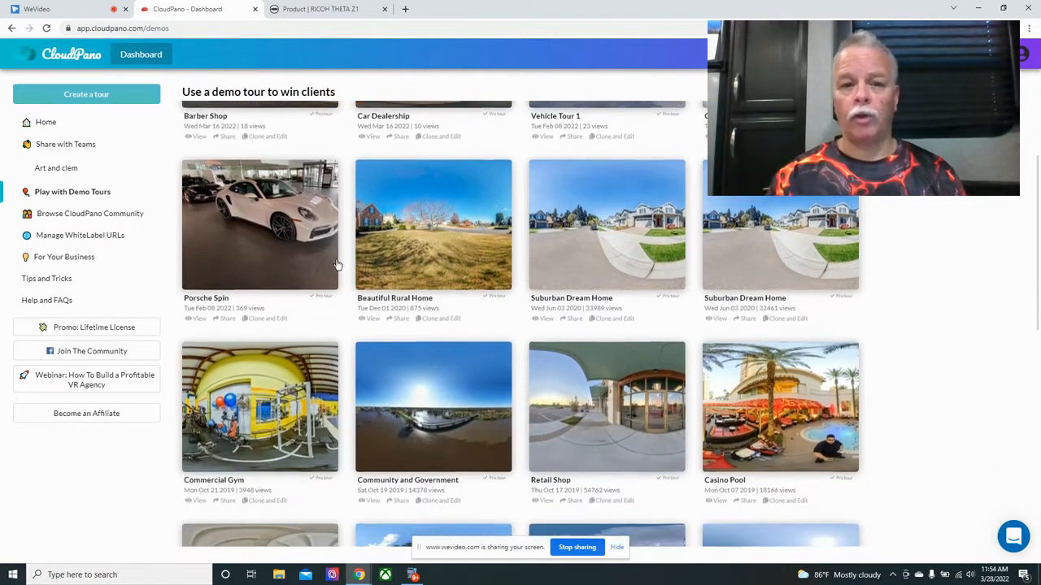
scroll(down, 3)
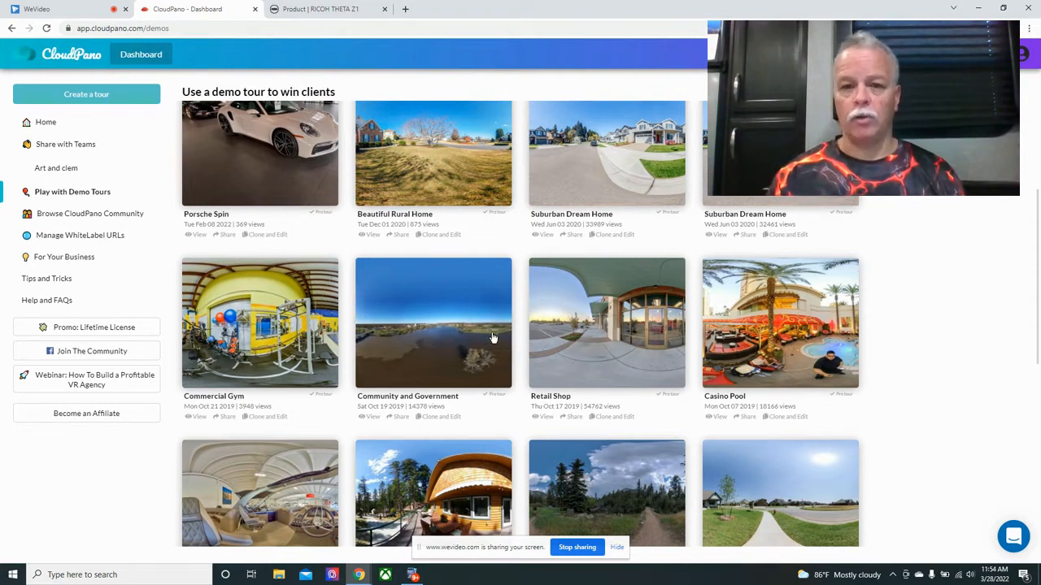
scroll(down, 3)
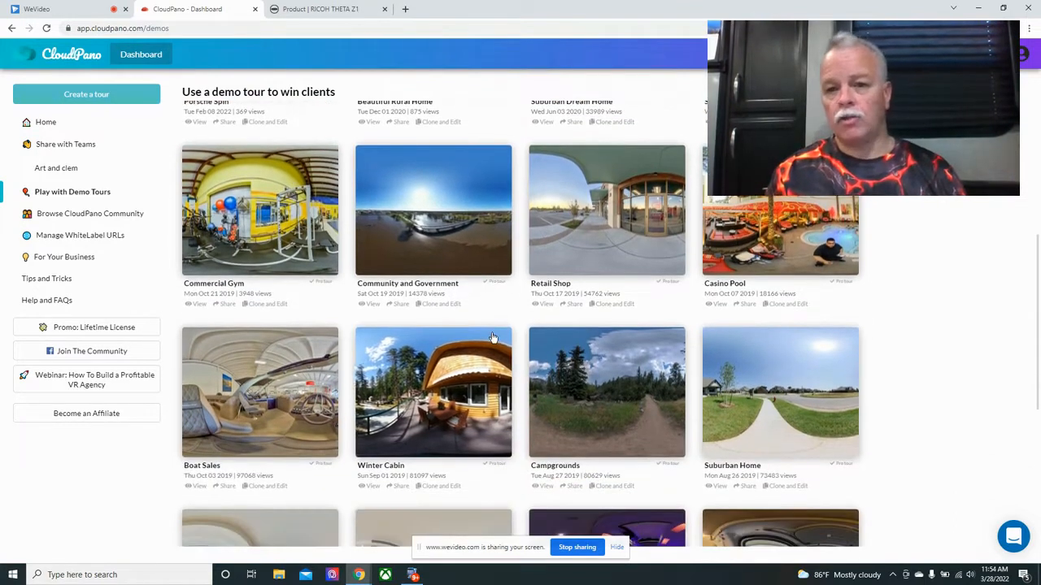
scroll(down, 3)
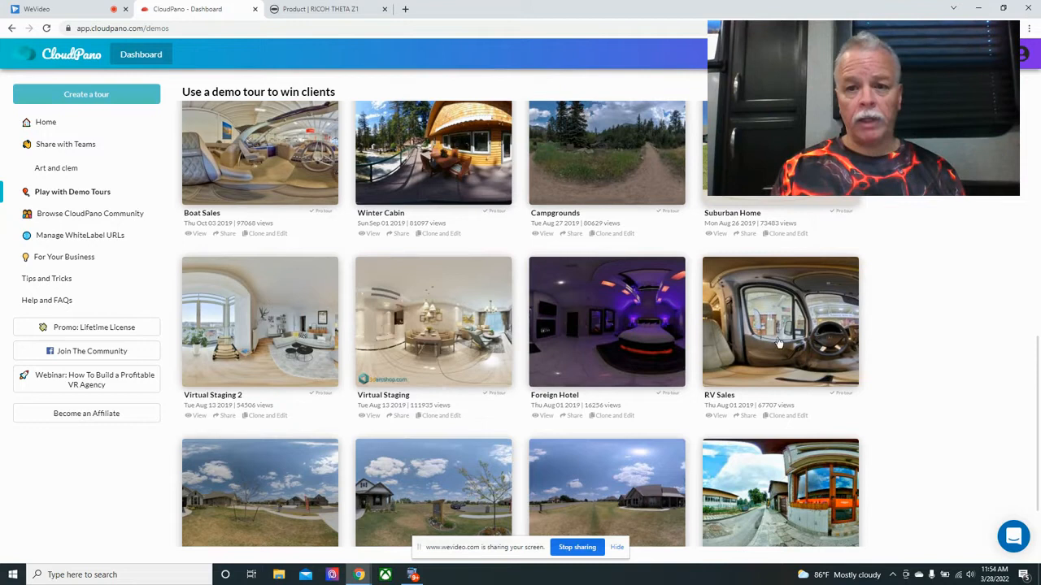
mouse_move(773, 404)
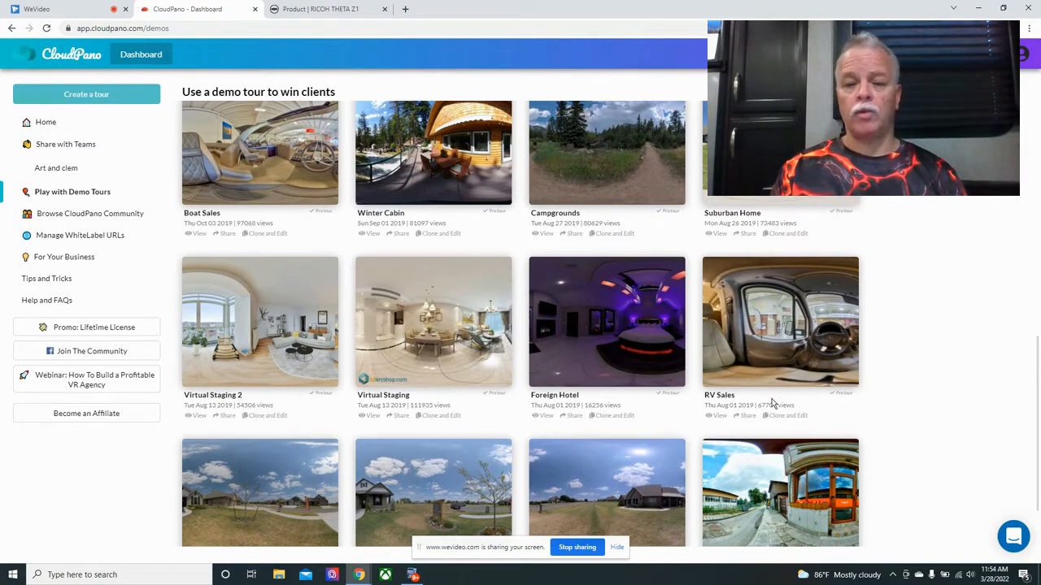
scroll(down, 3)
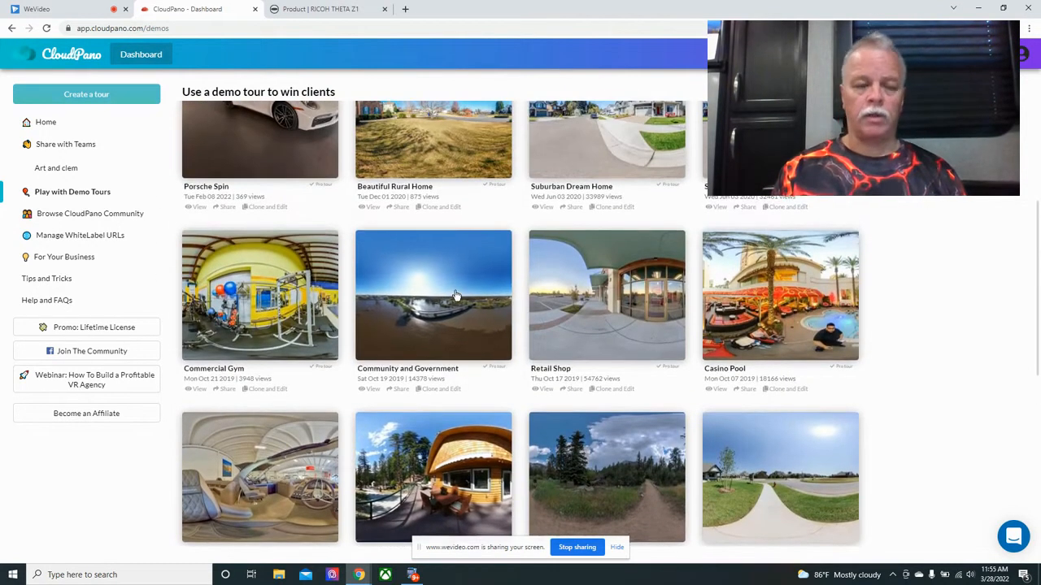
mouse_move(435, 208)
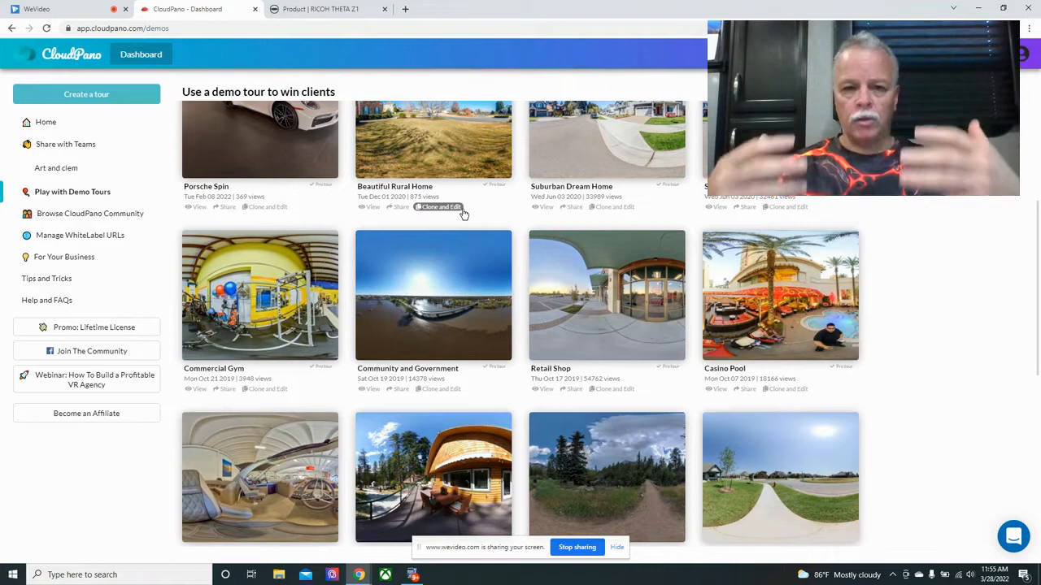
mouse_move(127, 124)
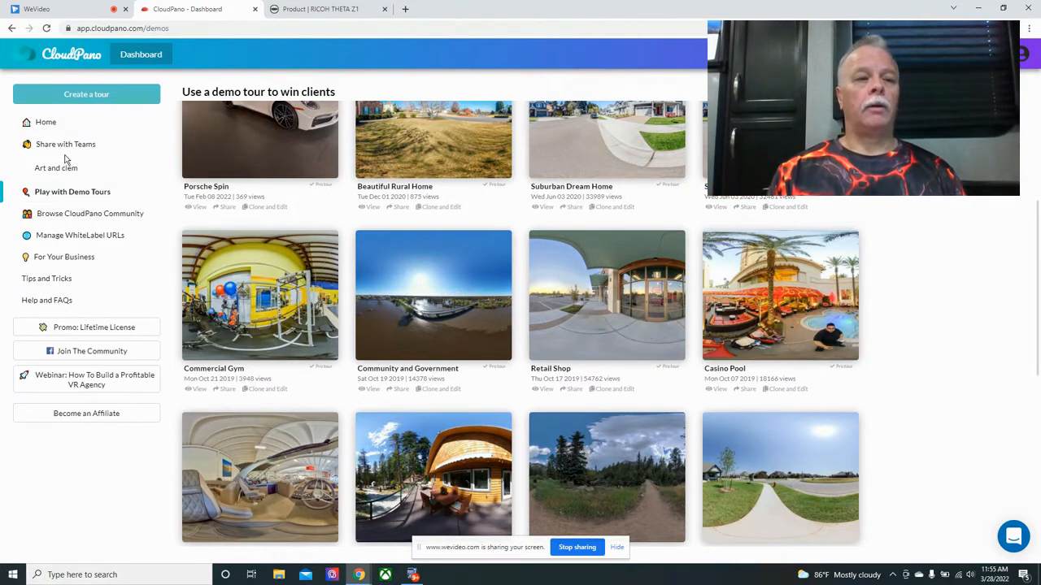
mouse_move(45, 124)
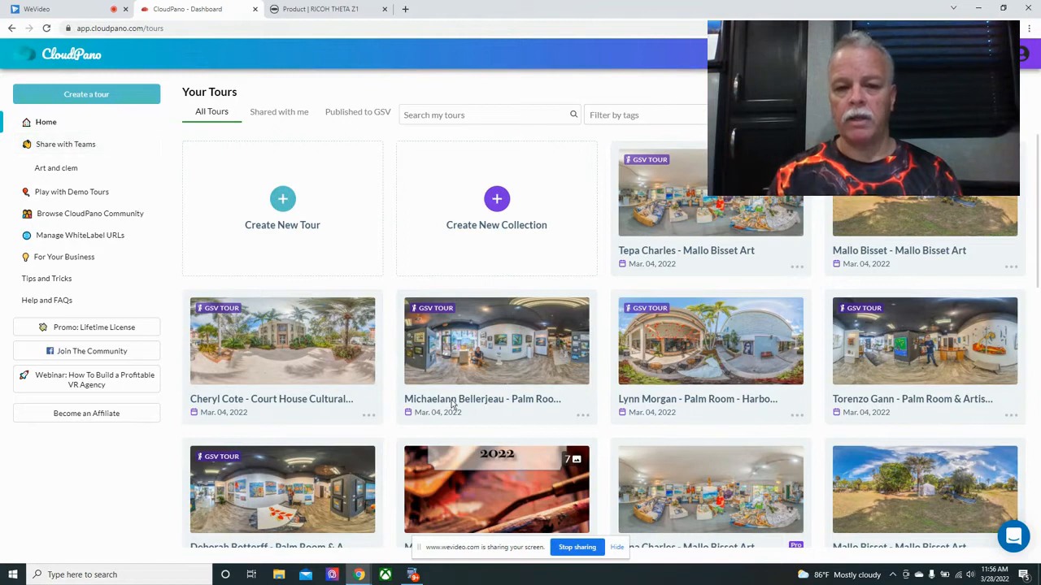
Scroll the All Tours grid past the Palm Room and art gallery tours.
scroll(down, 3)
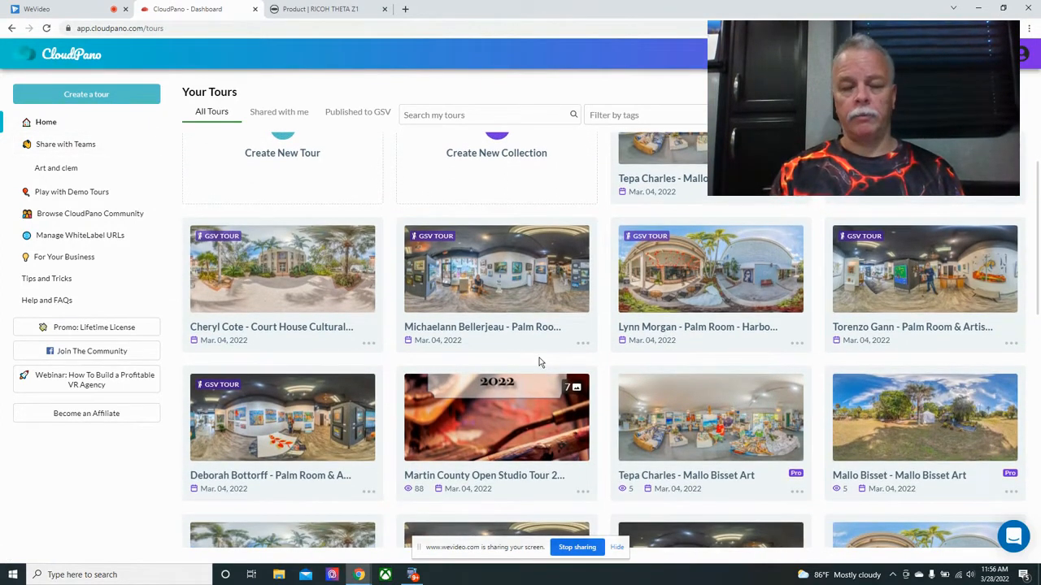
scroll(down, 3)
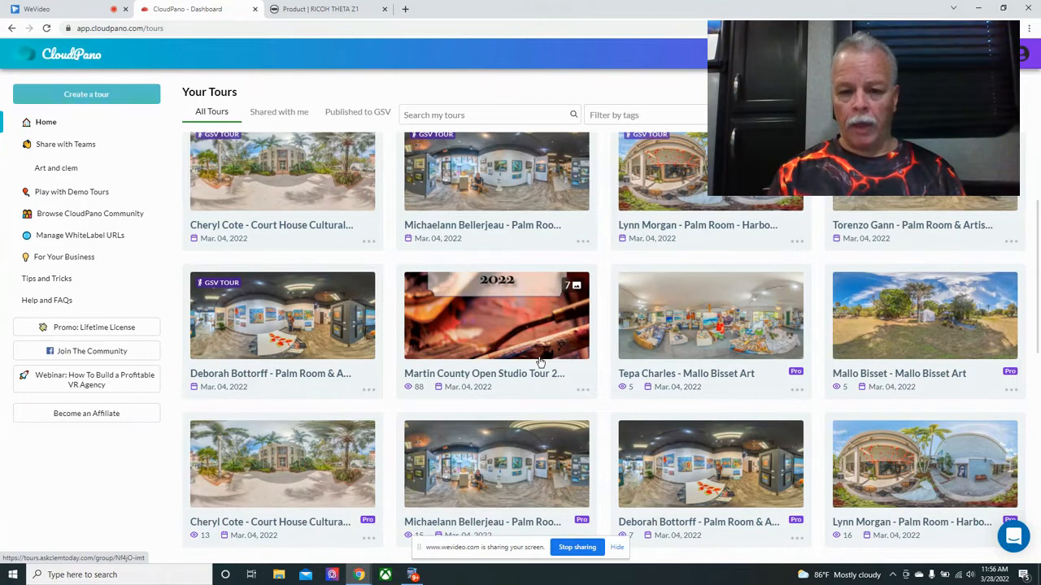
scroll(down, 3)
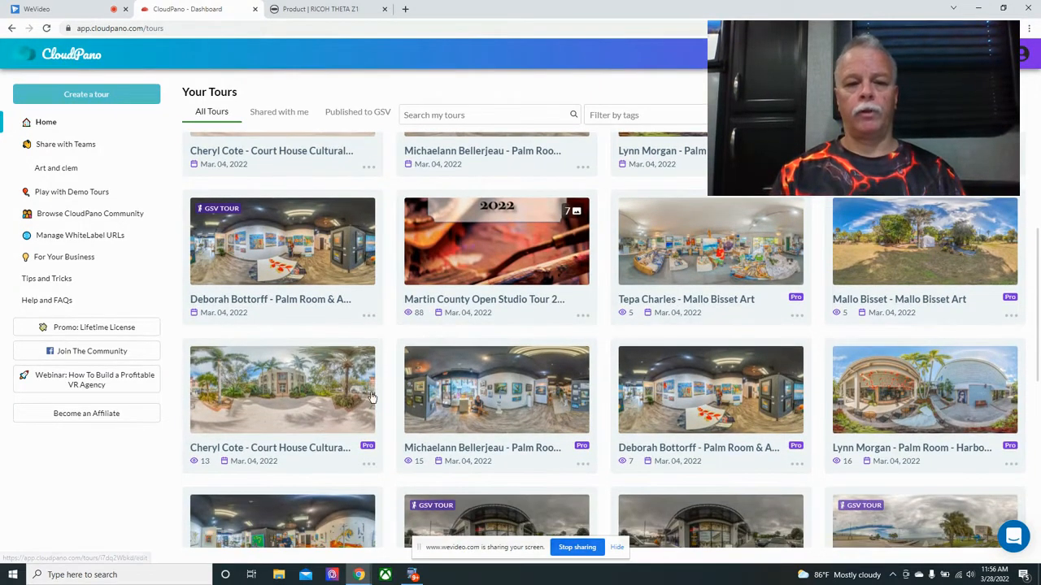
scroll(down, 3)
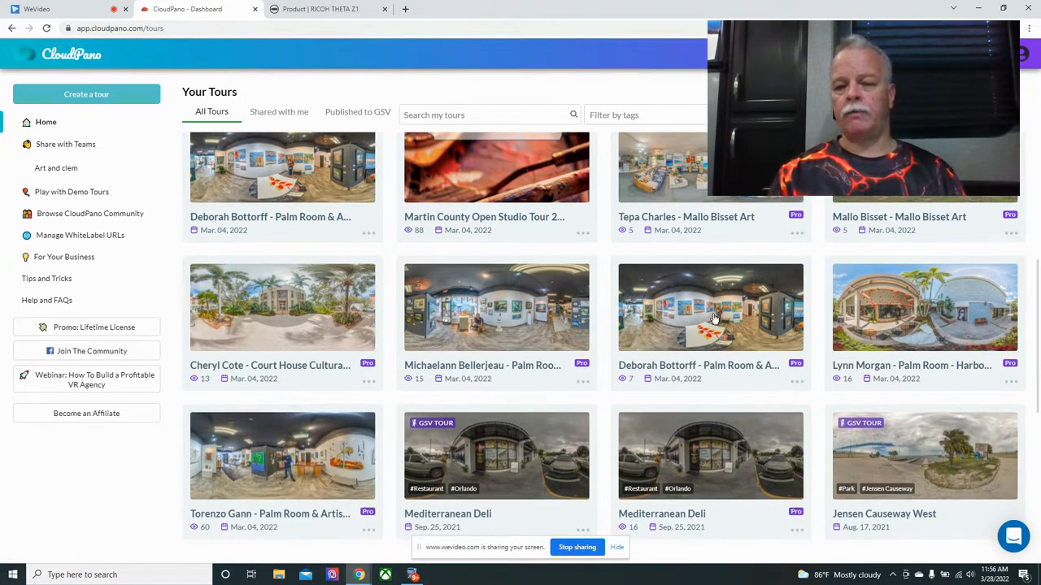
mouse_move(917, 318)
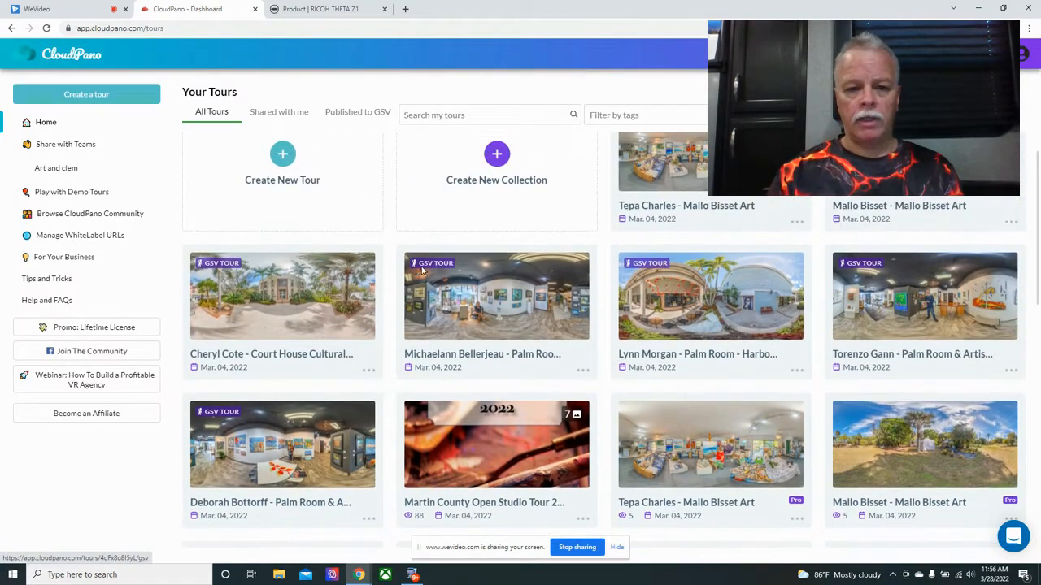
mouse_move(442, 275)
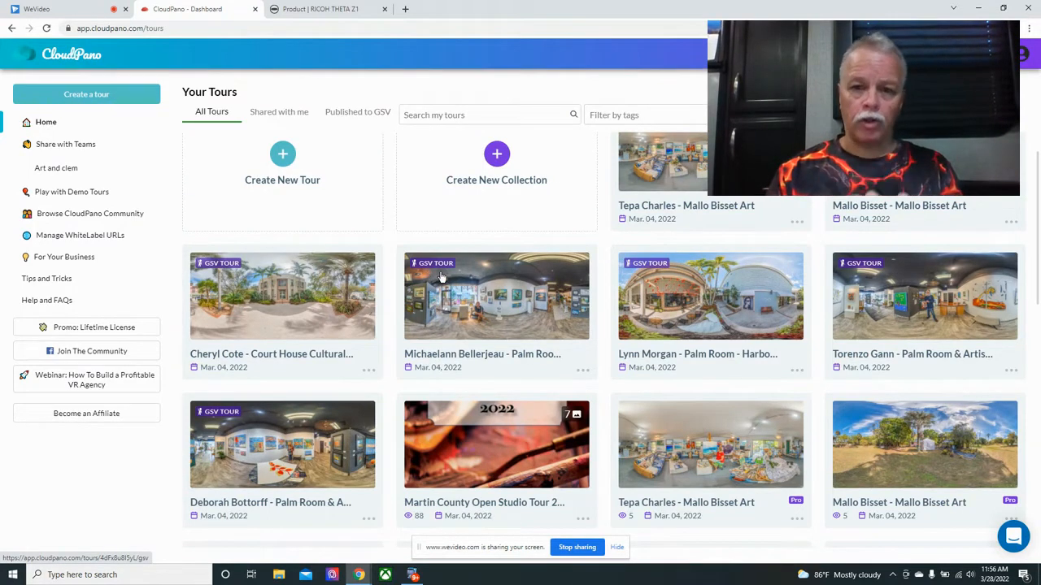
scroll(down, 3)
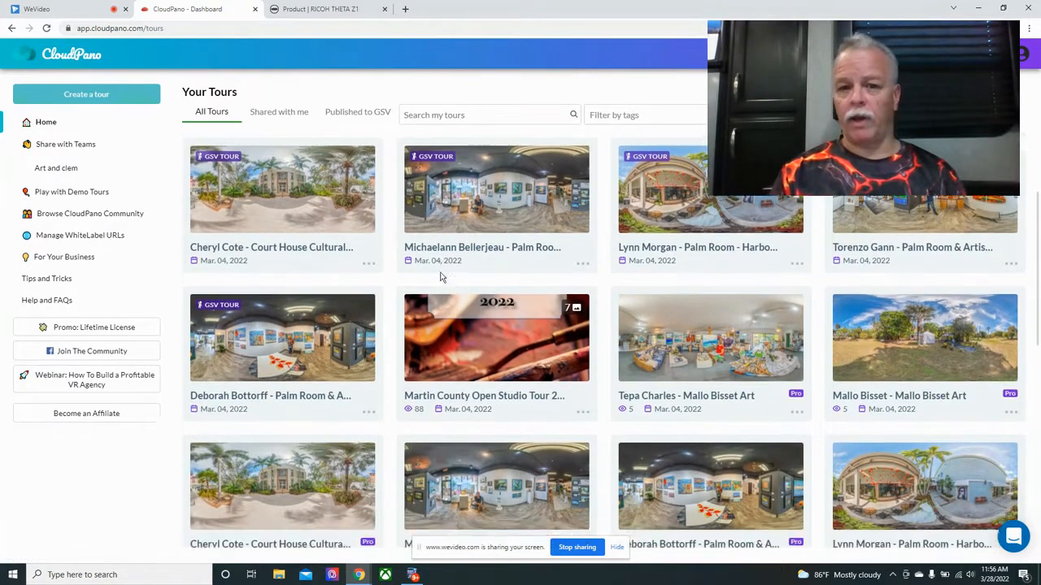
scroll(down, 3)
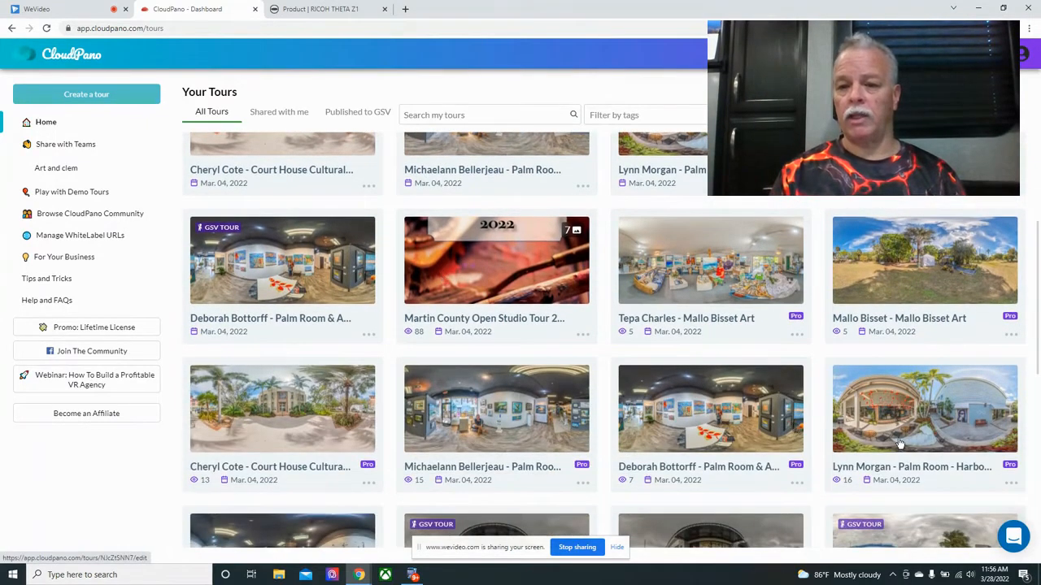
scroll(down, 3)
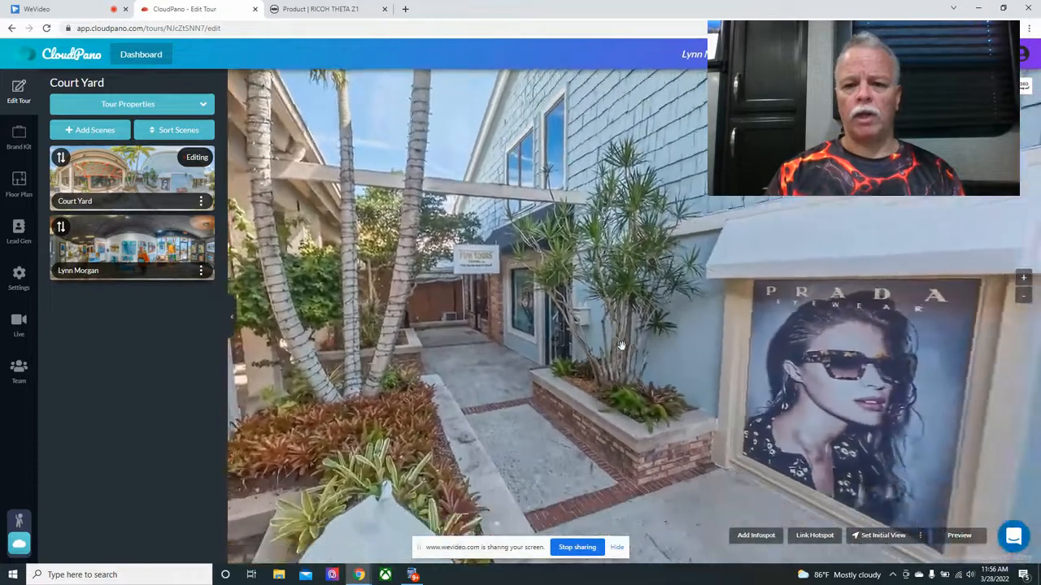
Look around the Court Yard scene, switch to the gallery interior, then show the Ricoh Theta page.
drag(621, 344, 724, 335)
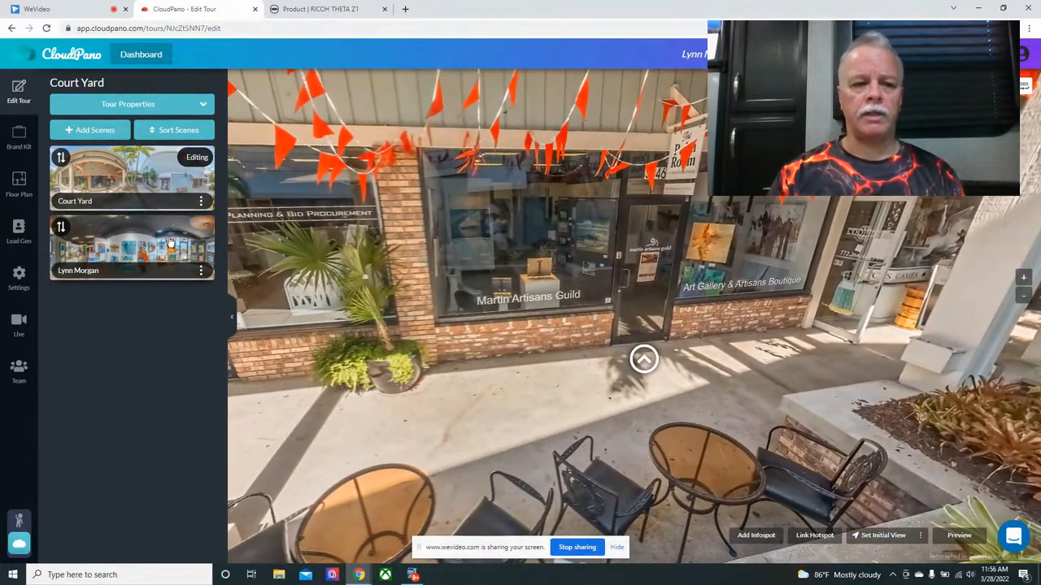
click(130, 247)
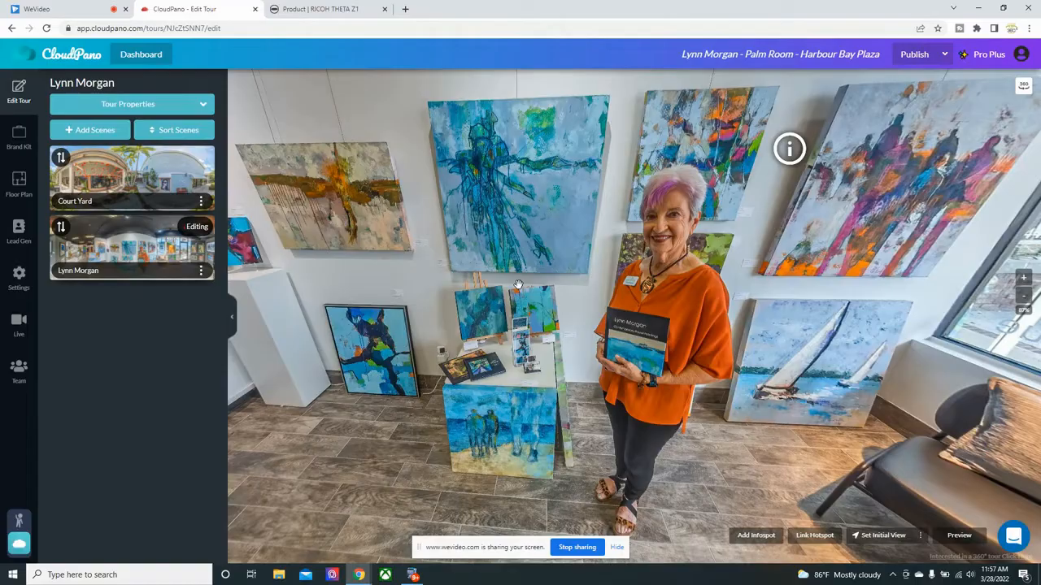
click(325, 9)
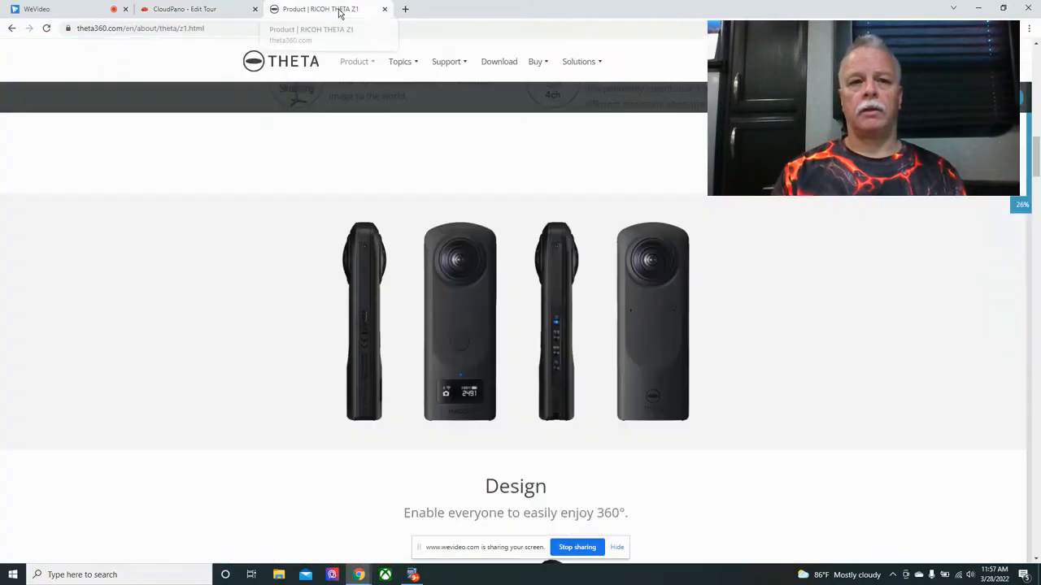
mouse_move(512, 168)
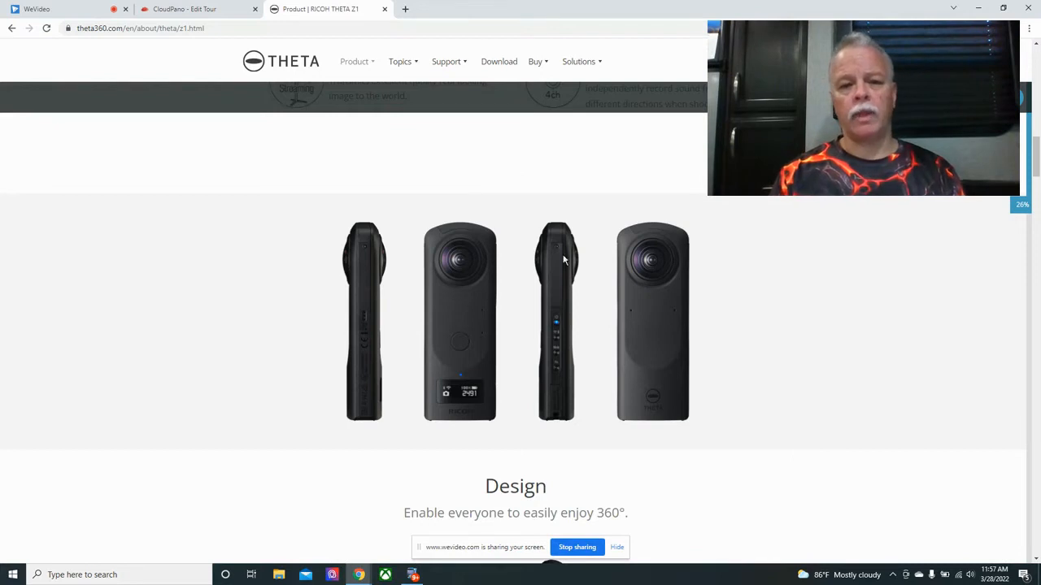
mouse_move(354, 252)
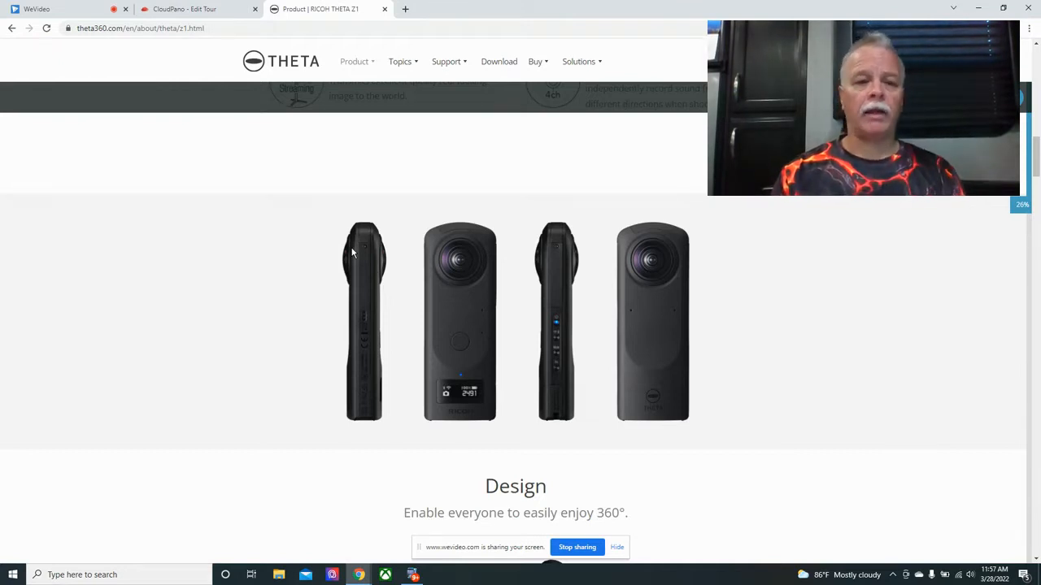
Return from the Theta Z1 product page to the CloudPano tour editor.
click(182, 10)
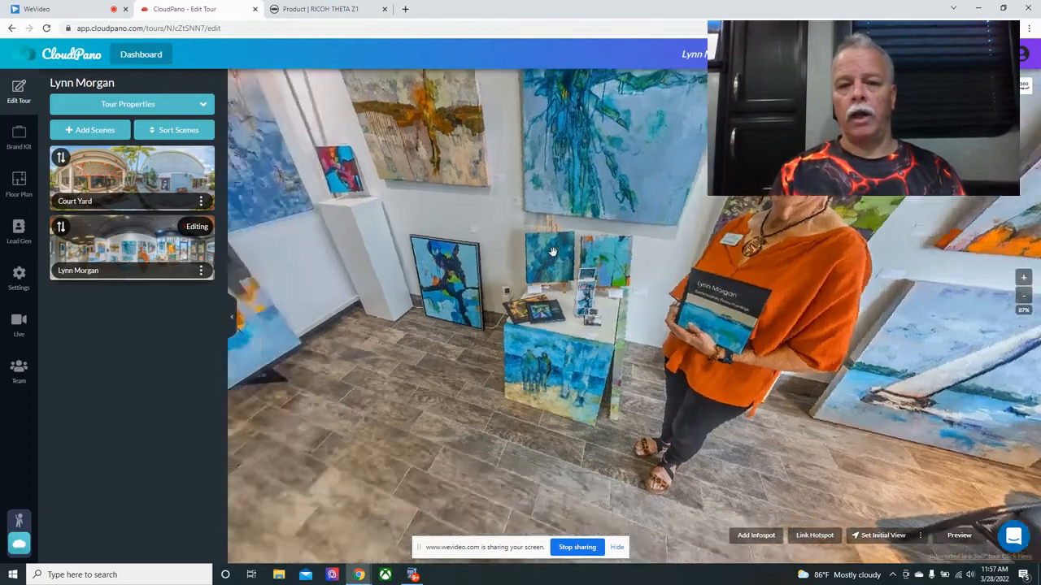
Turn toward the gallery's front window and bring up the My Location infospot for editing.
drag(552, 252, 703, 273)
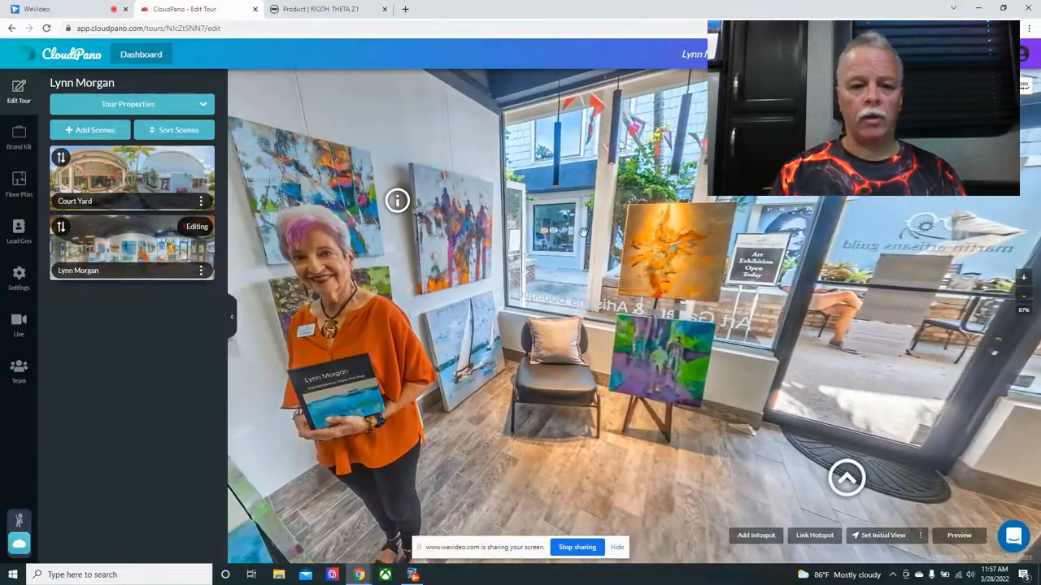
mouse_move(396, 200)
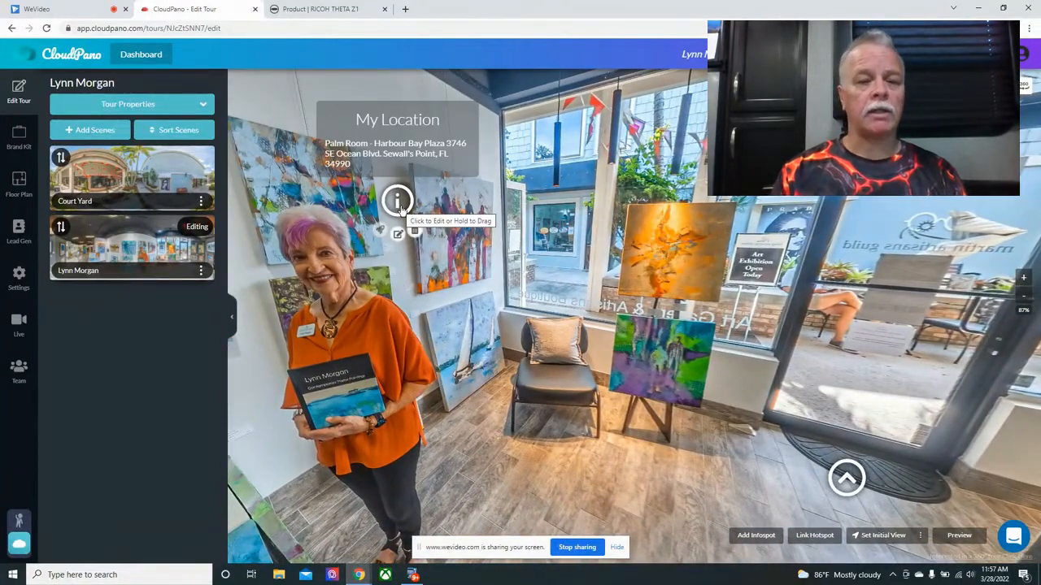
mouse_move(546, 240)
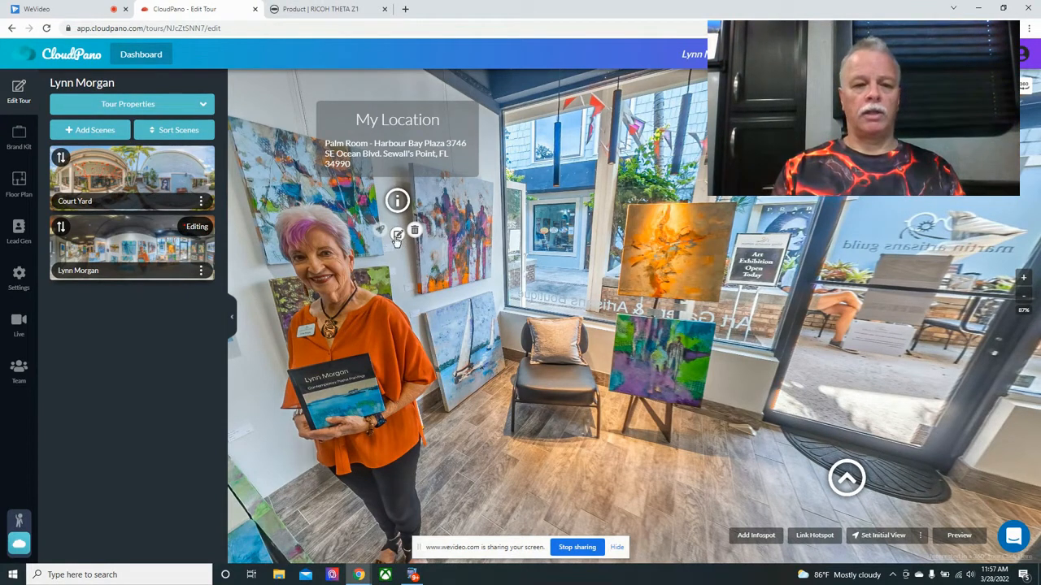
click(397, 231)
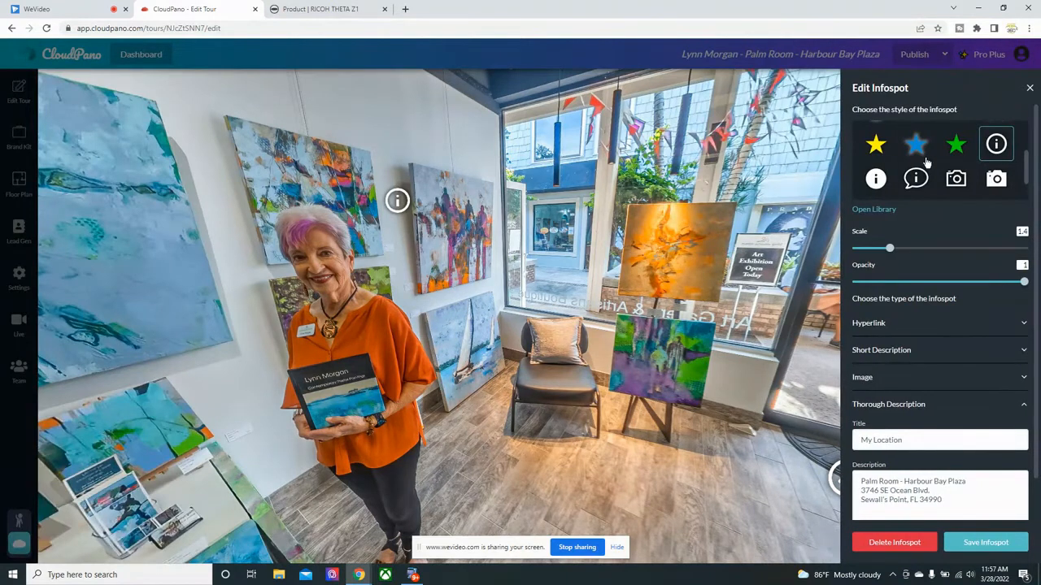
mouse_move(936, 166)
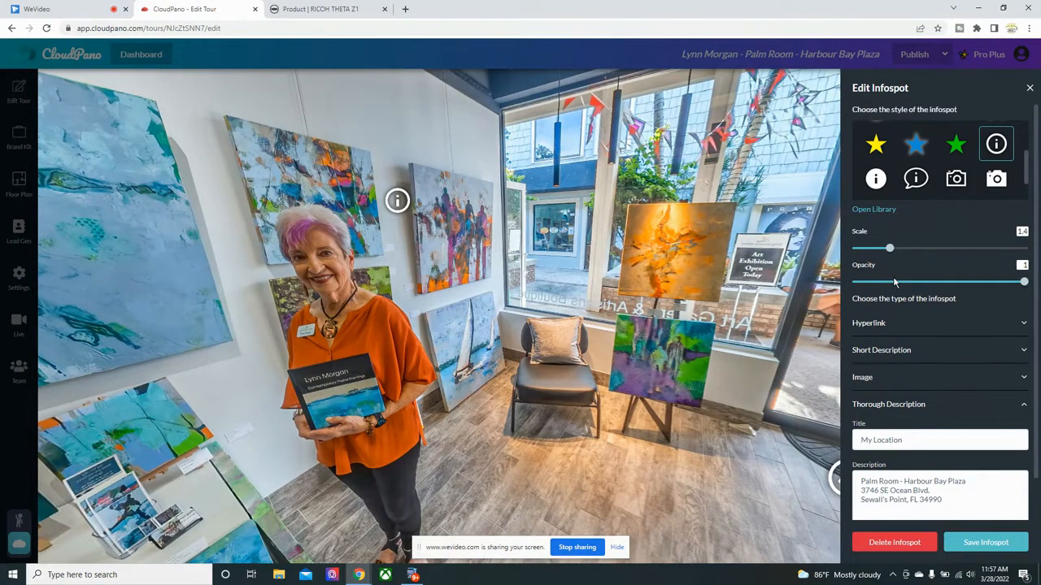
Save the My Location infospot with the Palm Room's Harbour Bay Plaza address.
scroll(down, 3)
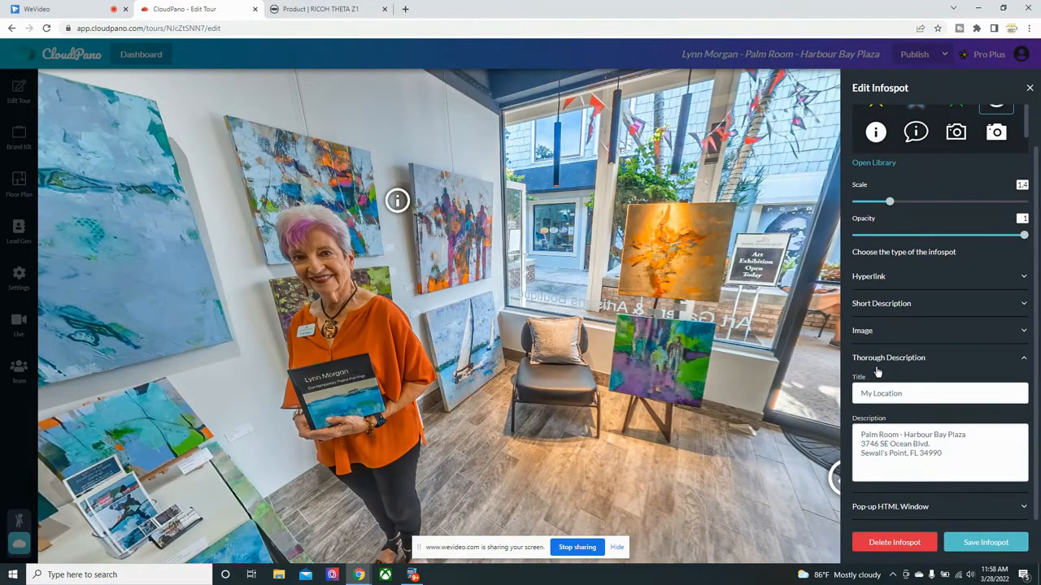
mouse_move(881, 370)
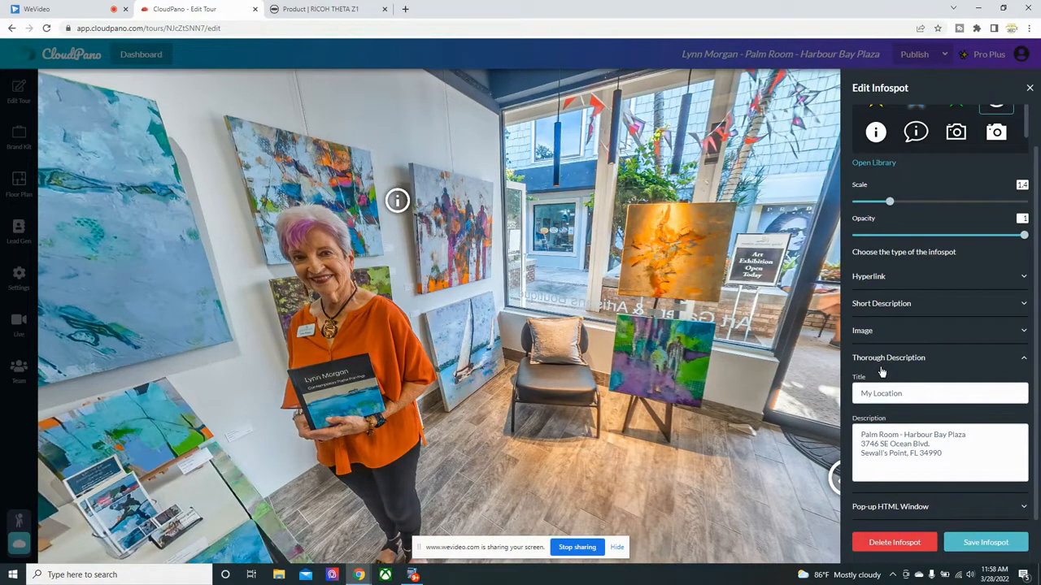
click(891, 442)
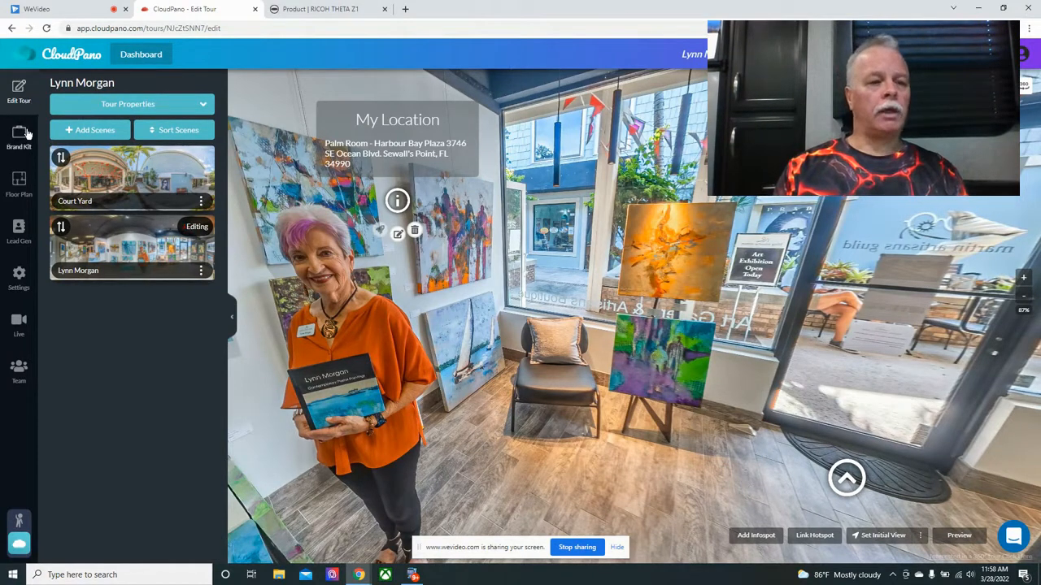
click(140, 54)
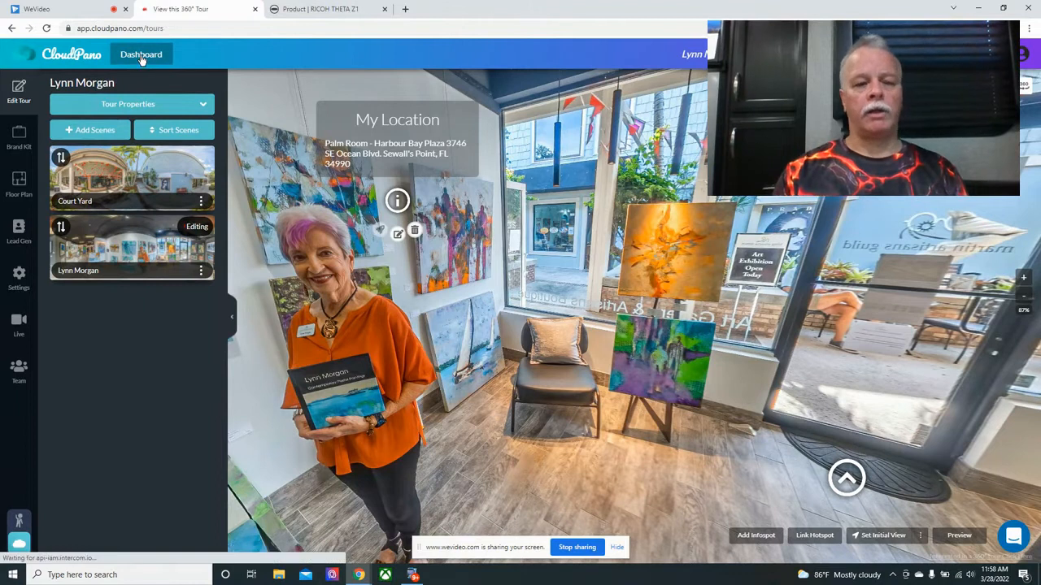
click(140, 54)
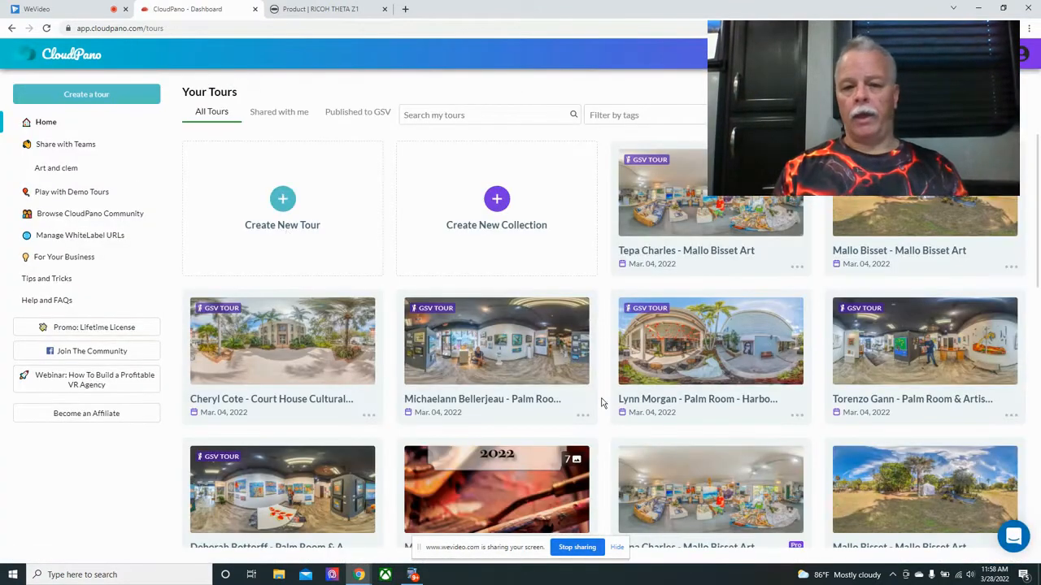
scroll(down, 3)
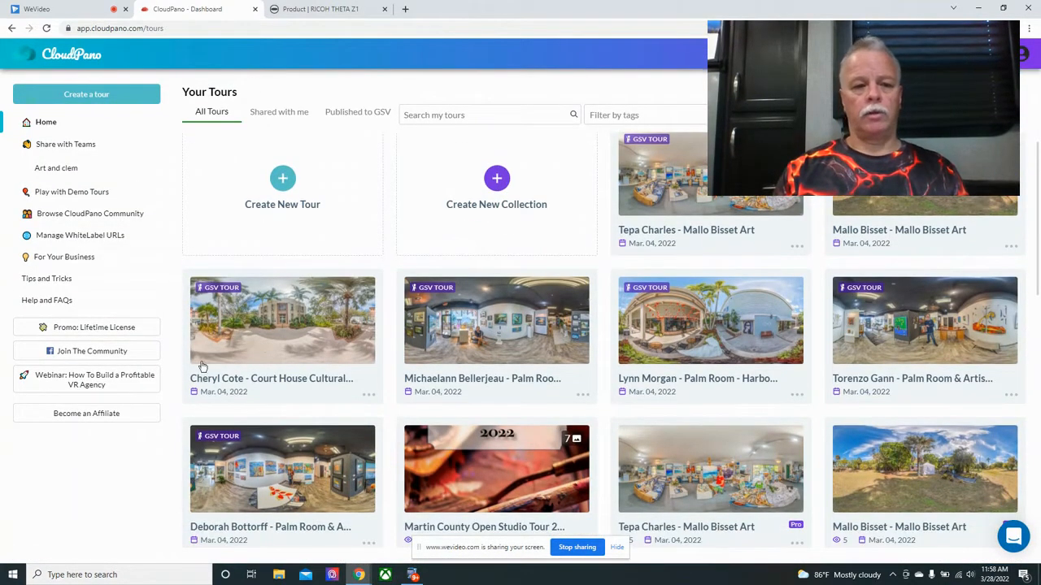
scroll(down, 3)
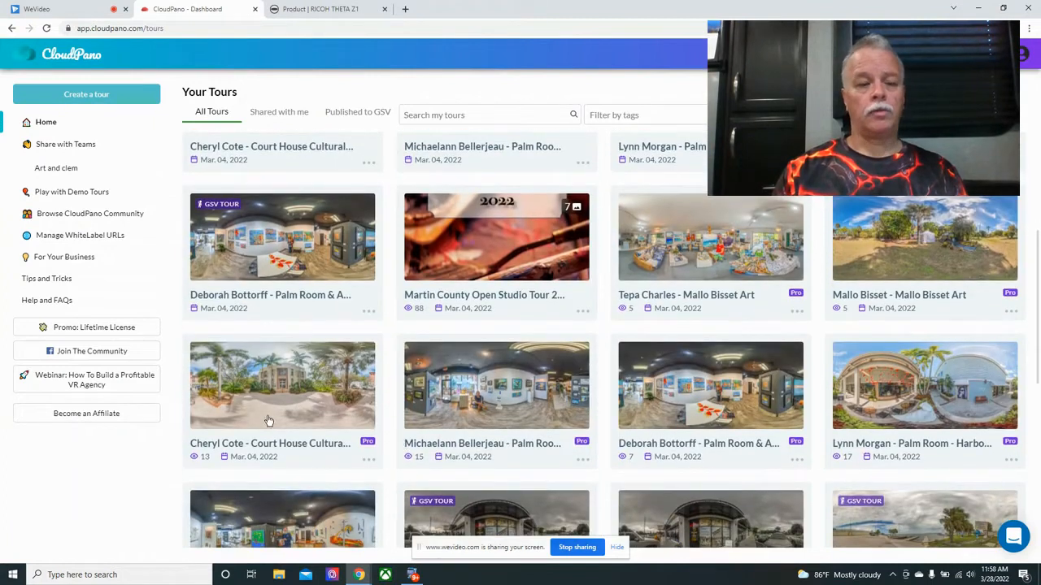
click(270, 385)
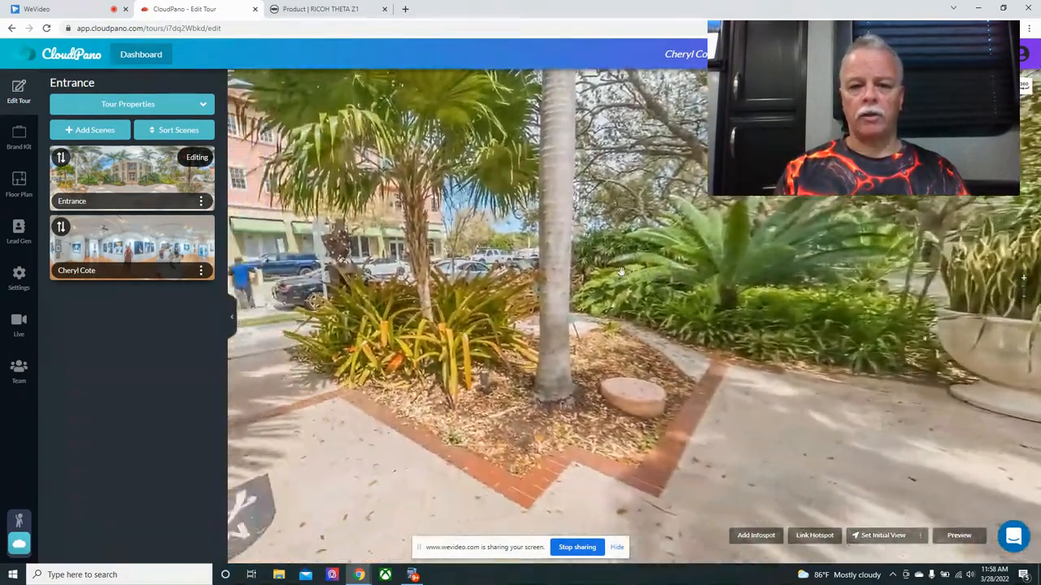
Step through the doorway into the Cheryl Cote gallery scene and show its My Location infospot with the Court House address.
drag(621, 273, 748, 269)
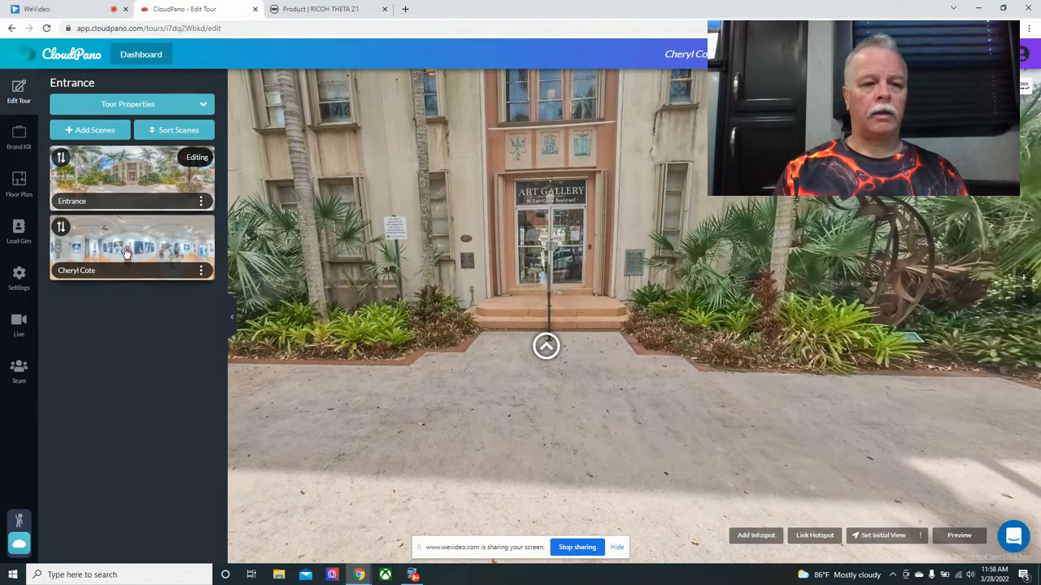
click(127, 252)
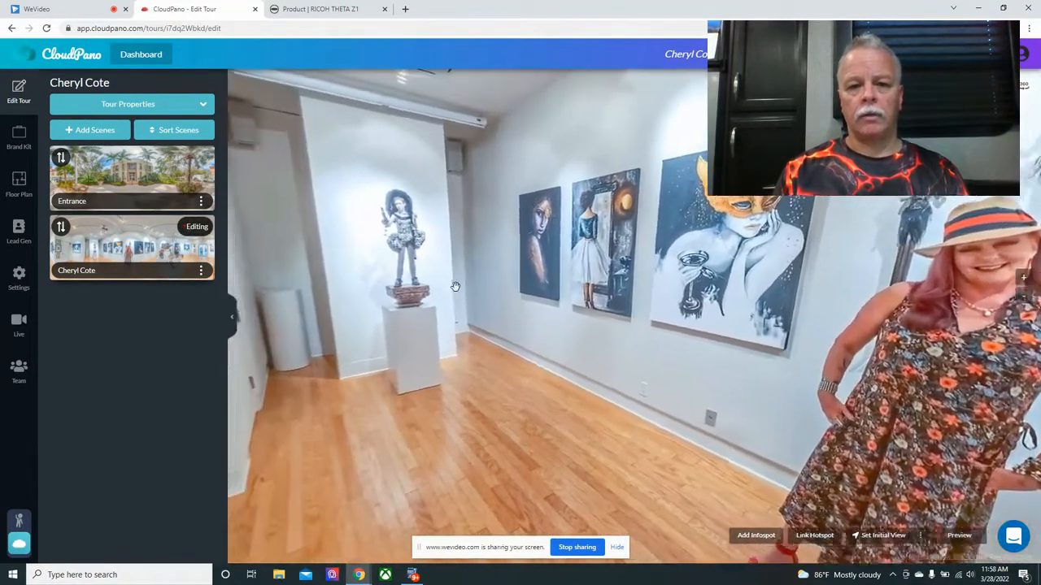
drag(456, 286, 525, 263)
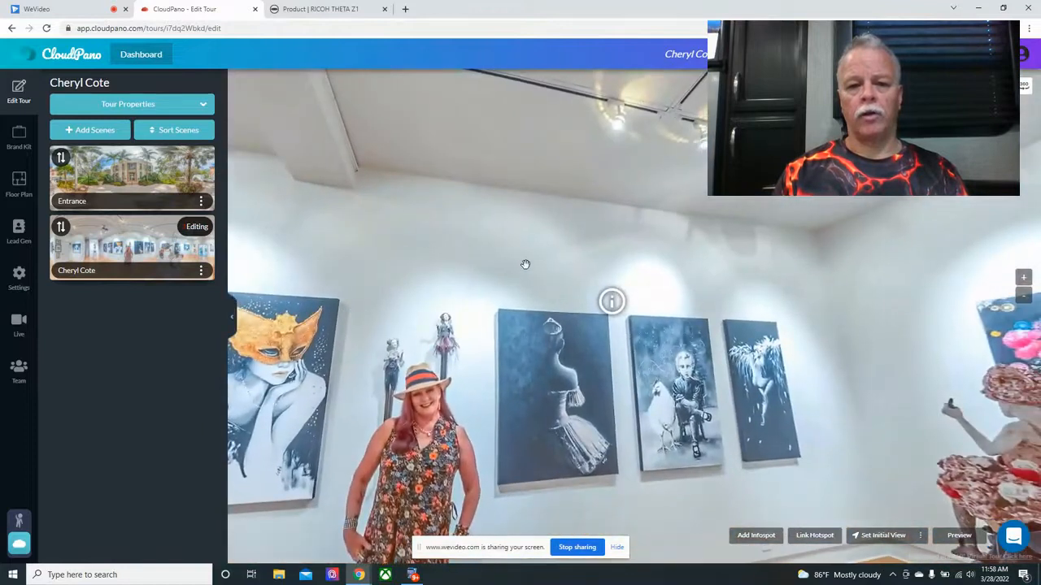
click(612, 301)
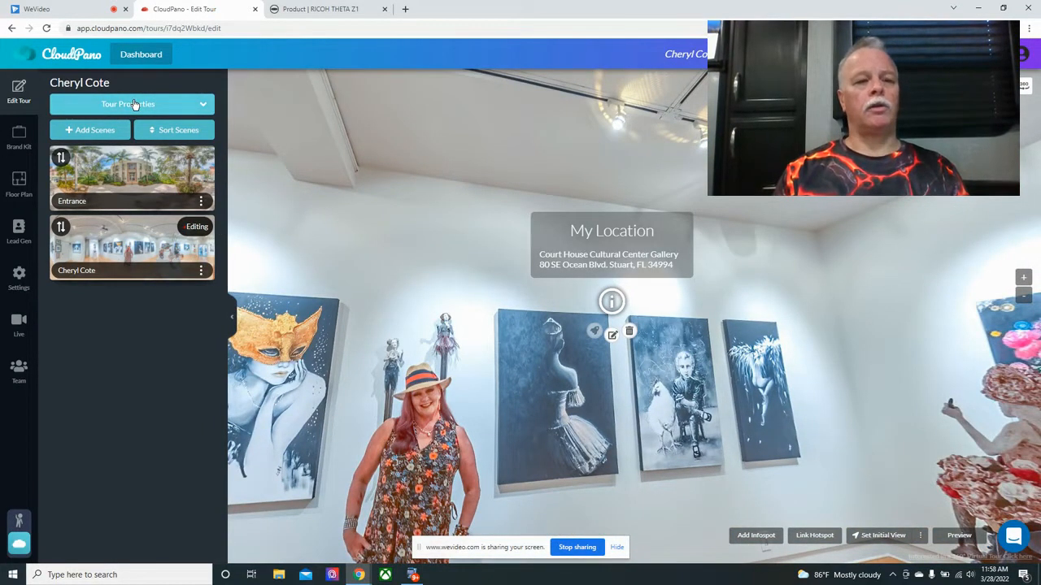
Expand the tour's contact properties, then bring up its Brand Kit settings.
click(130, 104)
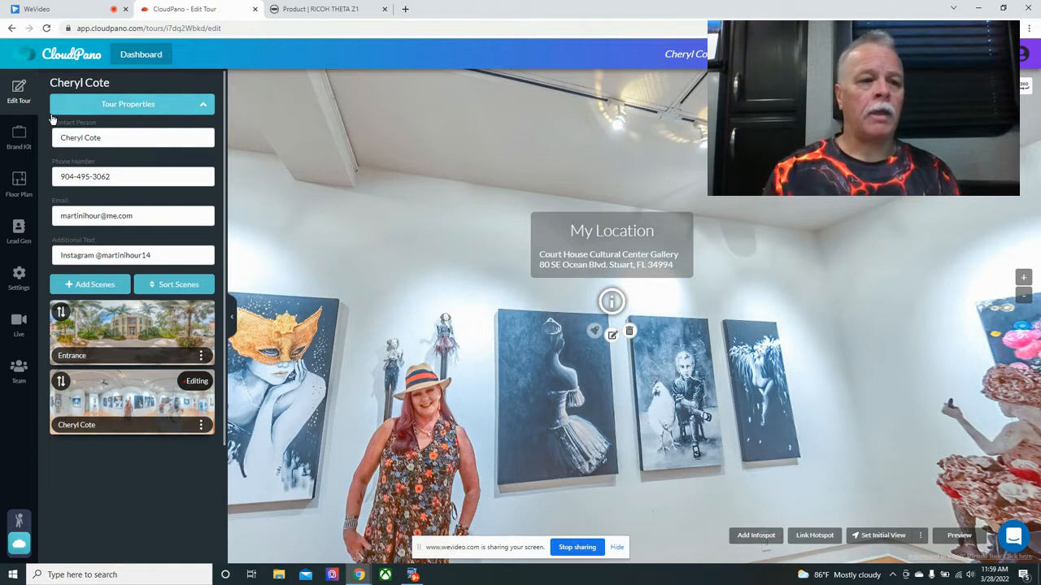
click(20, 138)
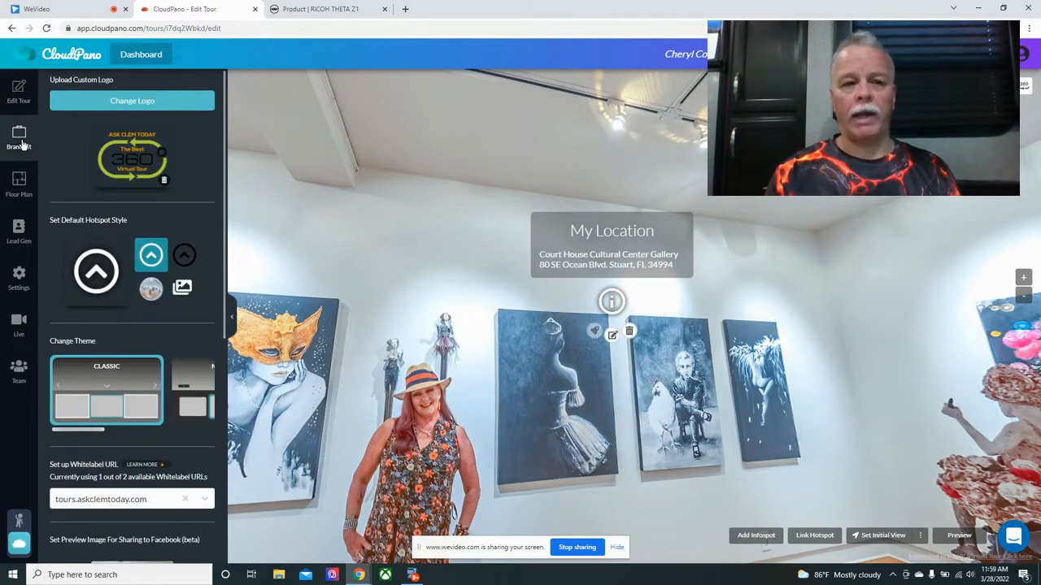
mouse_move(133, 150)
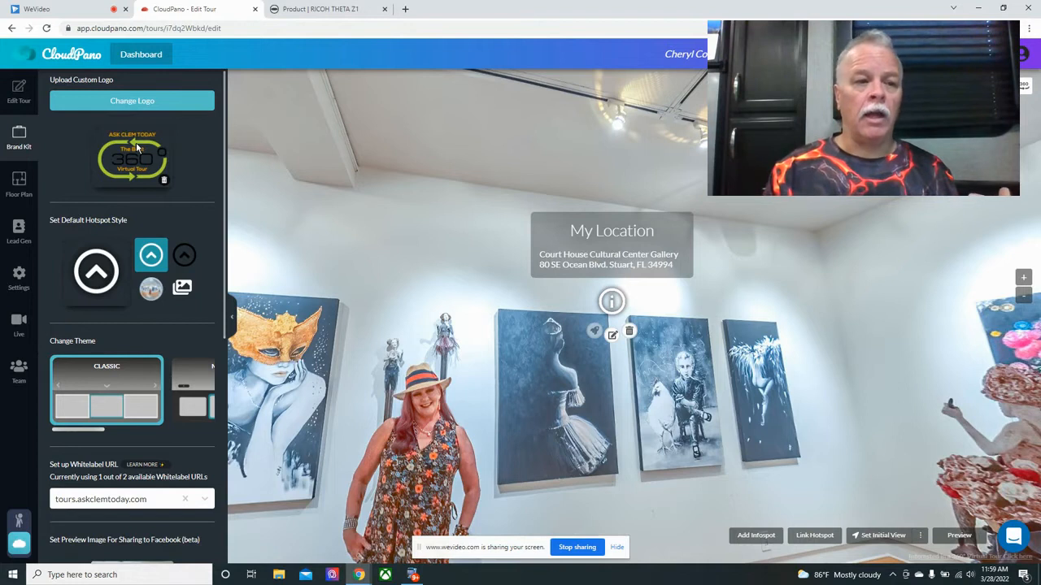
mouse_move(130, 167)
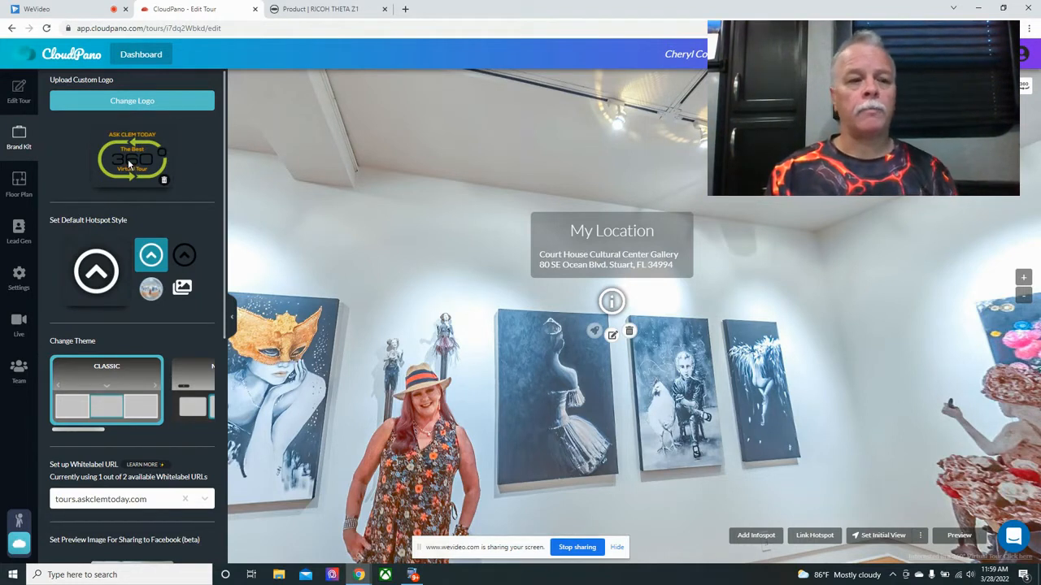
Review the Brand Kit panel from logo and theme down to the 360° Virtual Tour watermark, then switch to Floor Plan.
scroll(down, 3)
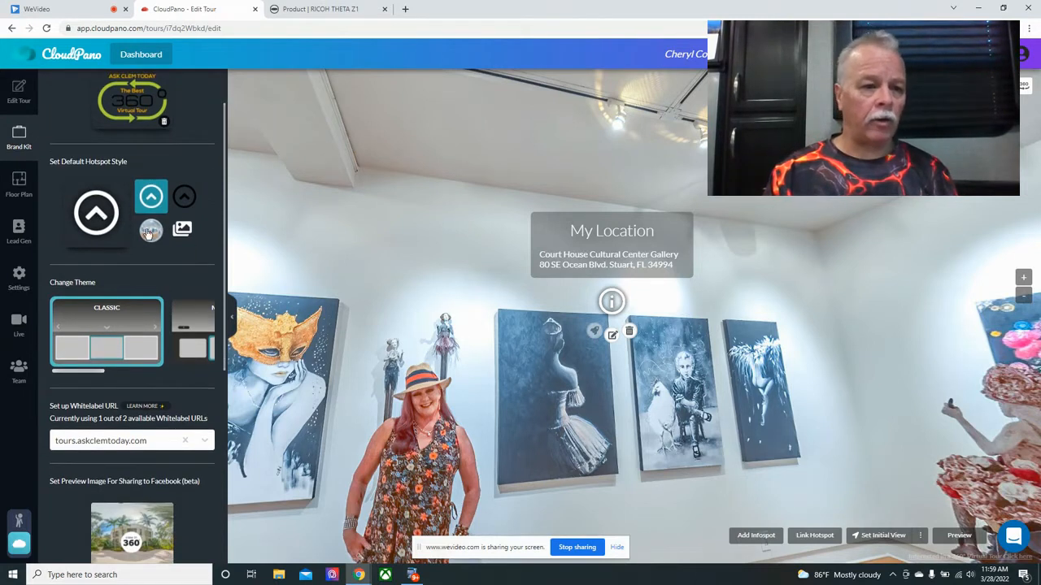
scroll(down, 3)
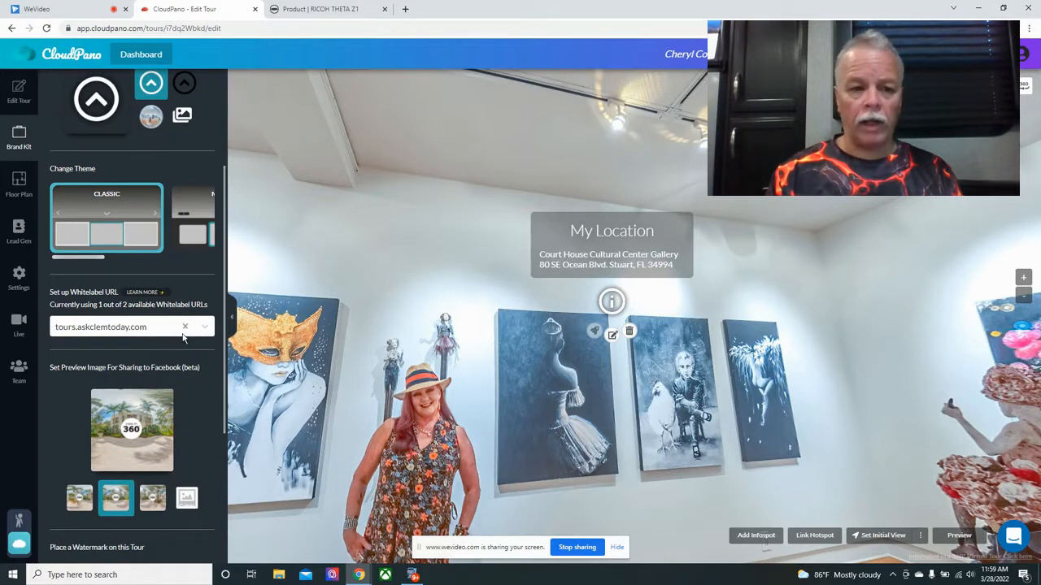
scroll(down, 3)
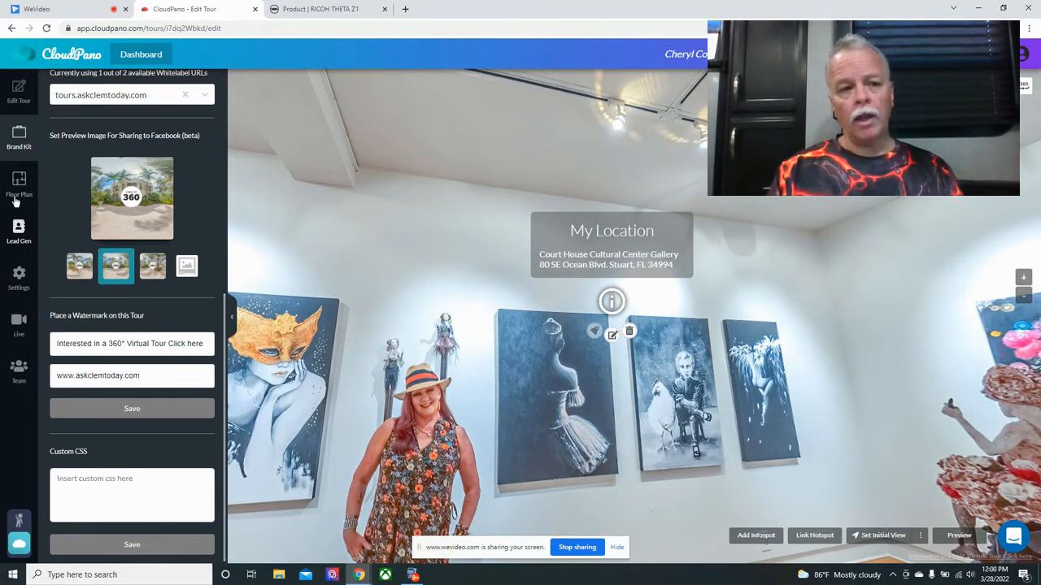
click(18, 182)
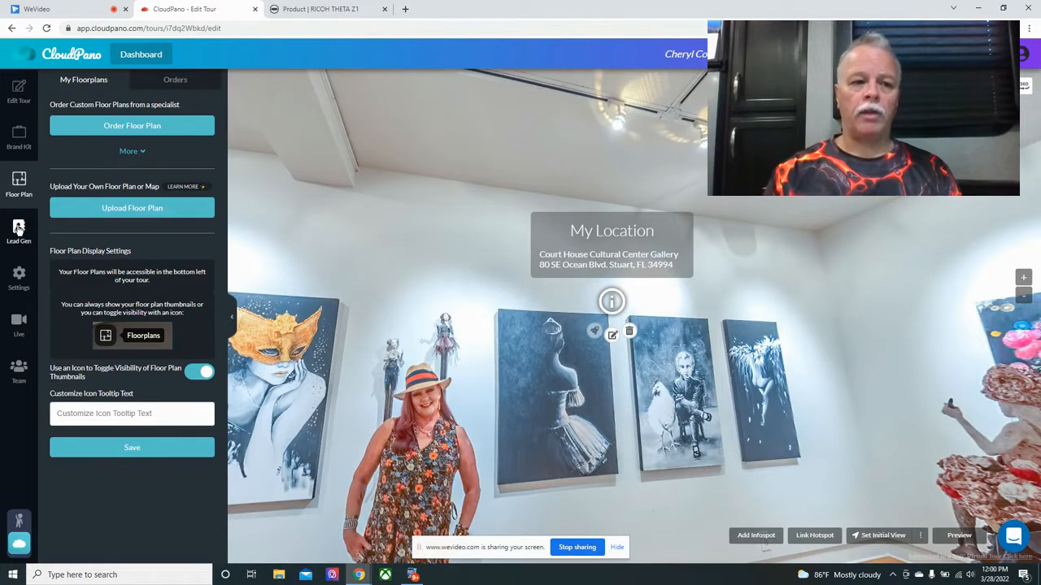
Switch from the Floor Plan panel to the Lead Gen settings with the lead form enabled.
click(18, 231)
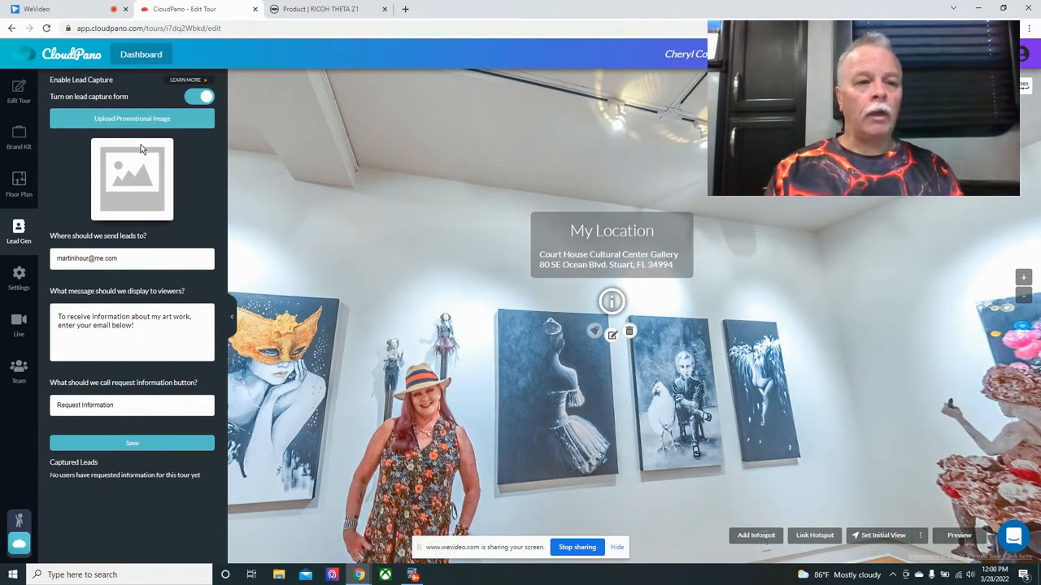
mouse_move(146, 172)
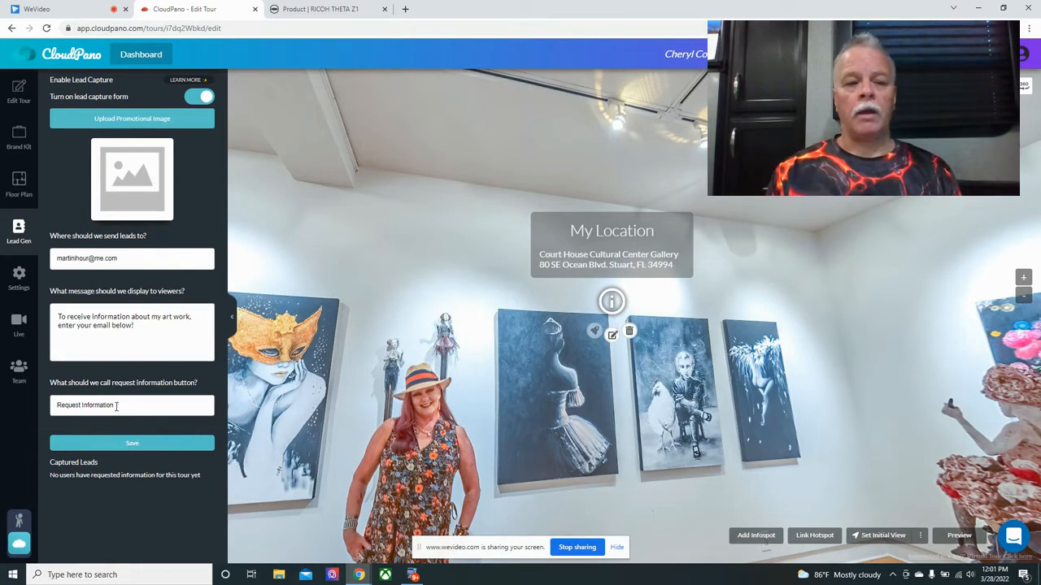
mouse_move(135, 309)
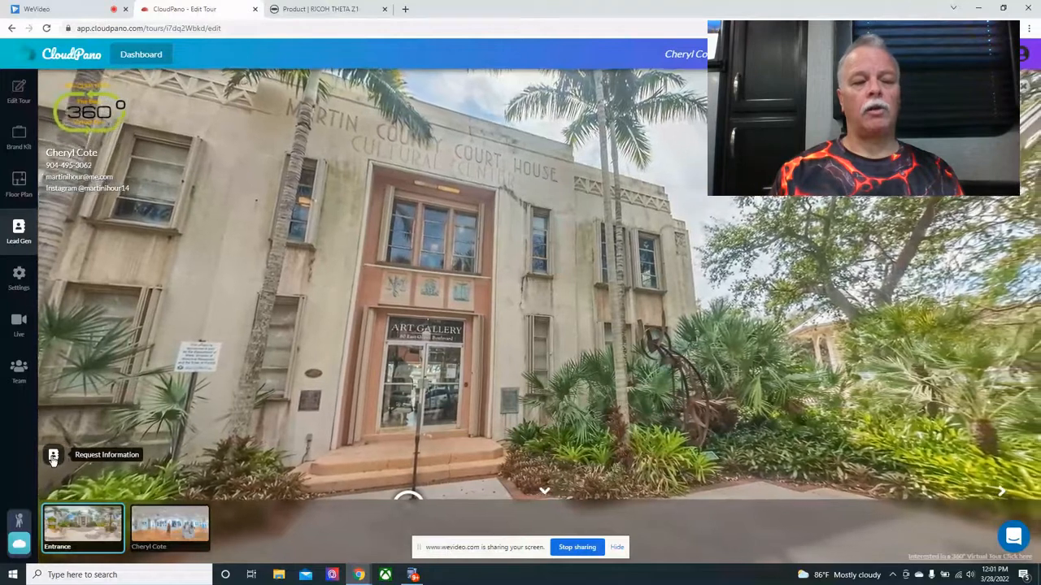
click(54, 455)
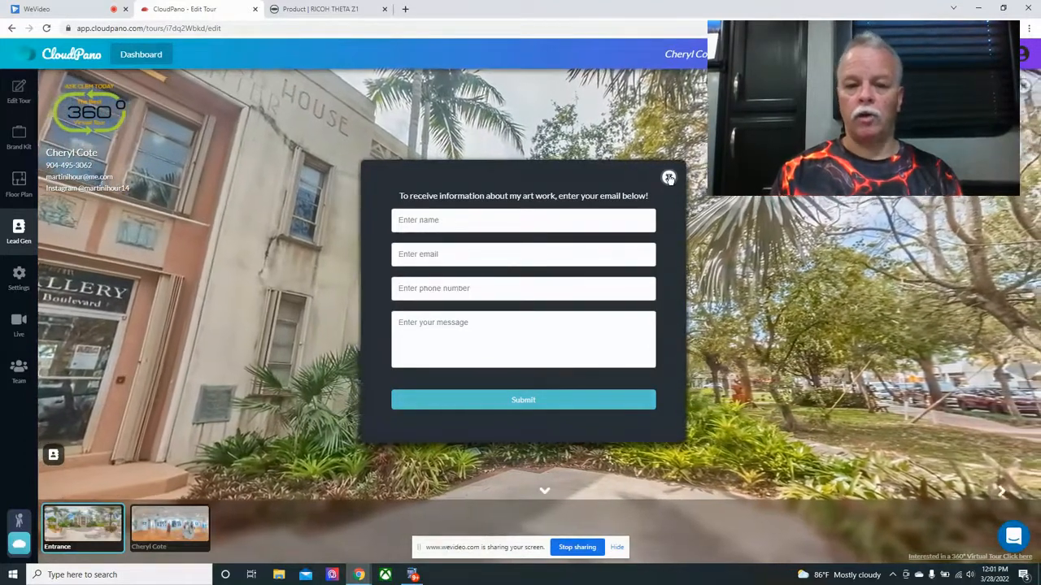
click(667, 177)
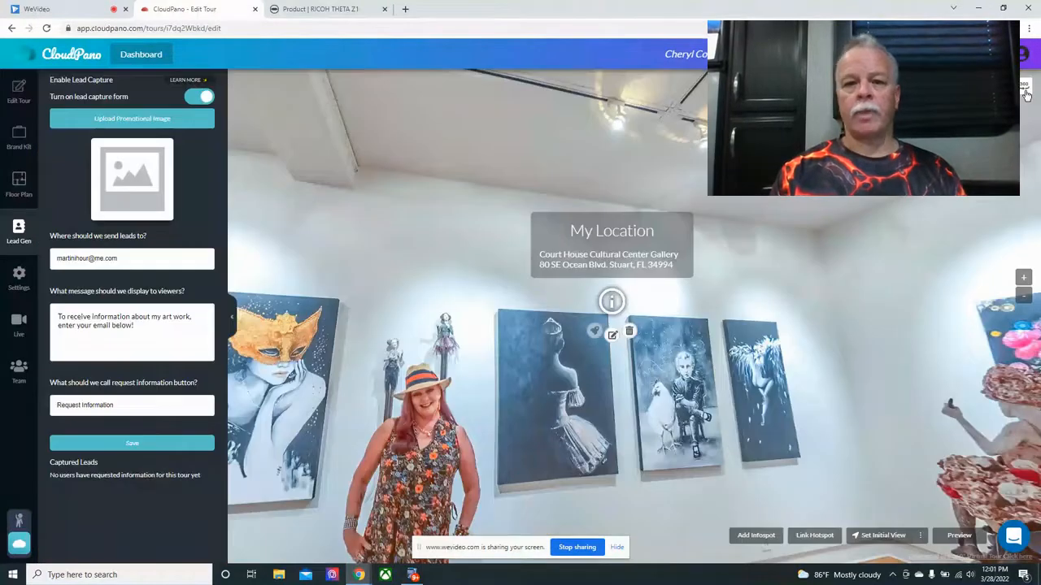
mouse_move(216, 253)
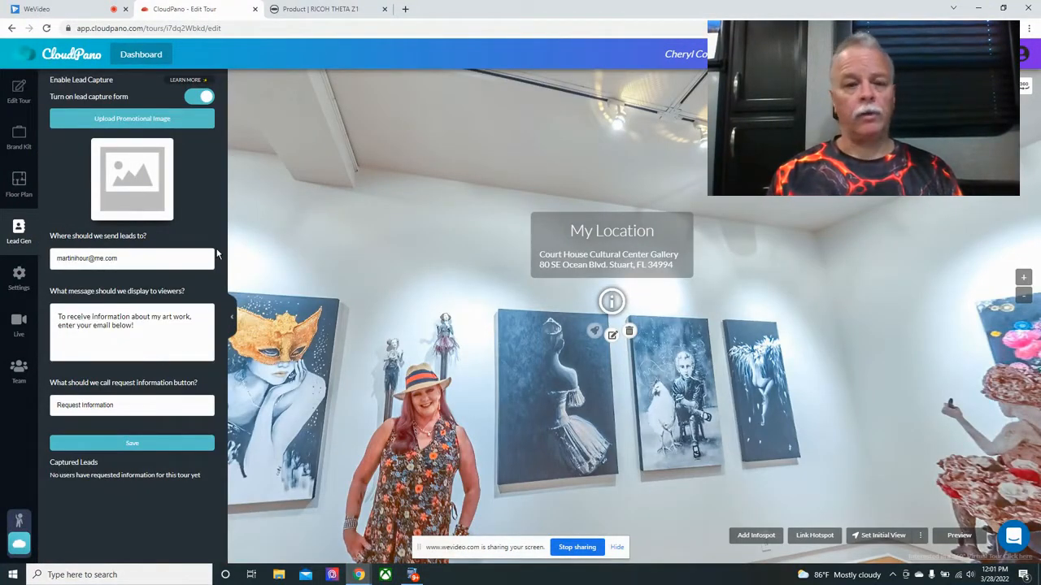
Review the CloudPano Live video chat options for hosting virtual showings.
click(17, 323)
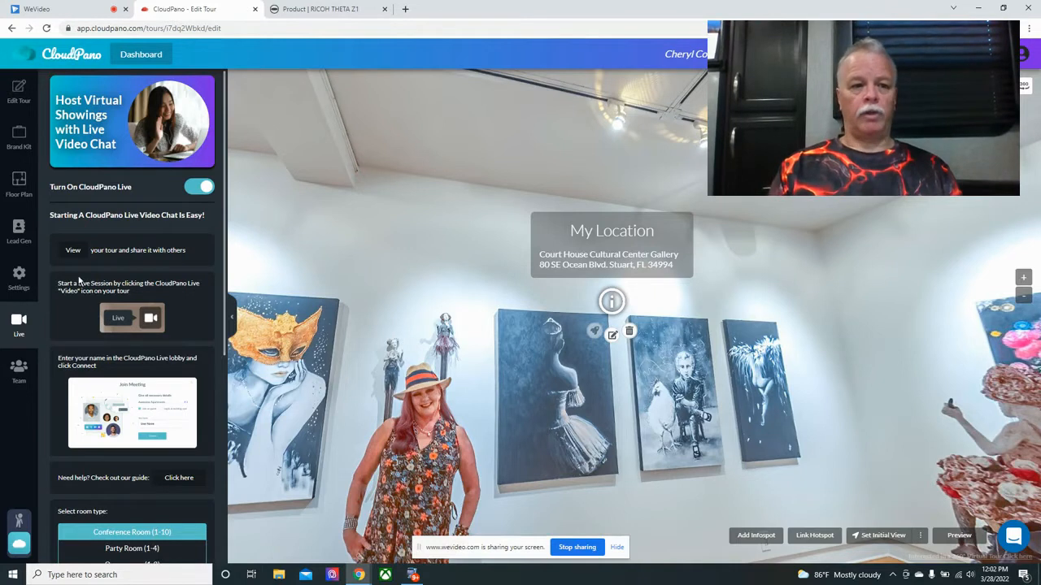
scroll(down, 3)
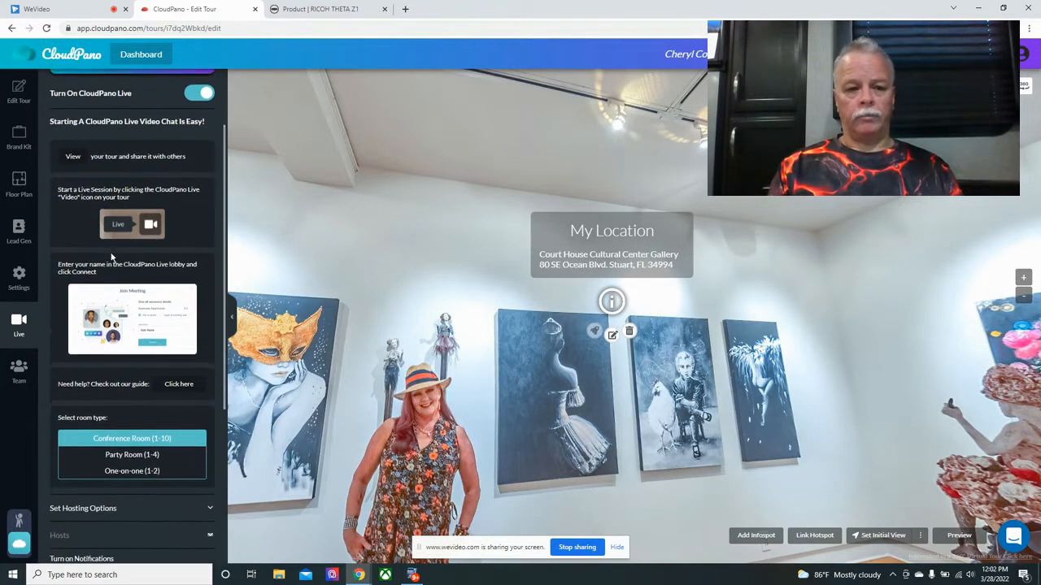
scroll(down, 3)
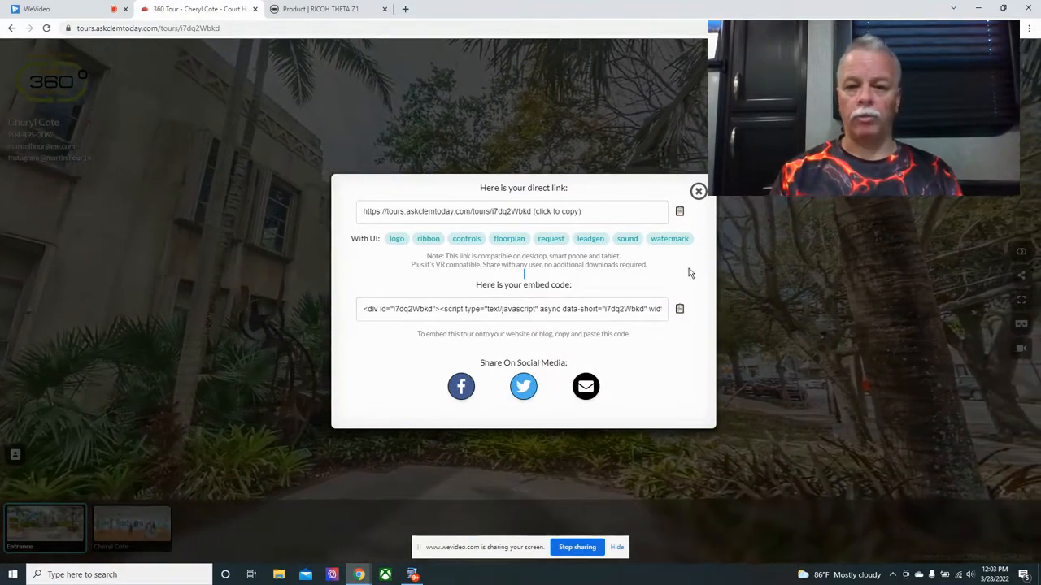
Dismiss the share dialog showing the tour's direct link and embed code.
click(698, 191)
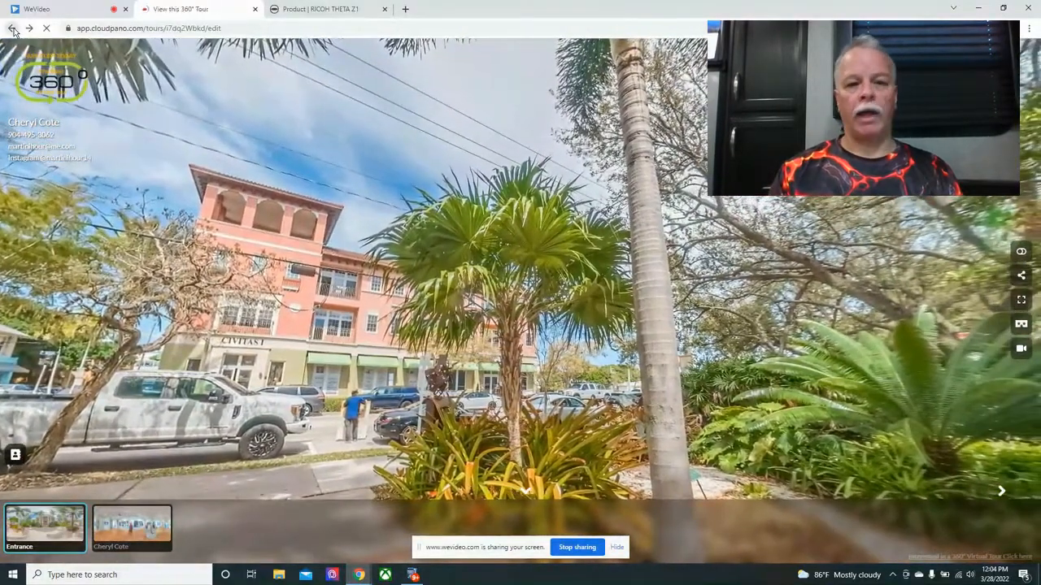
click(18, 30)
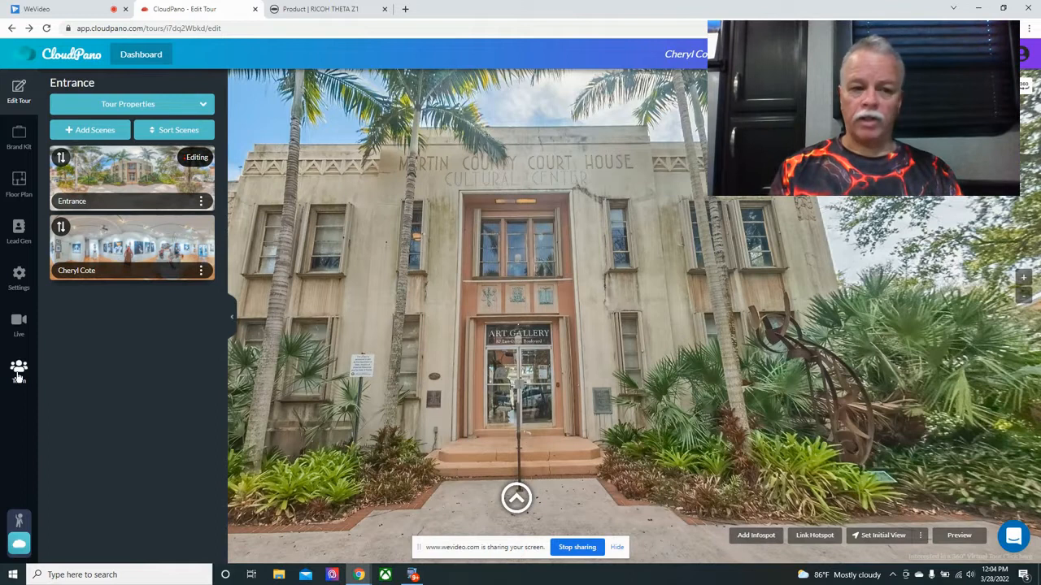
click(19, 368)
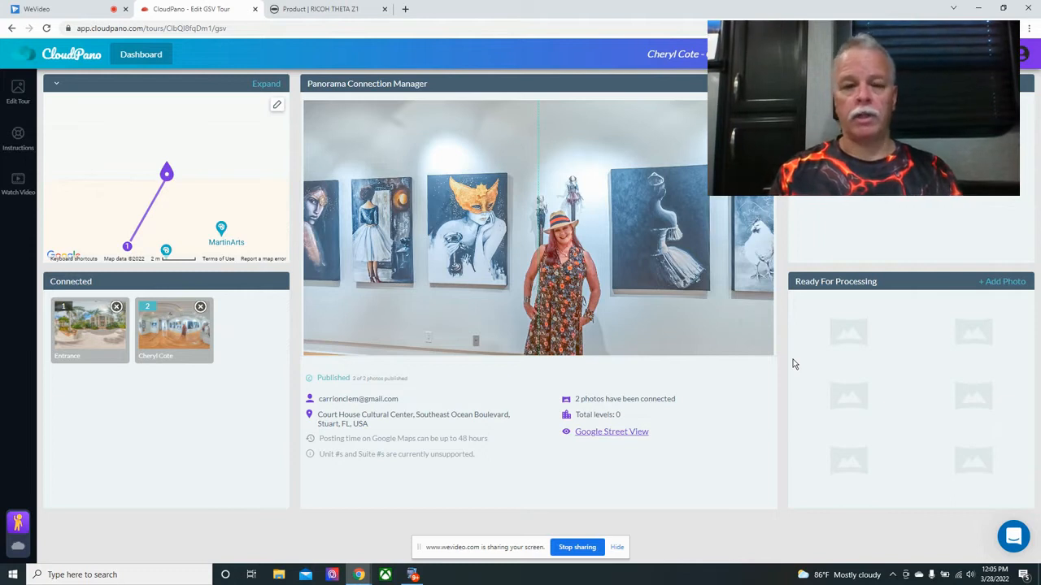
mouse_move(844, 392)
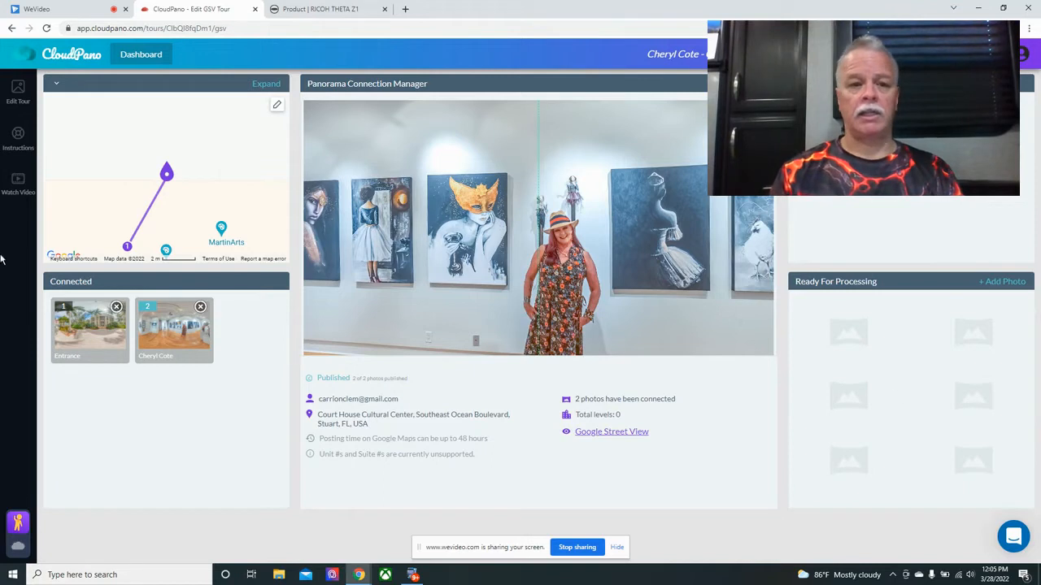
mouse_move(208, 167)
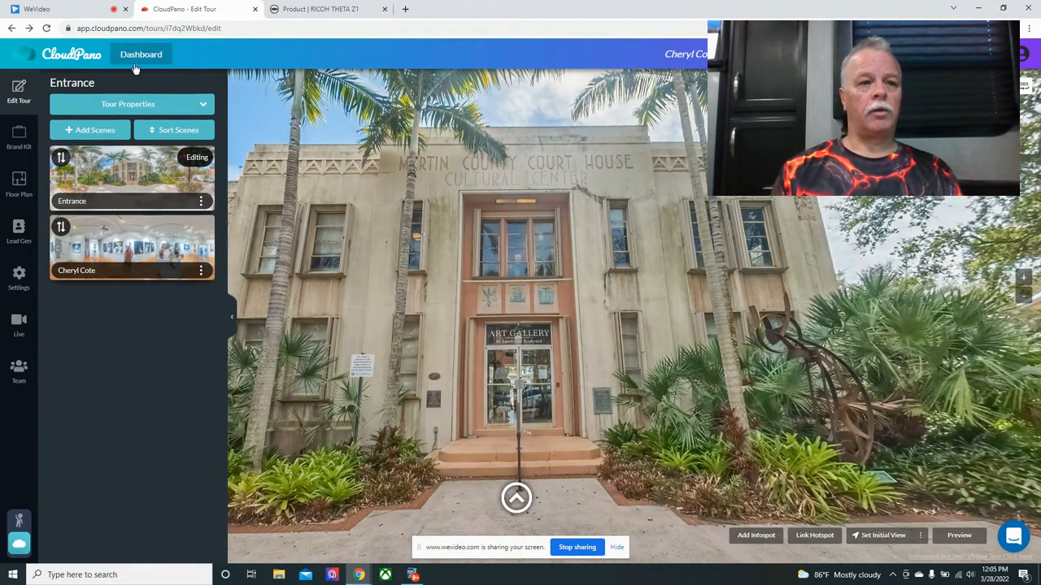
Return to the Your Tours dashboard and browse down to Mediterranean Deli and Jensen Causeway West.
click(140, 54)
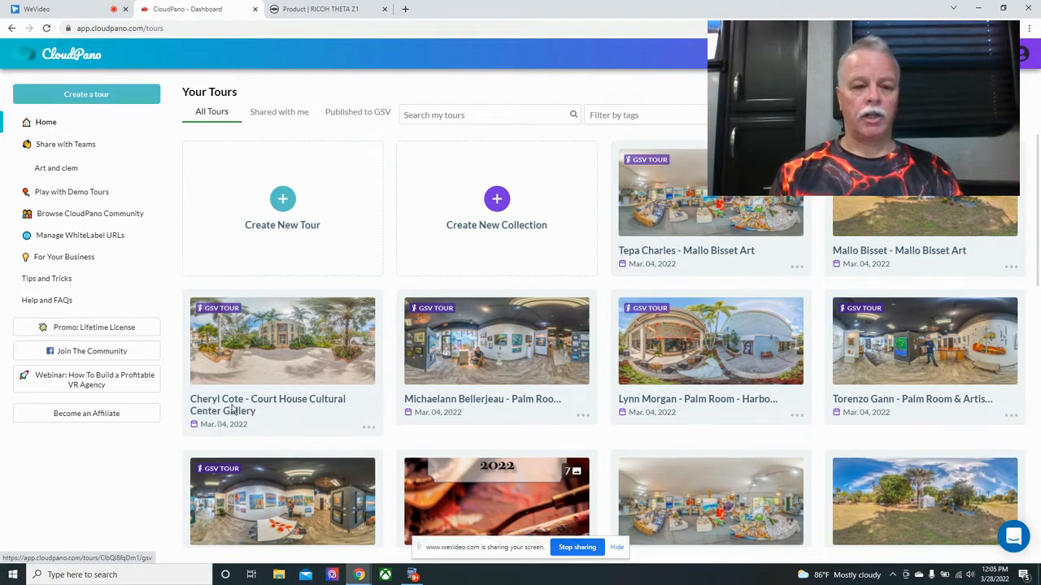
scroll(down, 3)
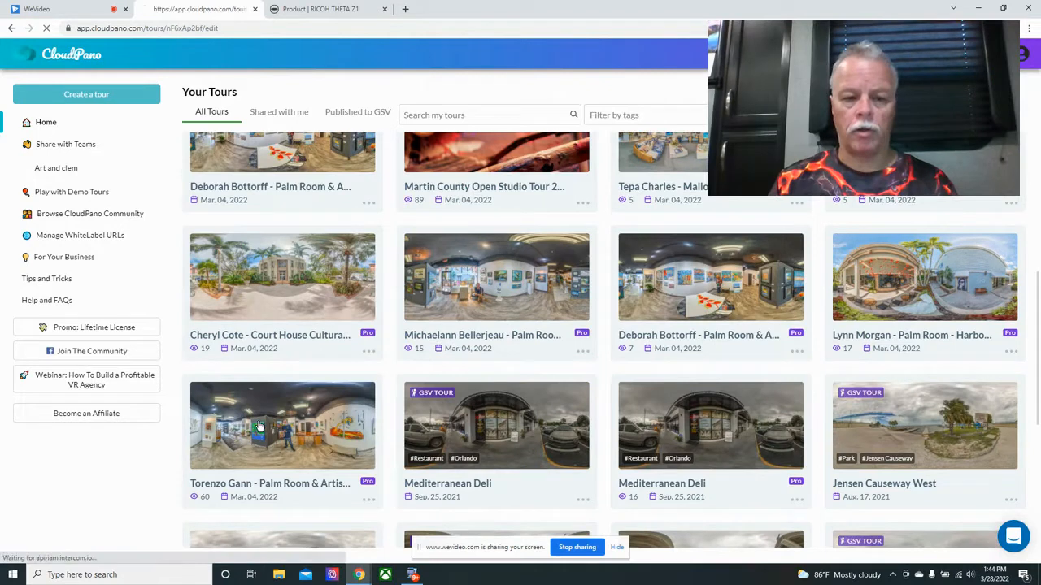
Bring up the art gallery tour's Brand Kit and reach its Place a Watermark section.
click(258, 426)
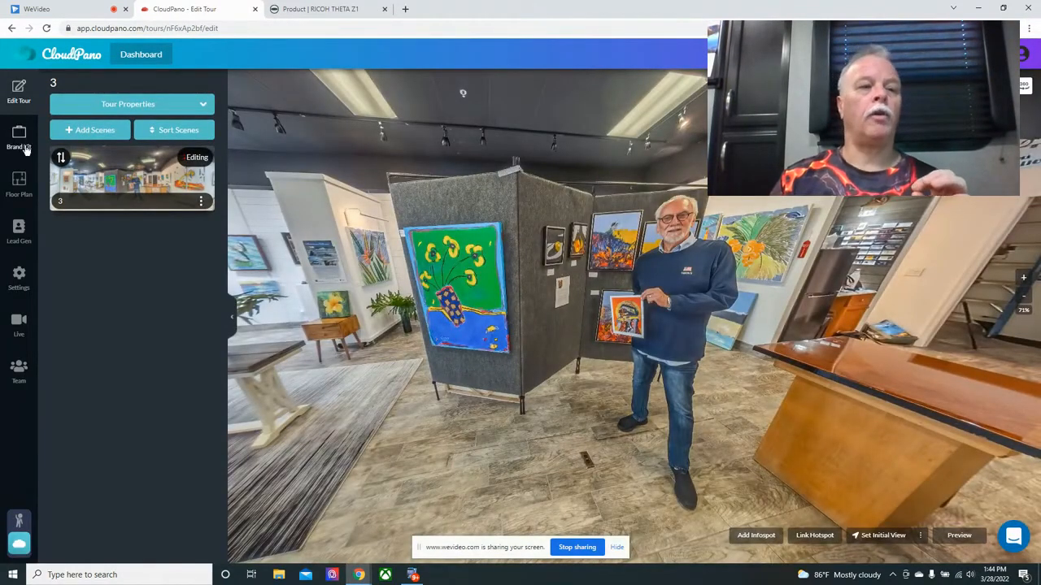
click(19, 138)
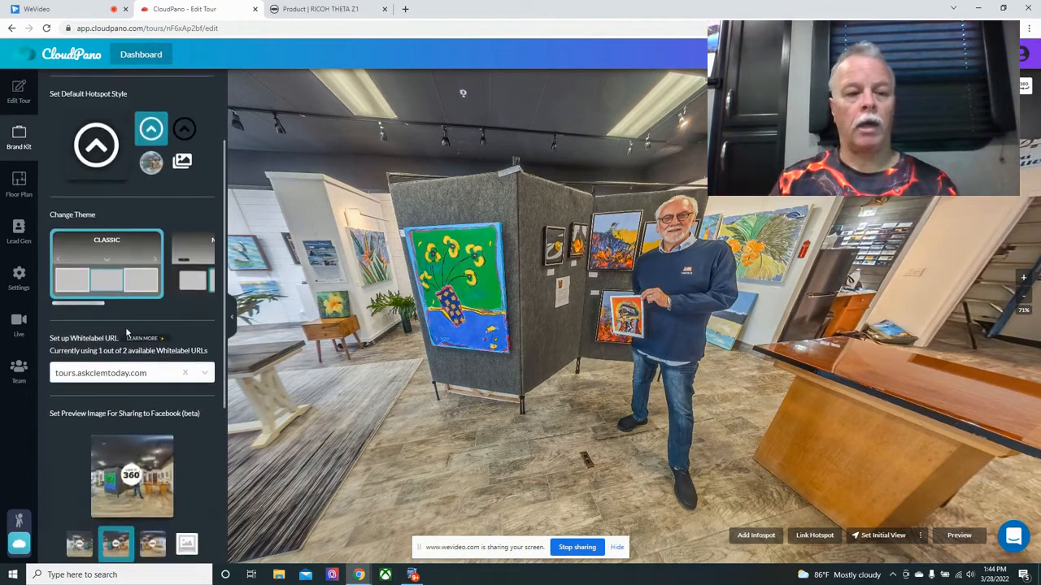
scroll(down, 3)
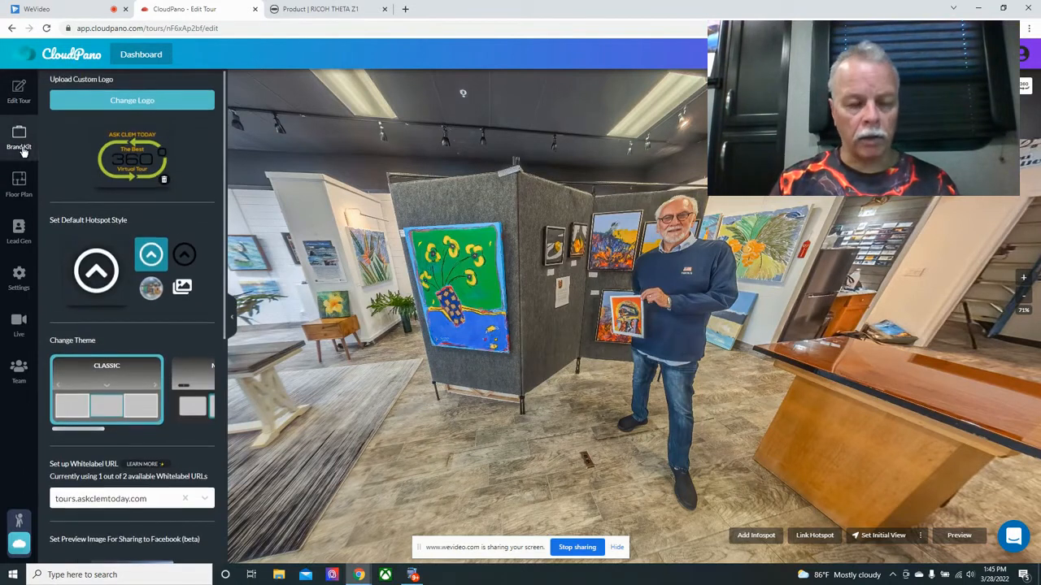
scroll(down, 3)
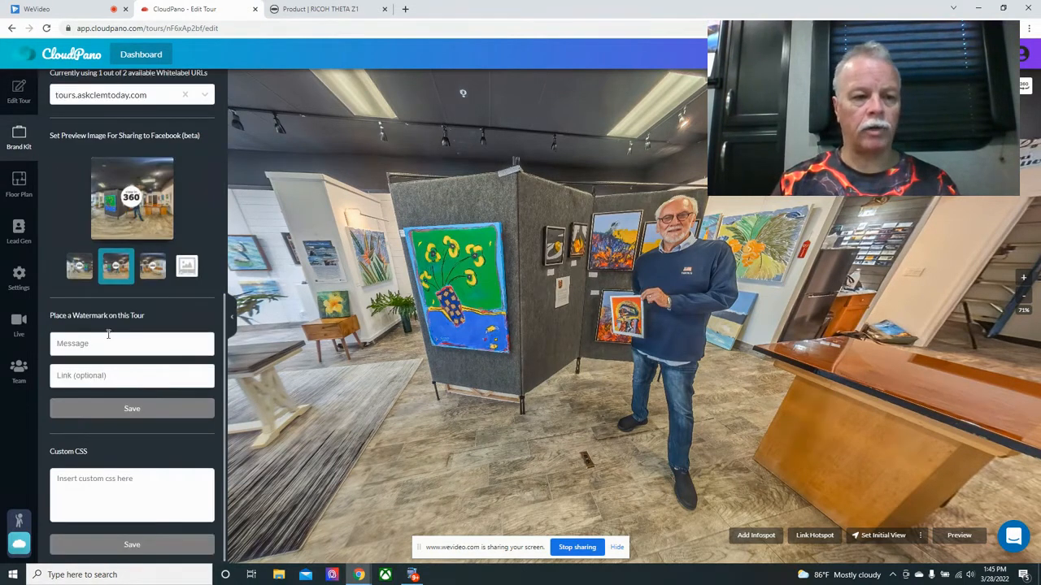
mouse_move(145, 325)
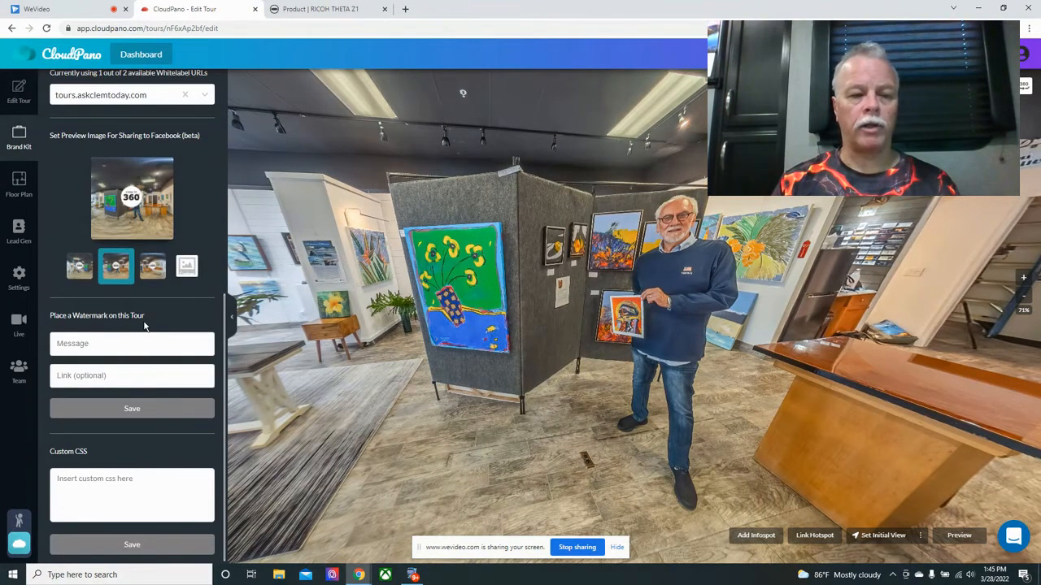
click(127, 345)
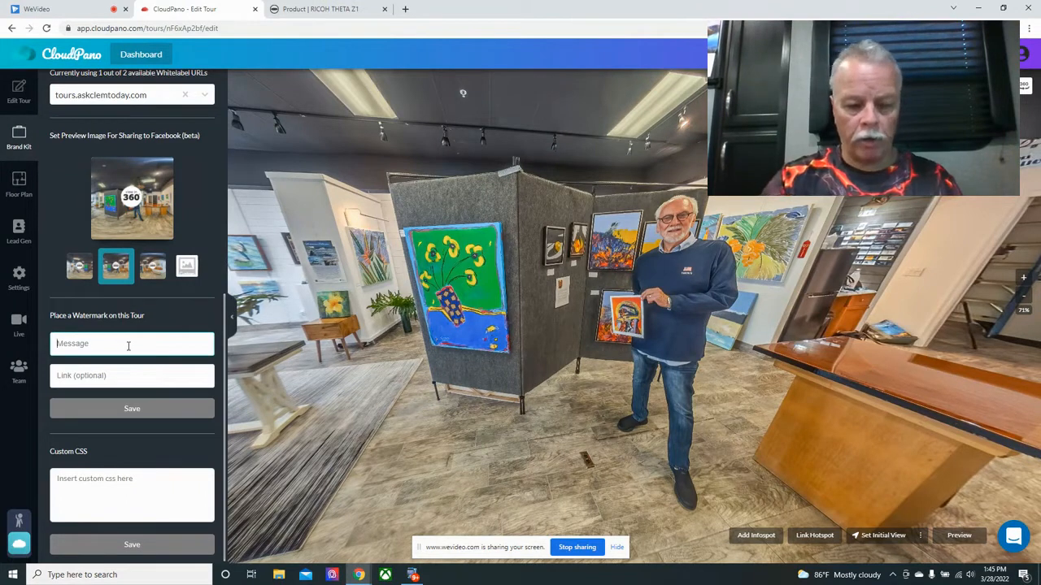
text(interested in a)
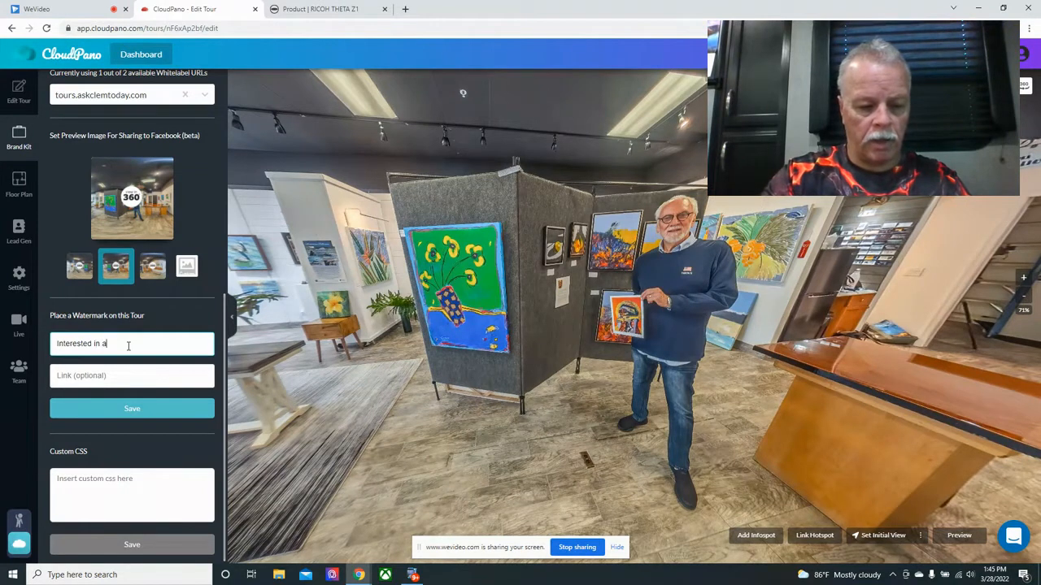
text(360° Tour)
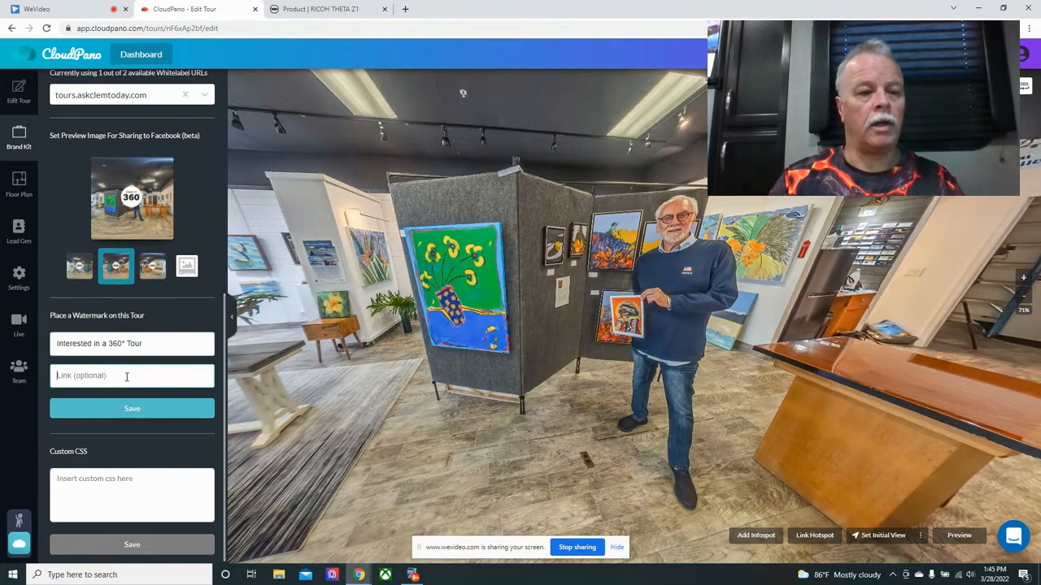
text(www.)
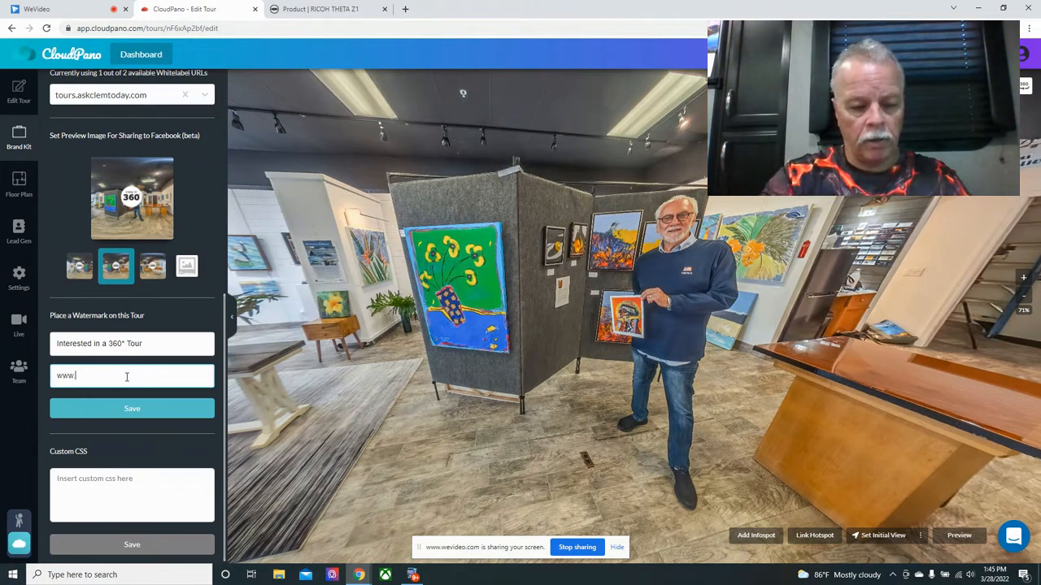
text(ask)
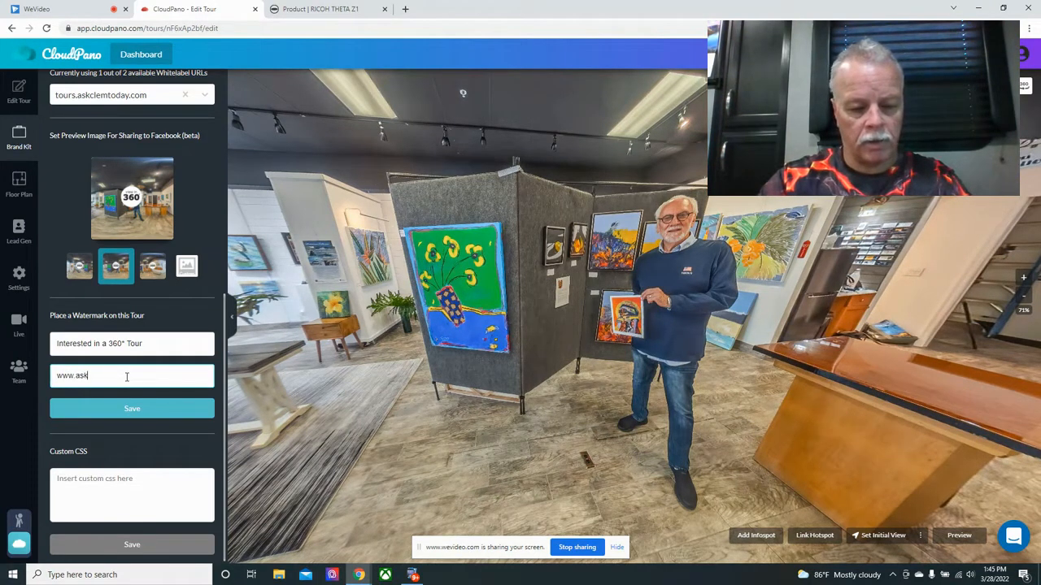
text(lem)
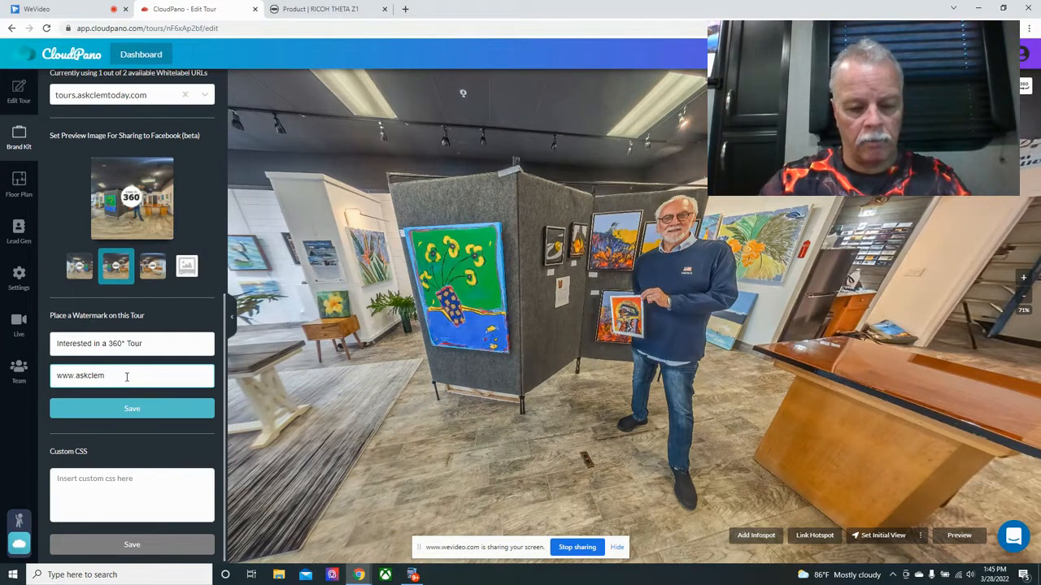
text(today)
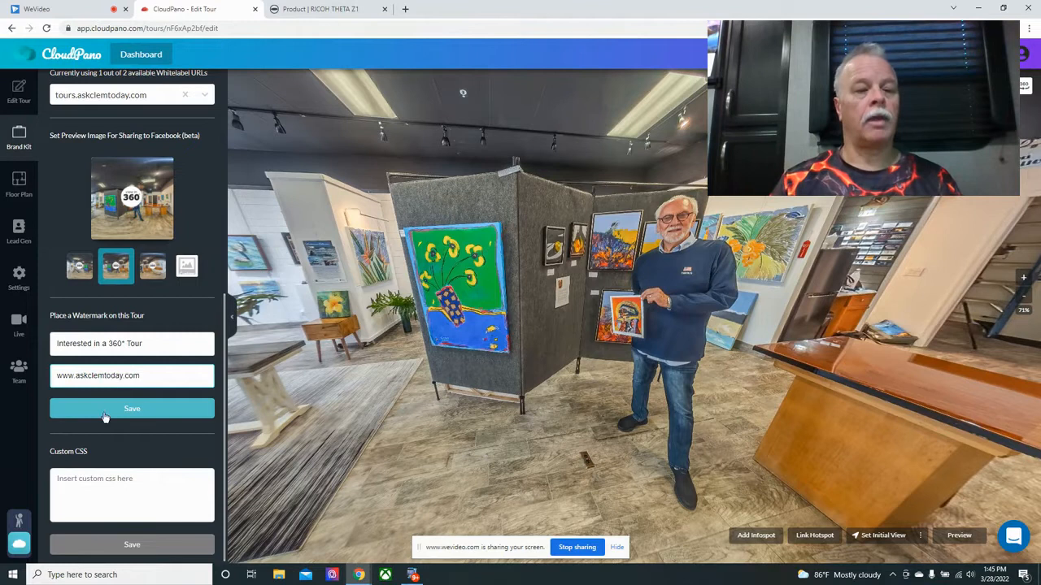
click(131, 408)
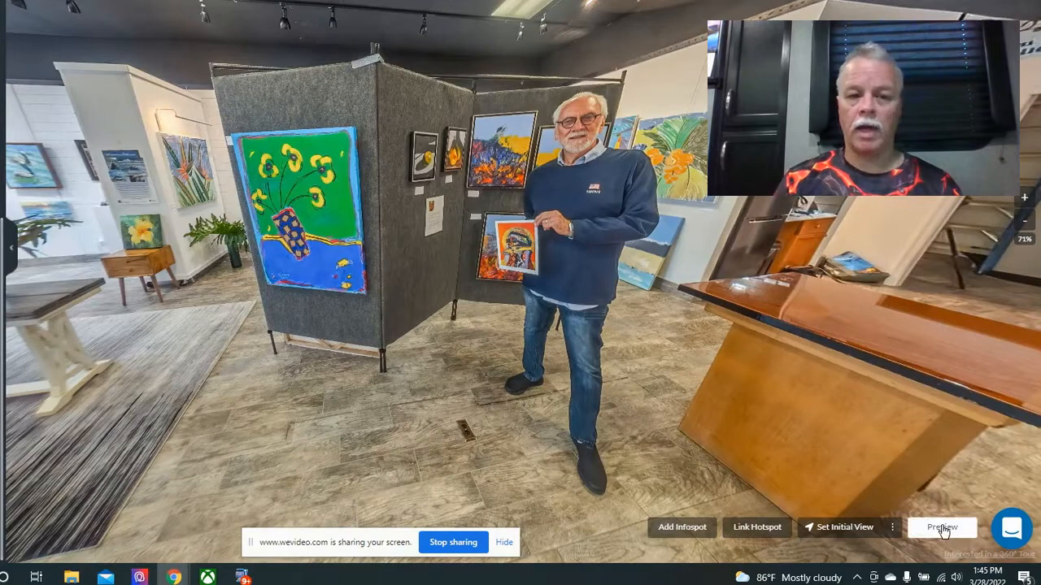
Close the gallery tour's full-screen preview and return to the Your Tours dashboard.
click(187, 10)
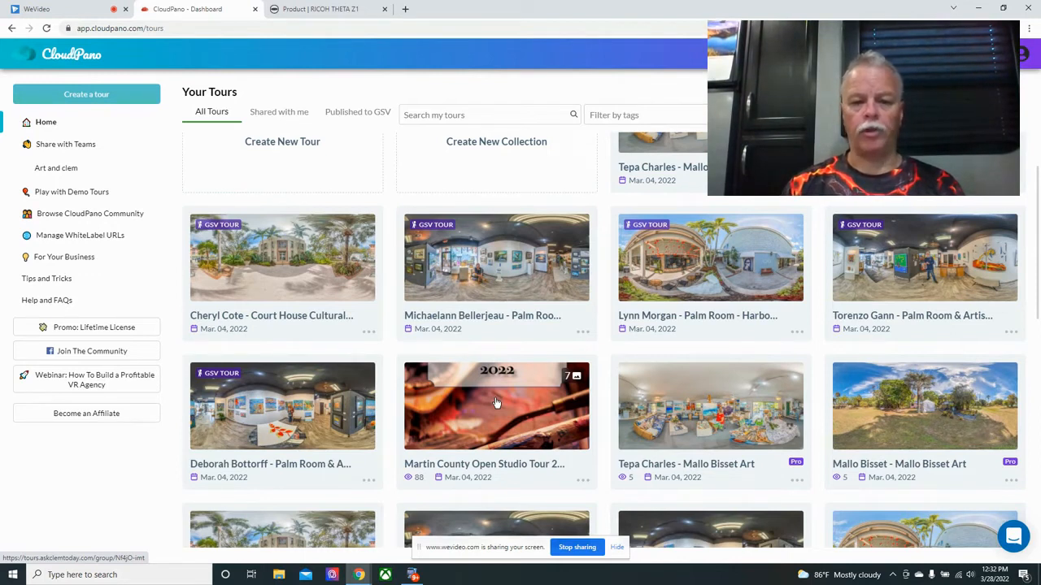
Browse the shared askclemtoday.com collection through its second tour, the painted-canvas gallery, the white-tent outdoor tour and the next scene.
click(498, 405)
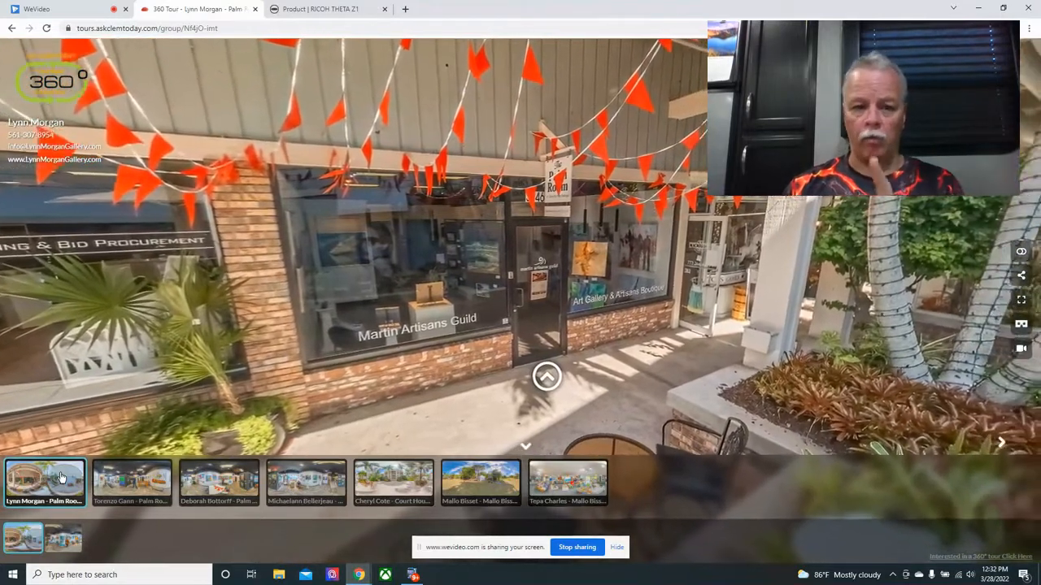
click(130, 481)
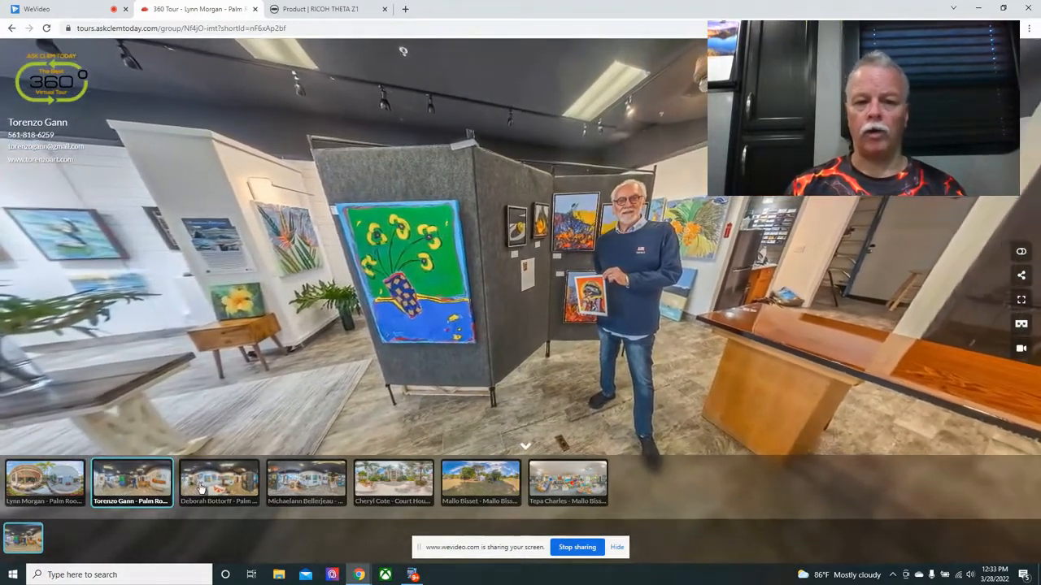
click(218, 483)
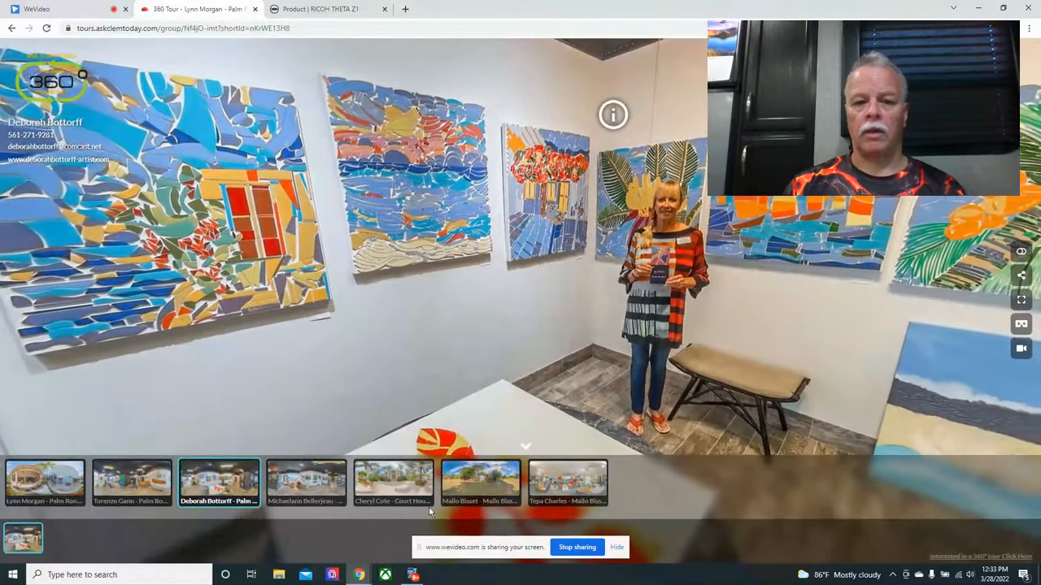
click(479, 481)
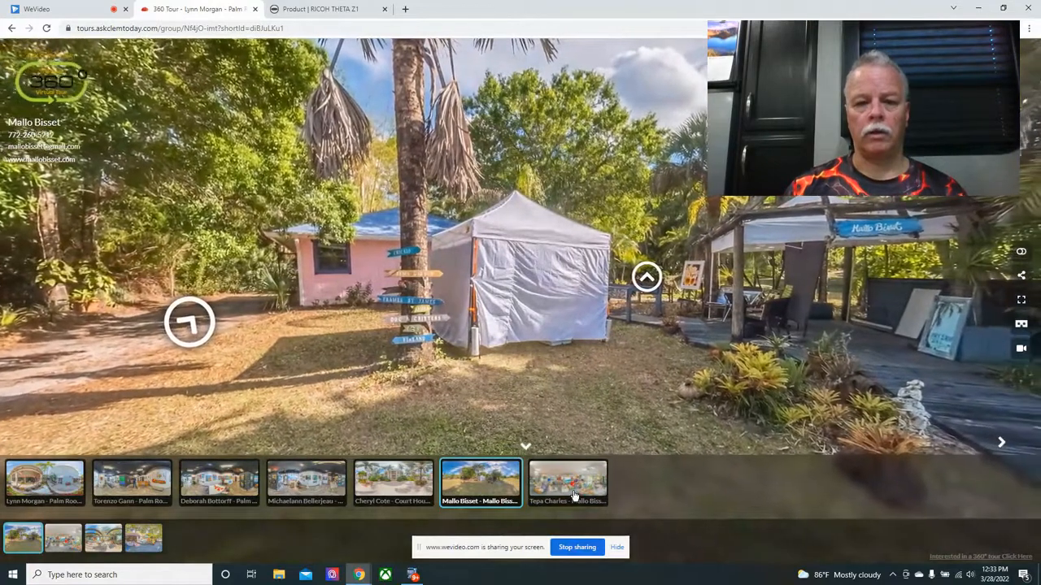
click(567, 484)
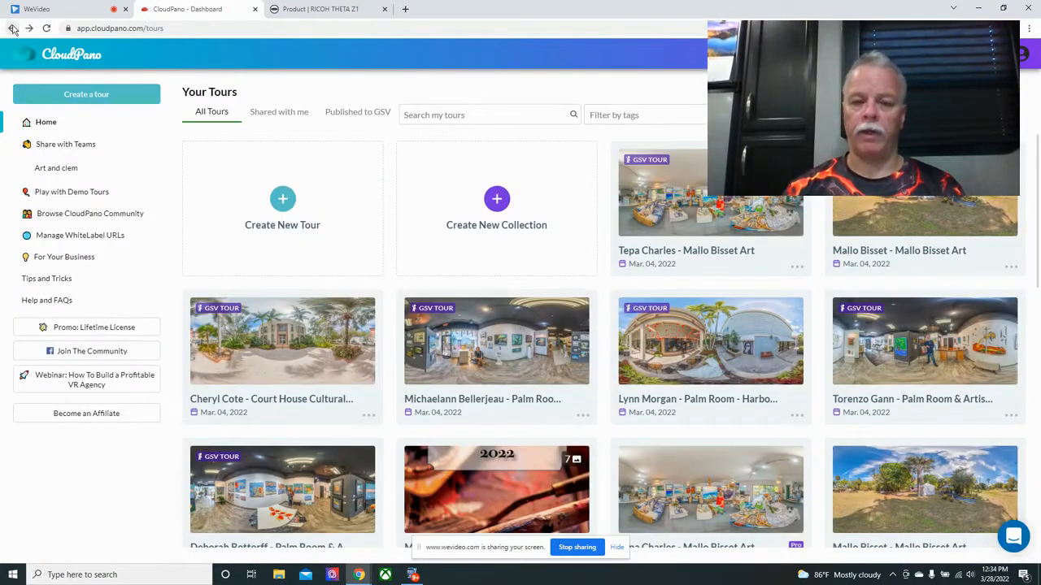
mouse_move(217, 215)
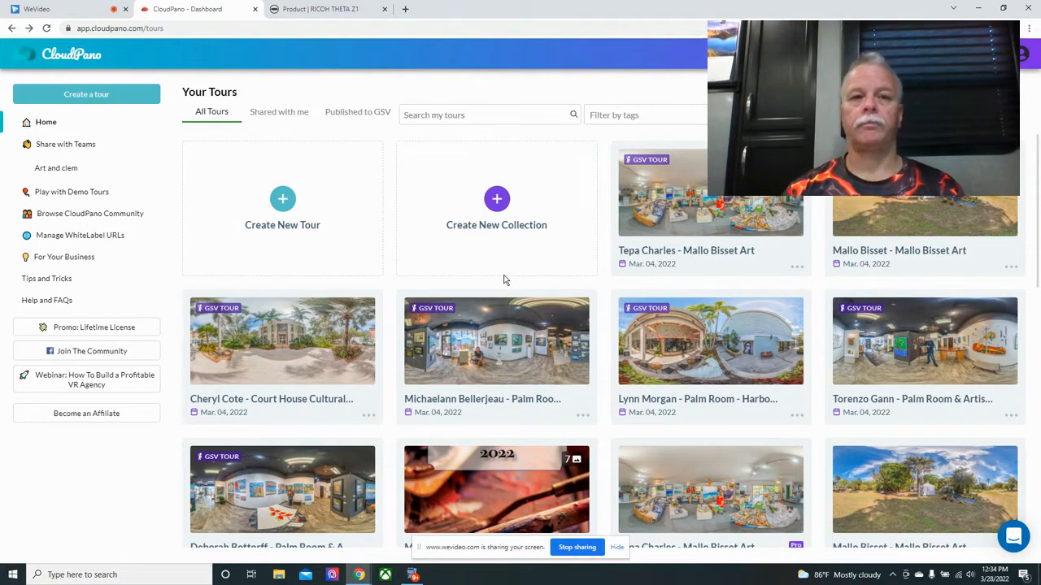
mouse_move(443, 257)
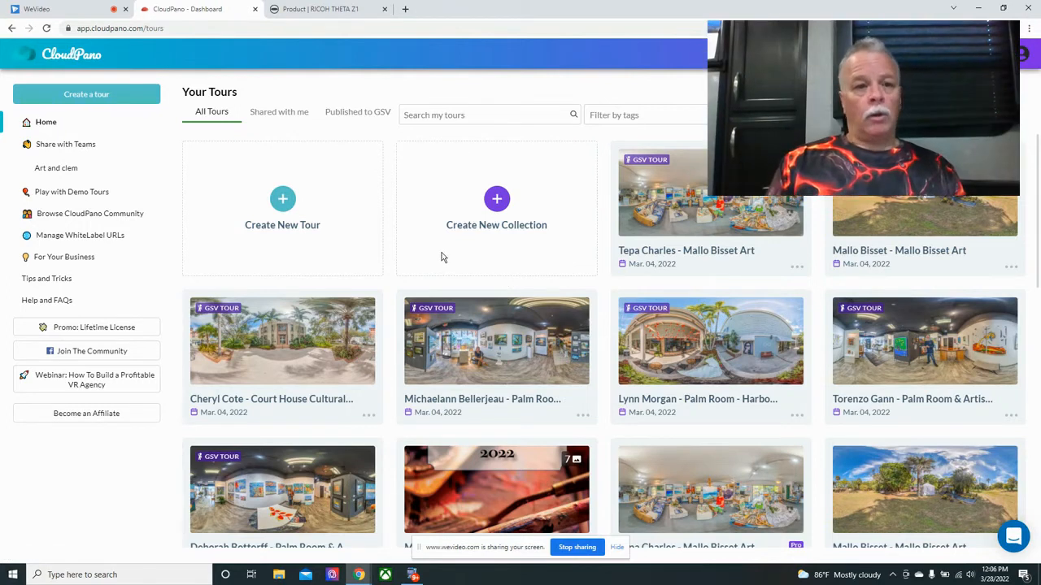